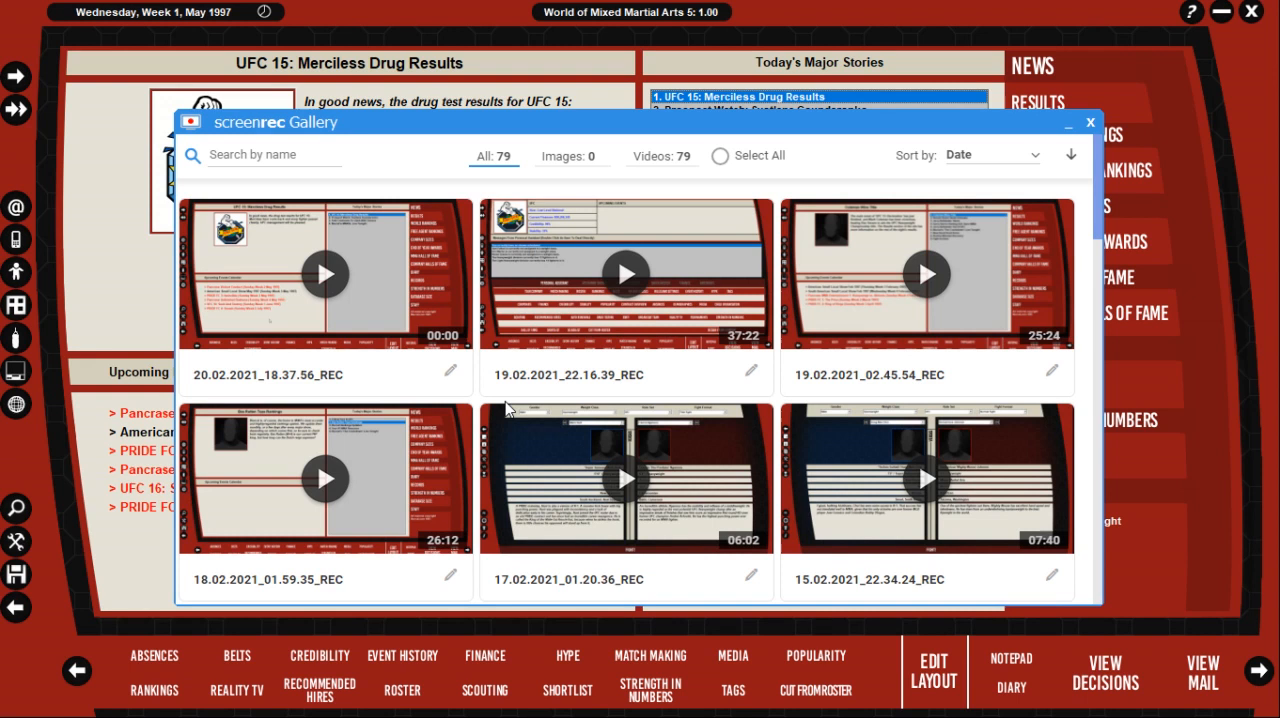
Step: Advance the calendar to Sunday, Week 1, May 1997, then check UFC 16 Match Making without booking
click(1090, 120)
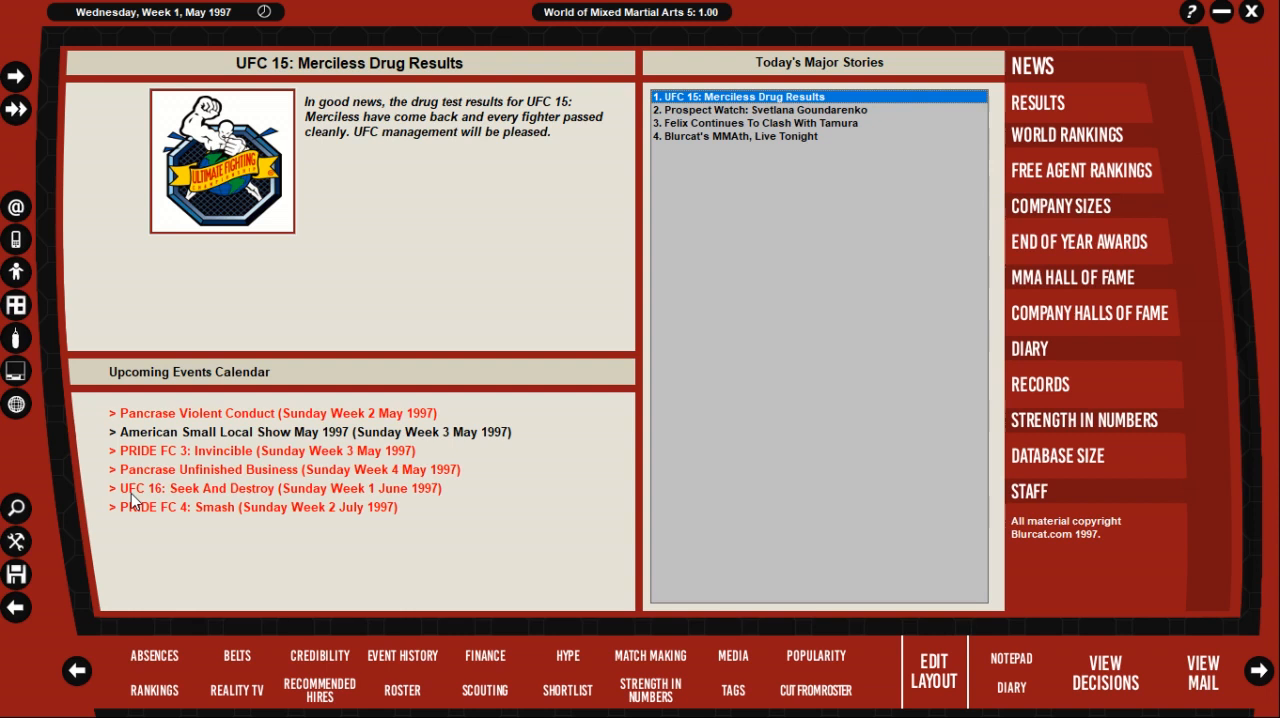
mouse_move(16, 110)
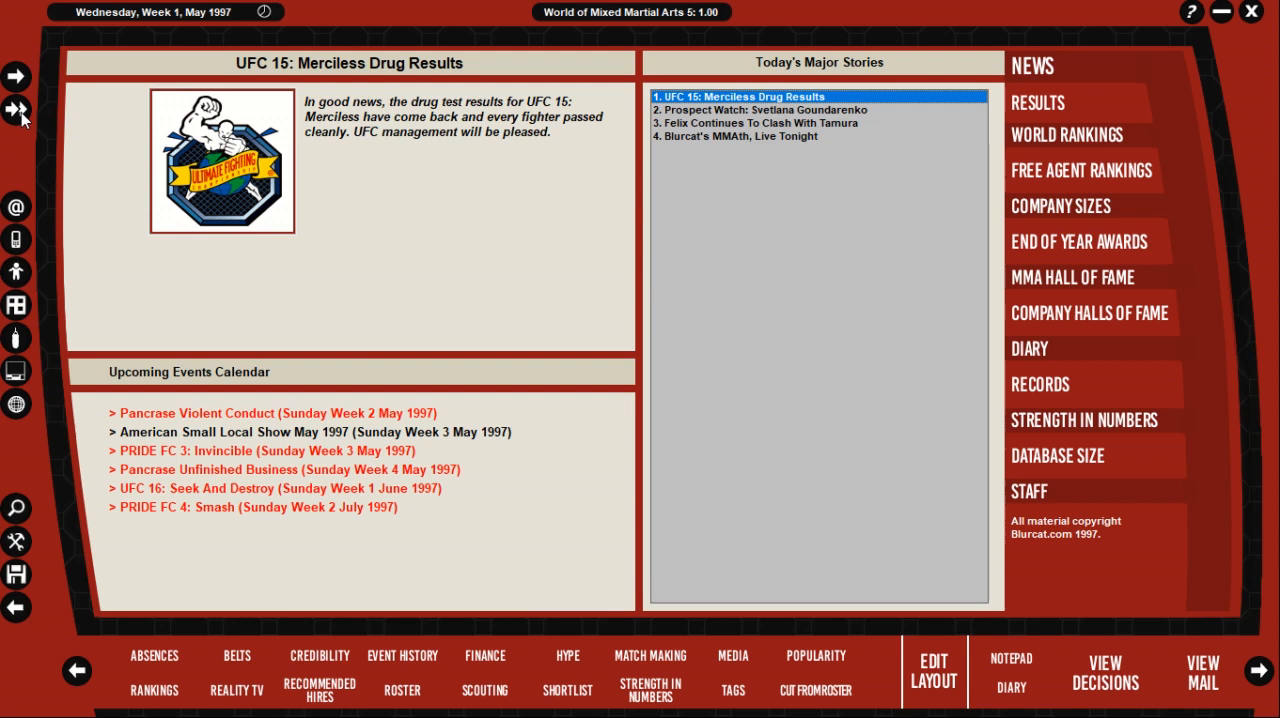
click(16, 110)
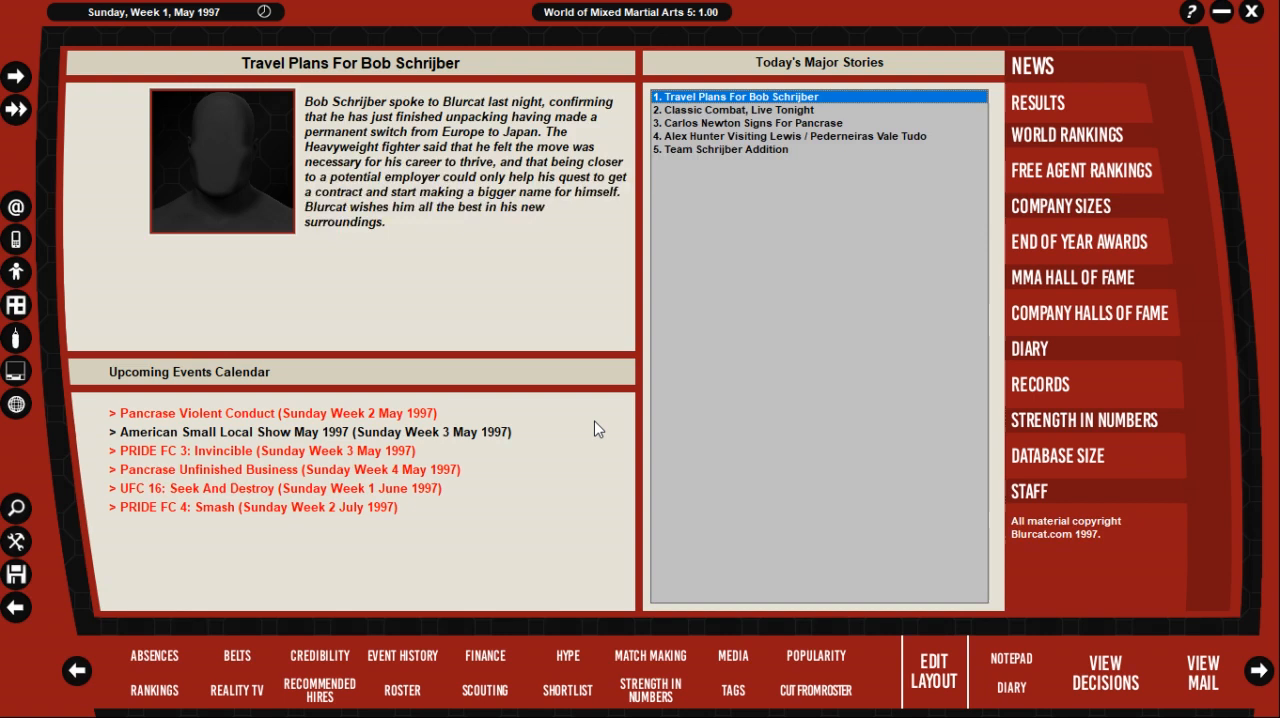
click(312, 432)
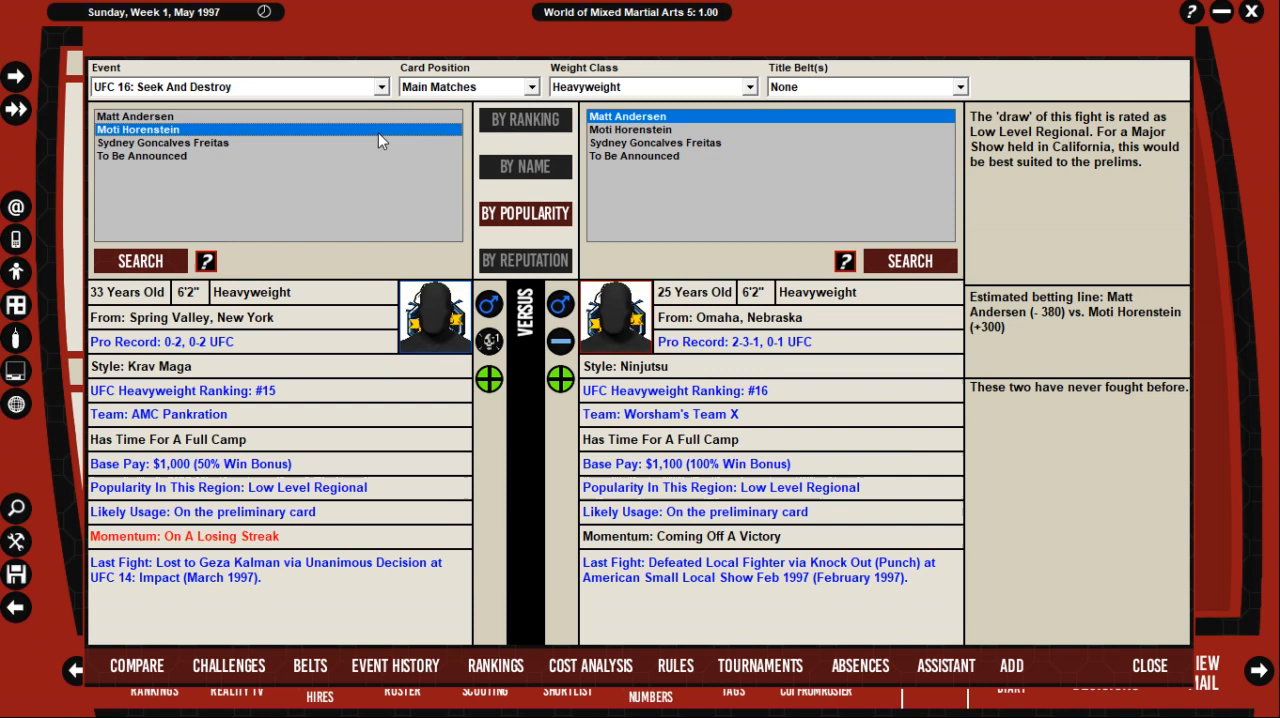
click(652, 88)
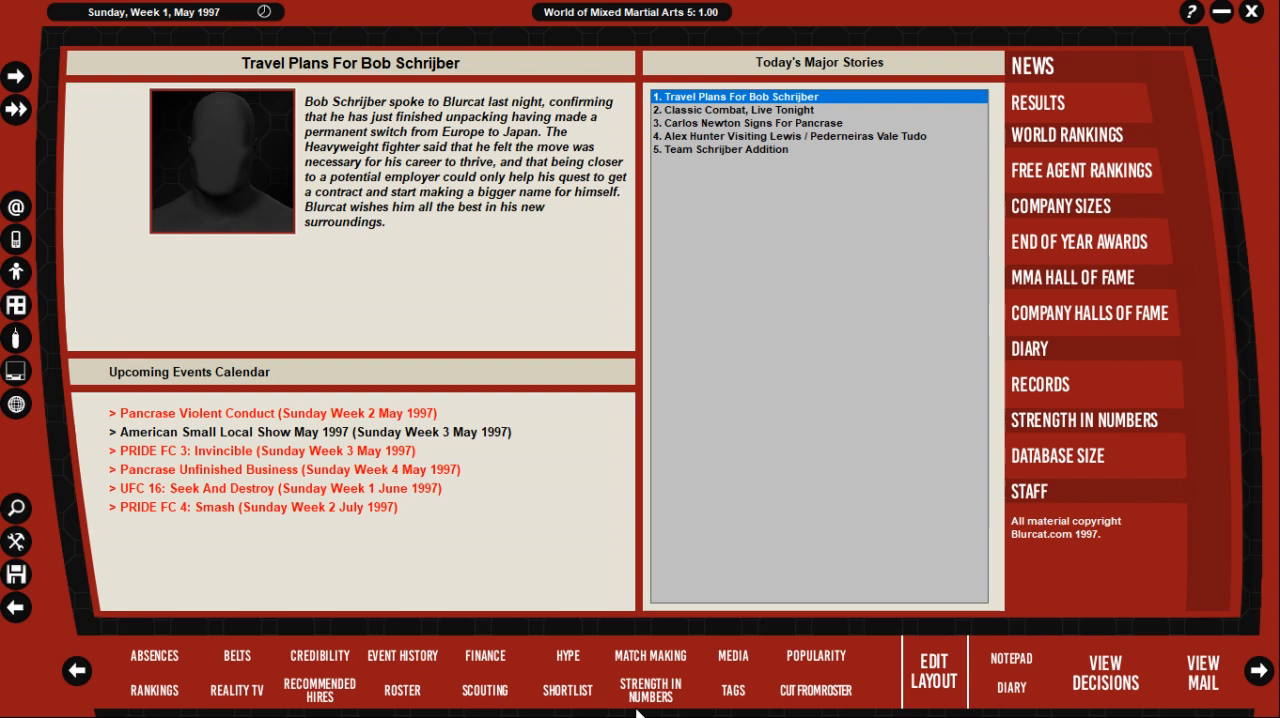
Step: Check the weight-class Rankings, then bring up fighter Availability for the show 28 days away
click(1068, 134)
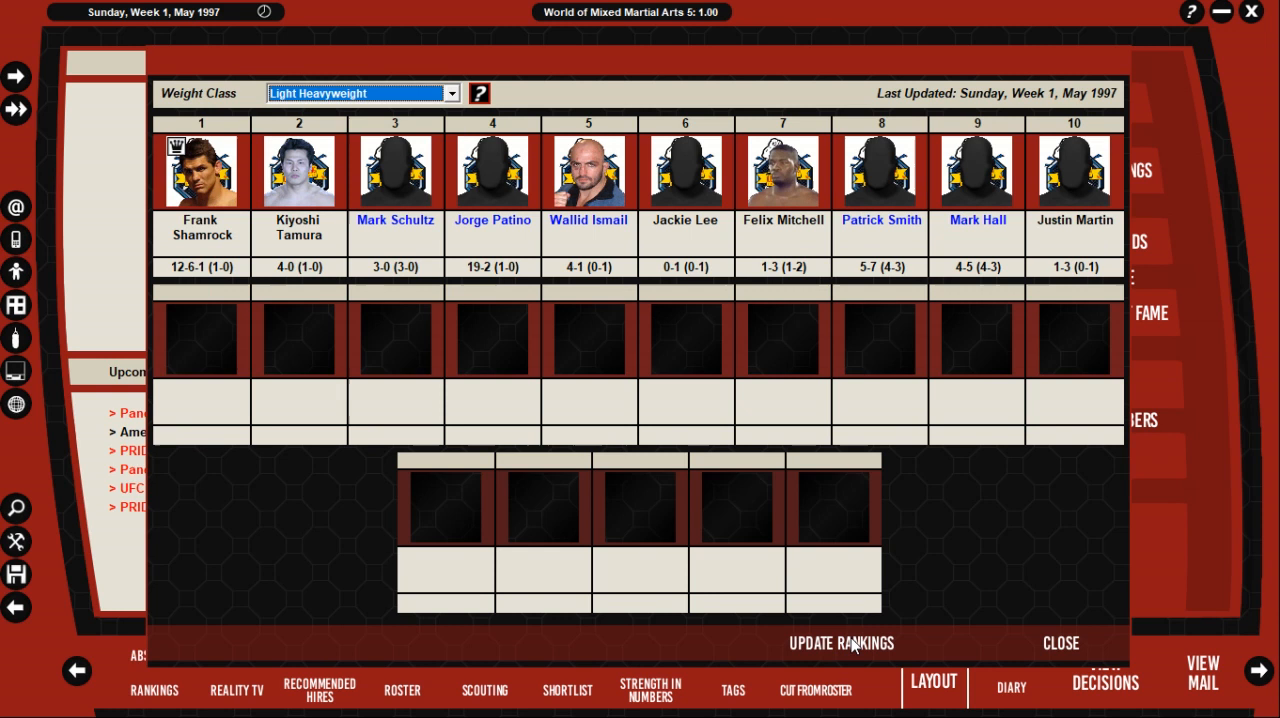
click(1060, 644)
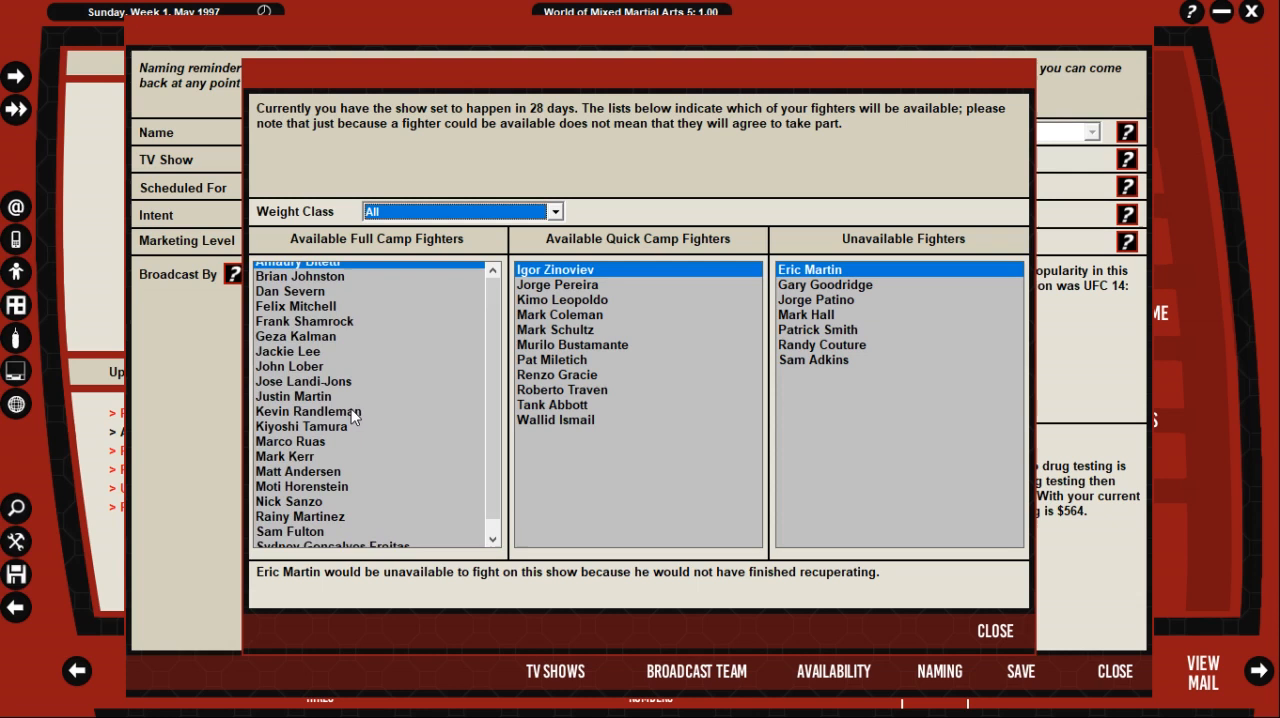
Step: Dismiss the fighter Availability overview before moving on to Week 2 matchmaking
click(822, 344)
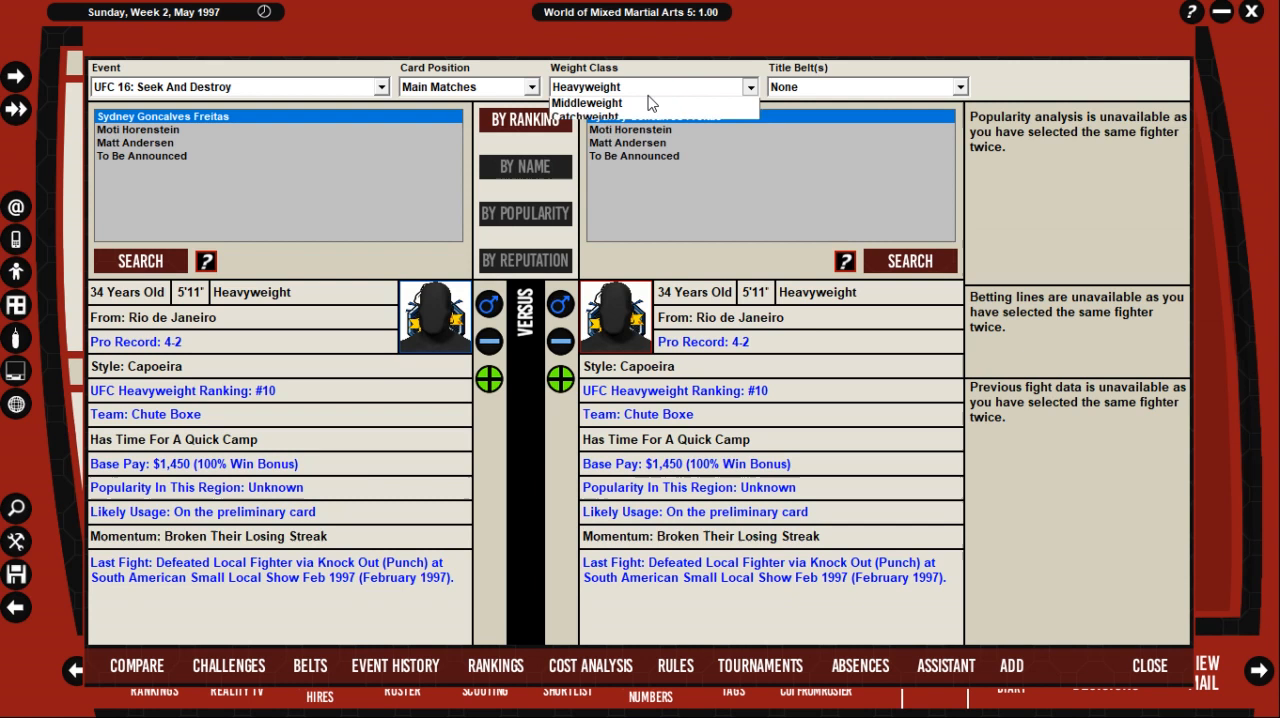
Step: Leave the Weight Classes editor and bring up the Advance Multiple Days dialog
click(620, 120)
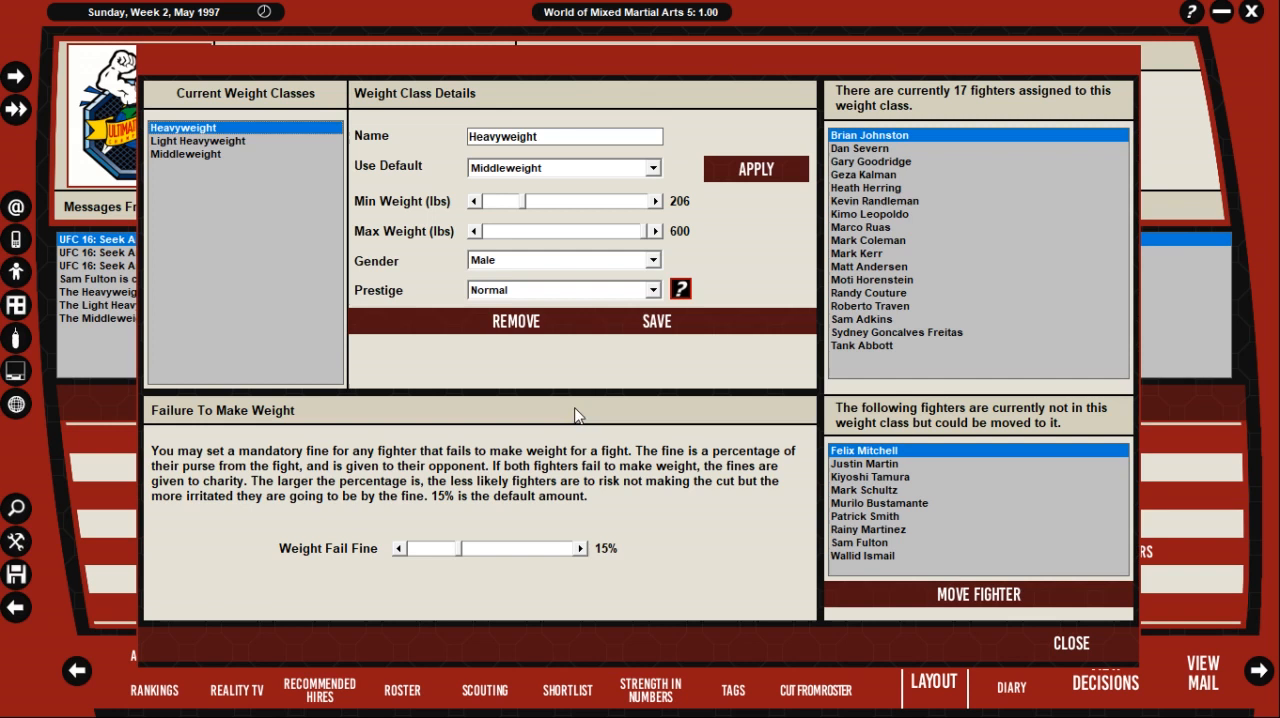
click(196, 140)
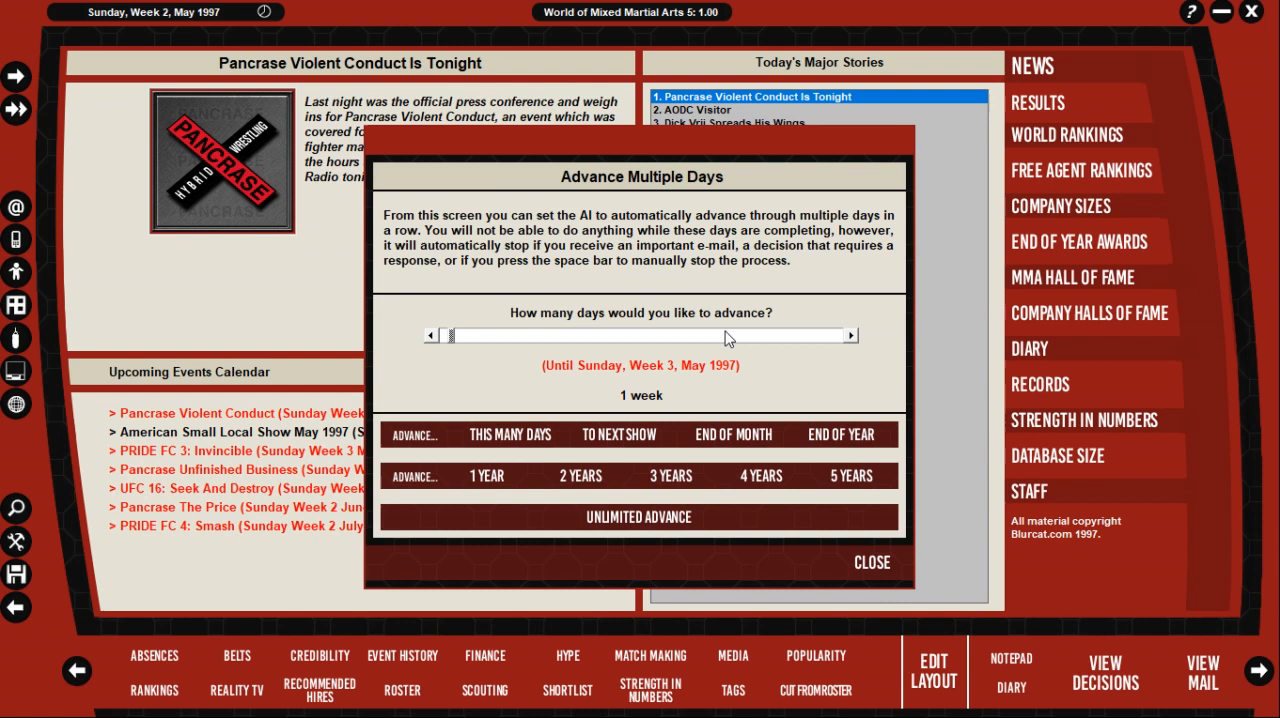
Step: Advance one day via the slider to Sunday, Week 3, May 1997 and finish reading the mail
drag(476, 336, 440, 336)
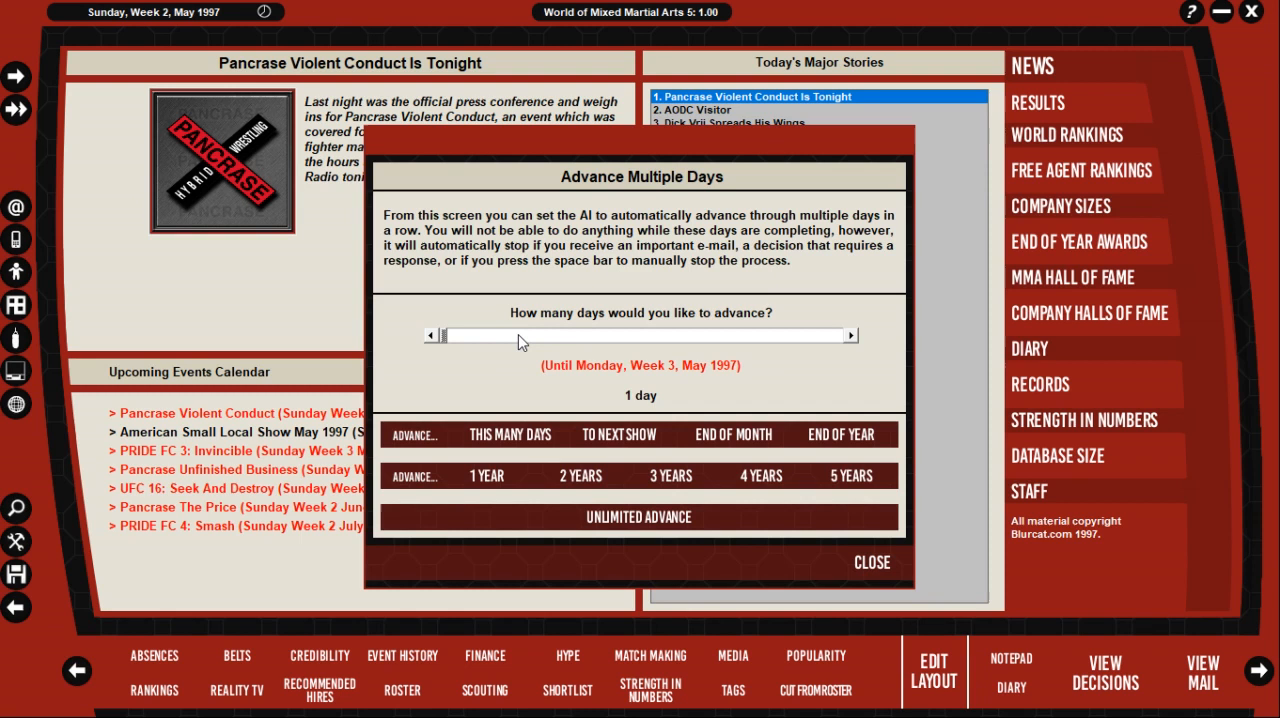
click(508, 434)
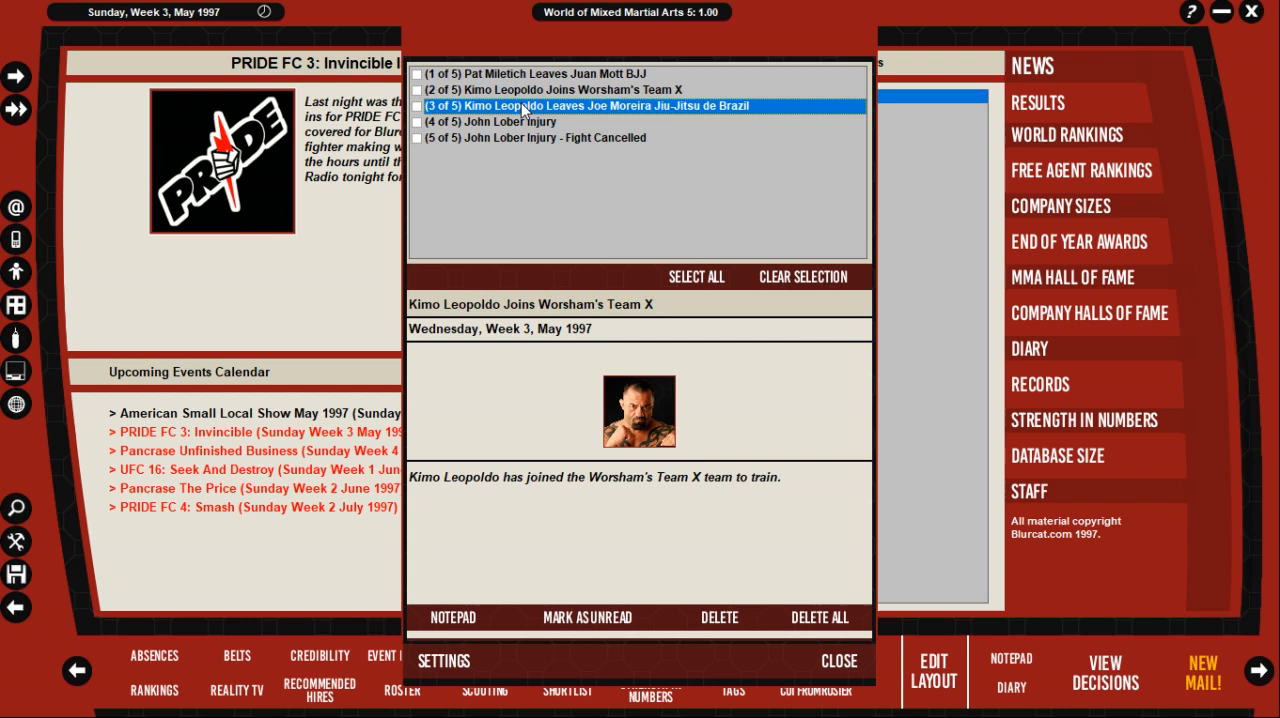
click(550, 72)
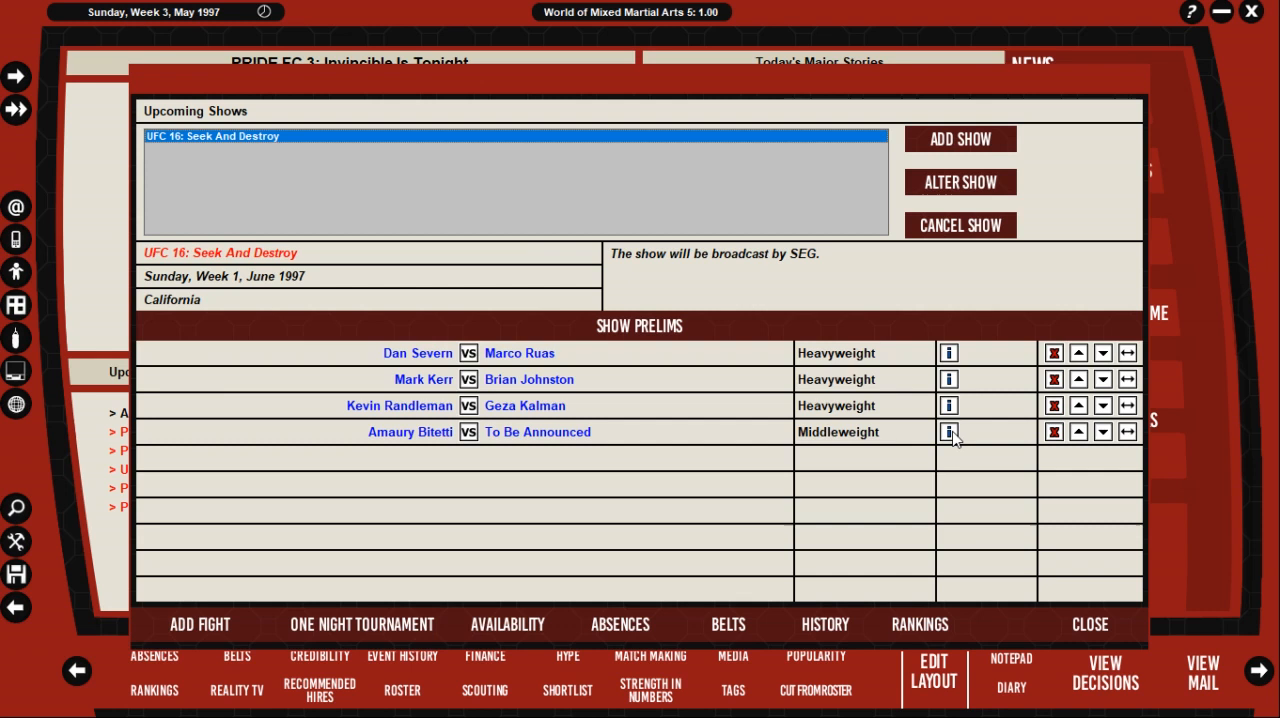
Step: Book Renzo Gracie against Amaury Bitetti at middleweight and raise the bout to second on the prelims
click(948, 432)
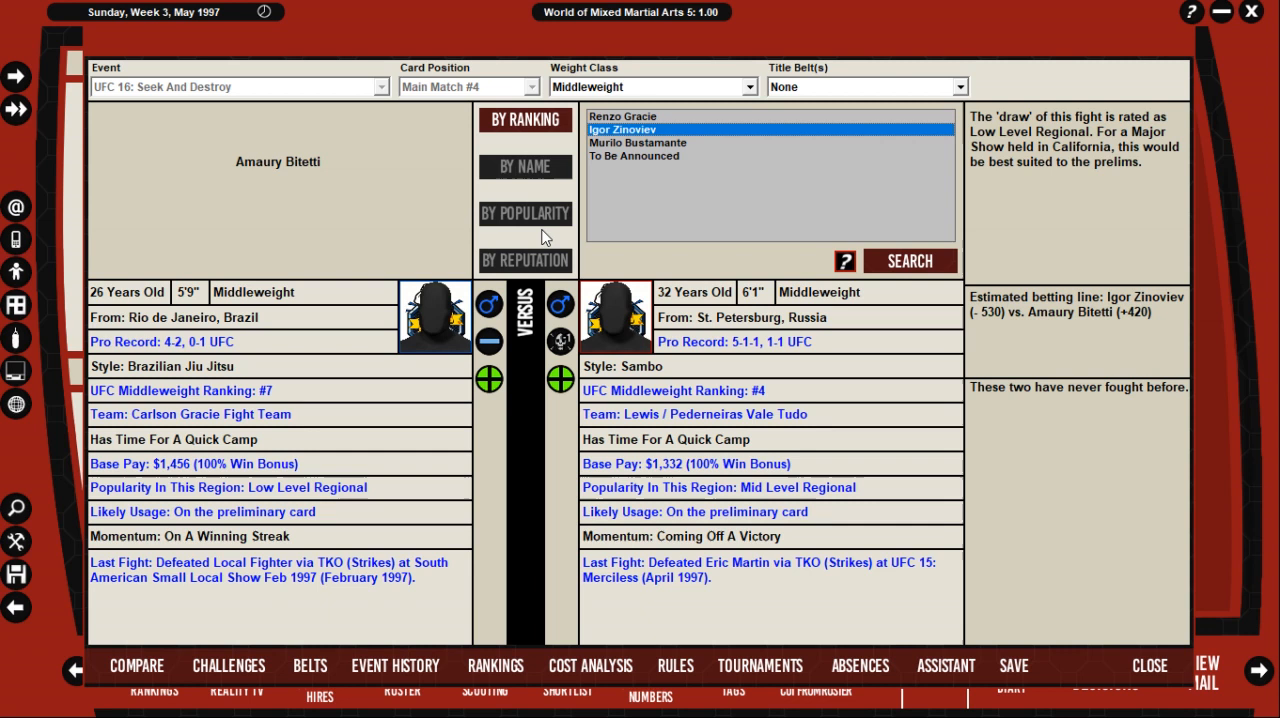
click(624, 116)
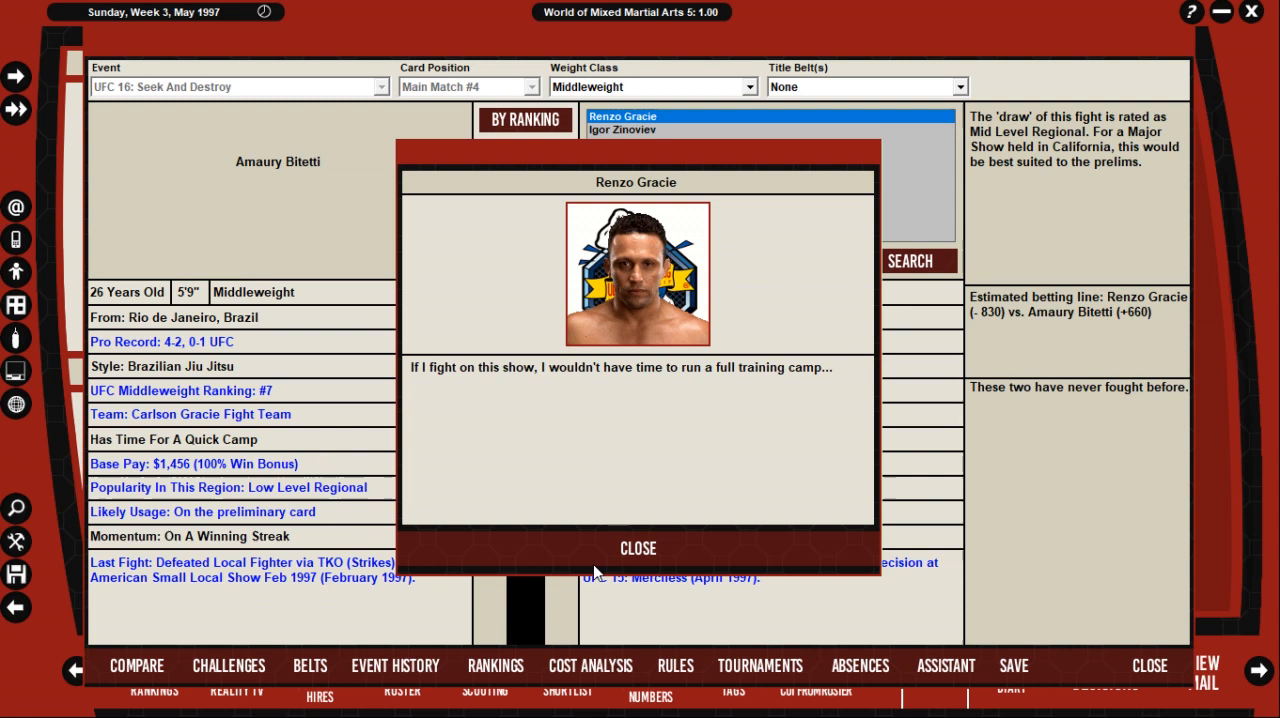
click(636, 548)
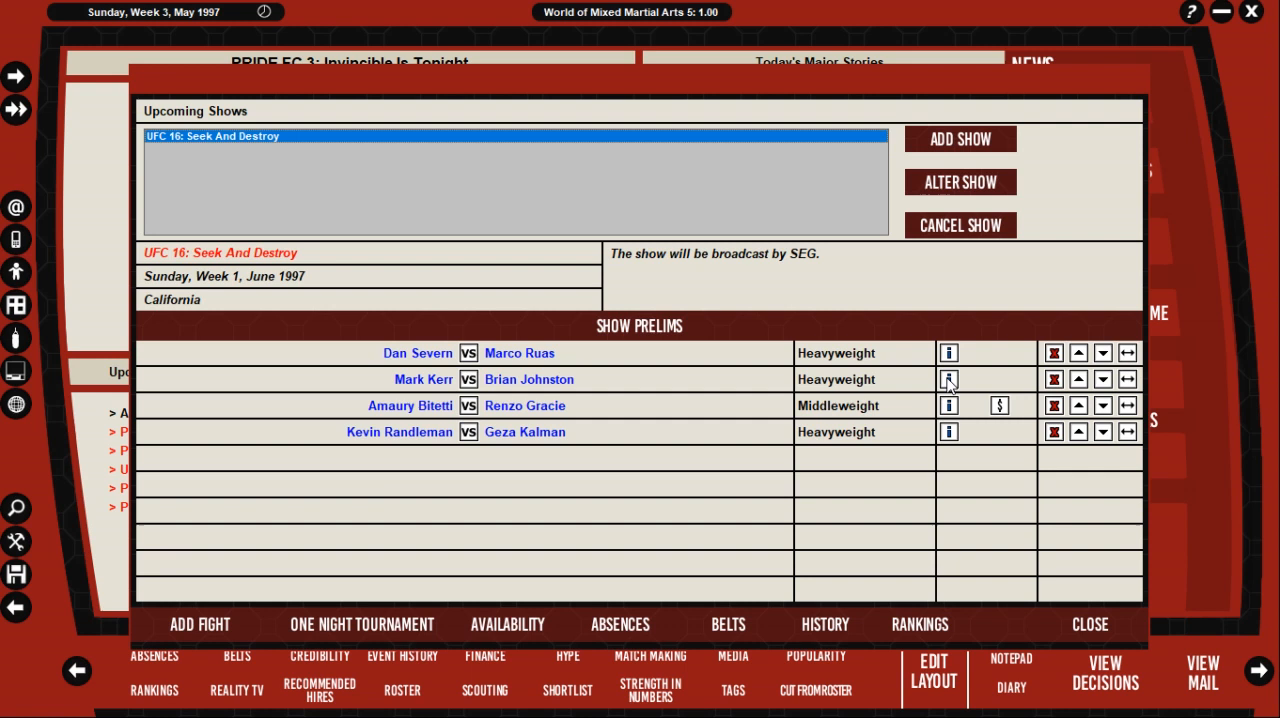
click(1112, 380)
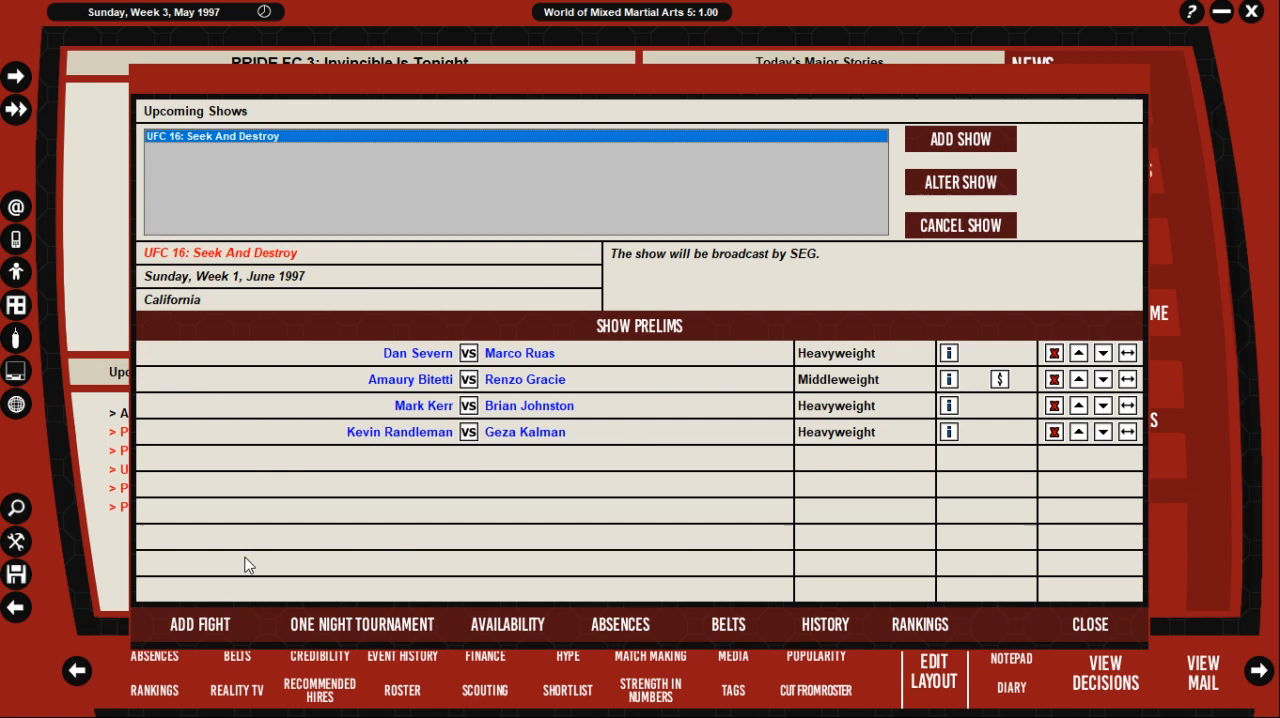
click(200, 626)
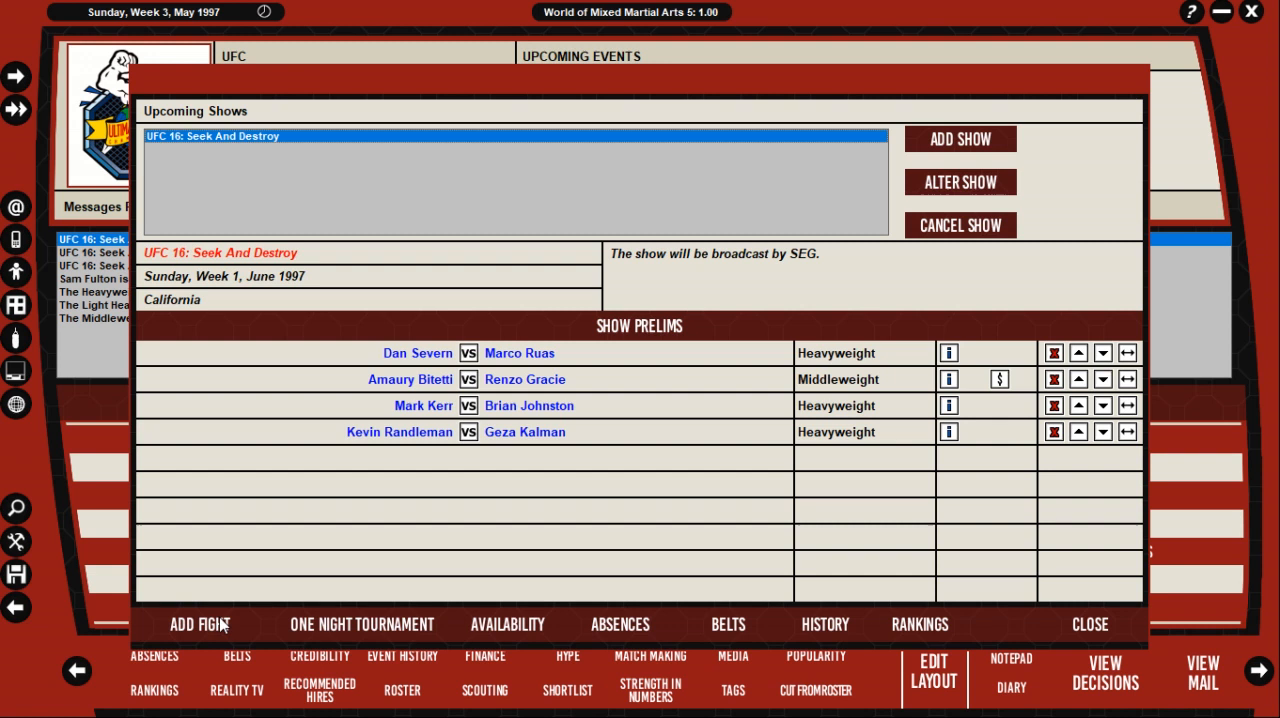
Step: Add Coleman vs Shamrock despite the title warning, move it to the top, and delete Randleman vs Kalman
click(196, 624)
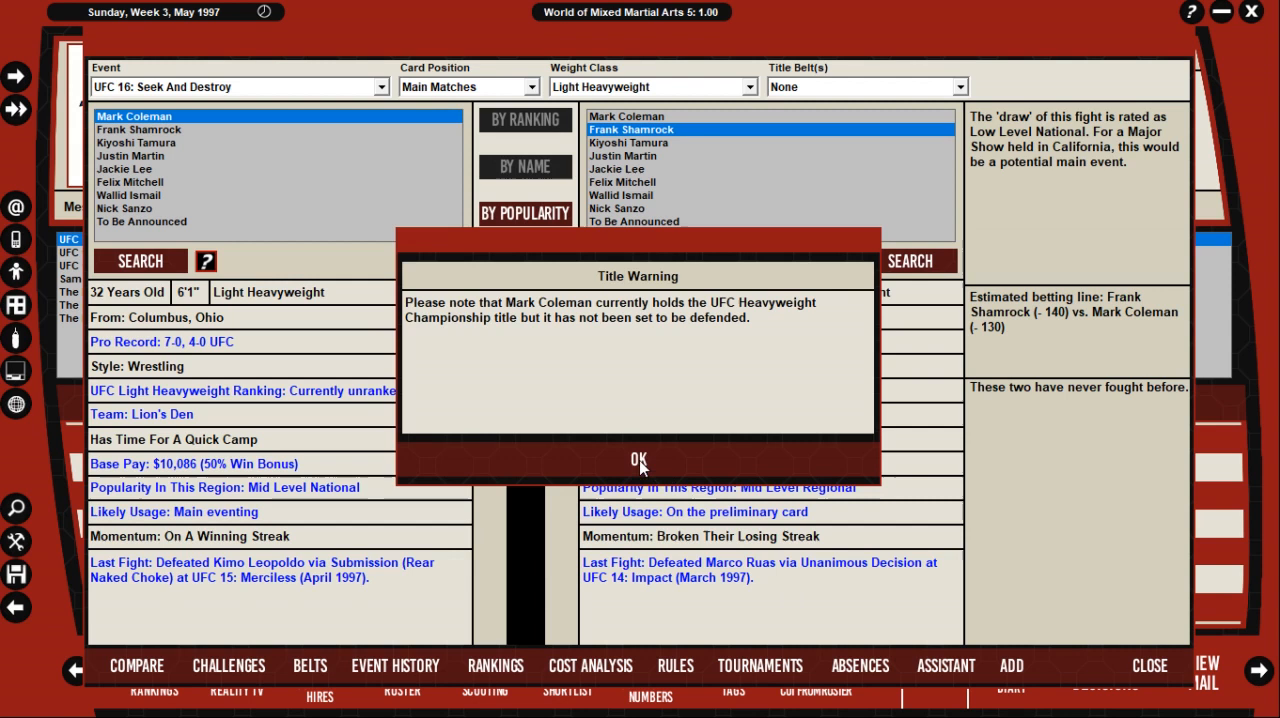
click(640, 460)
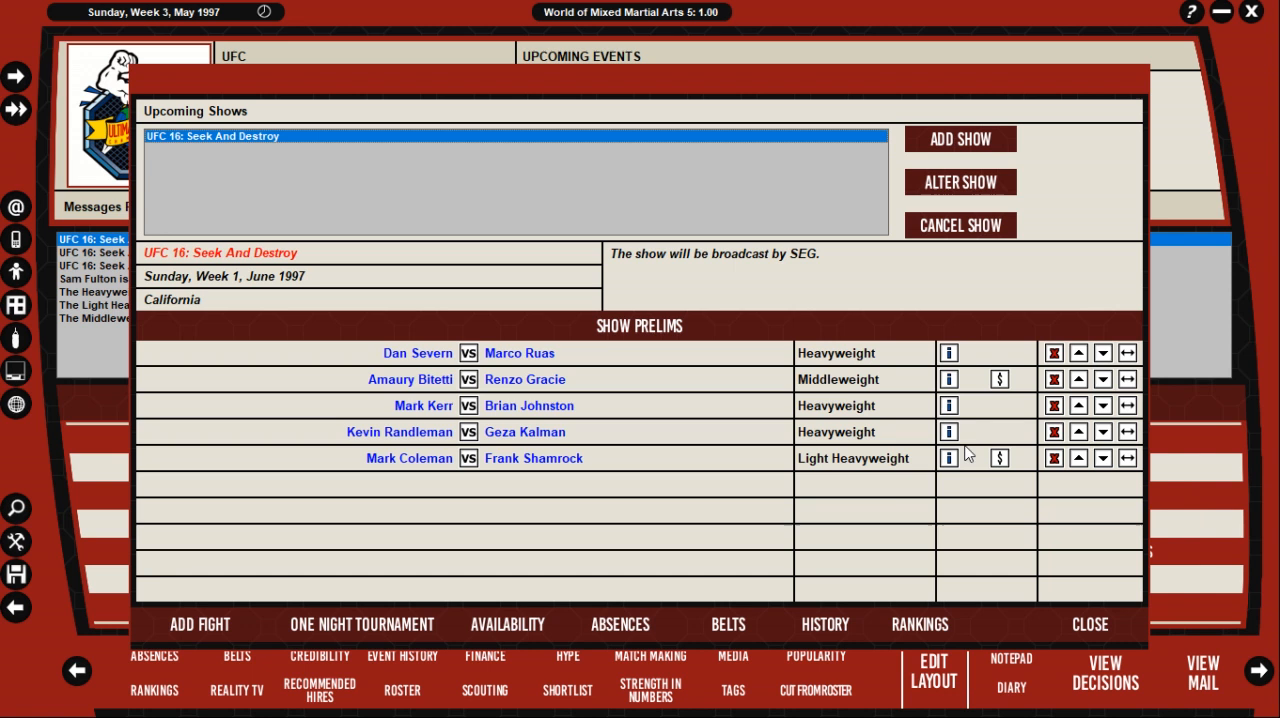
mouse_move(1086, 476)
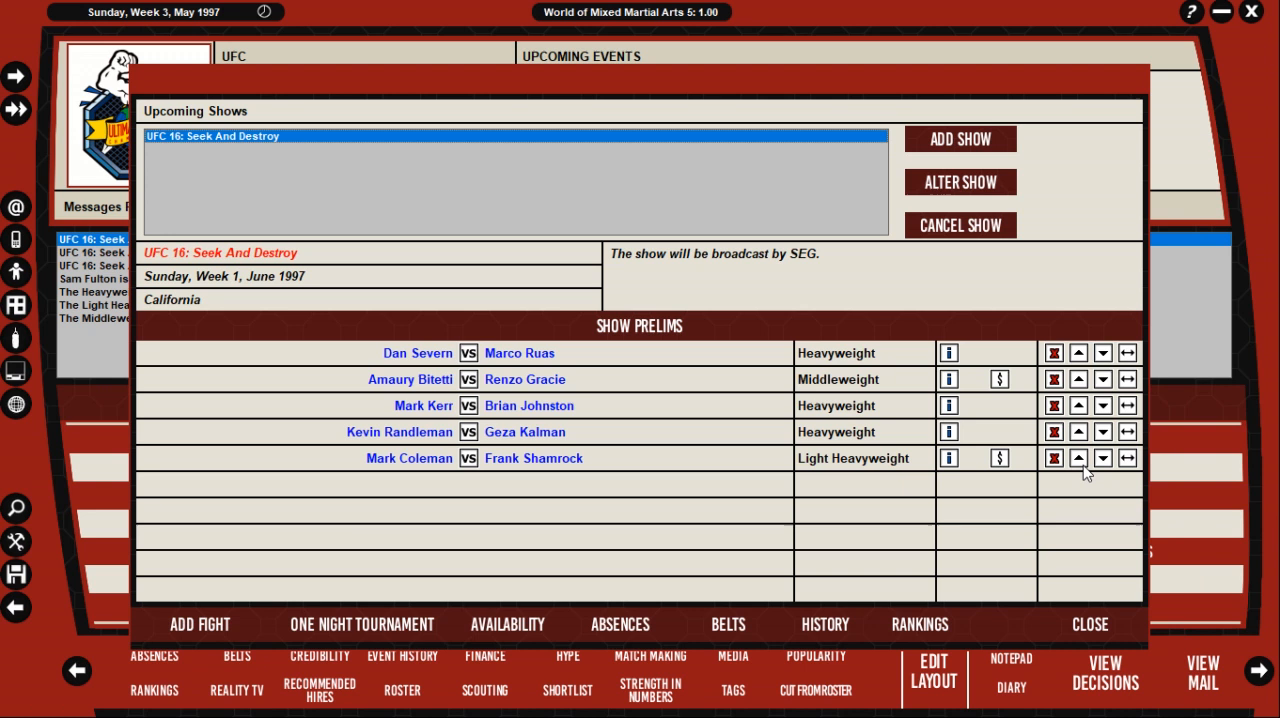
click(1078, 460)
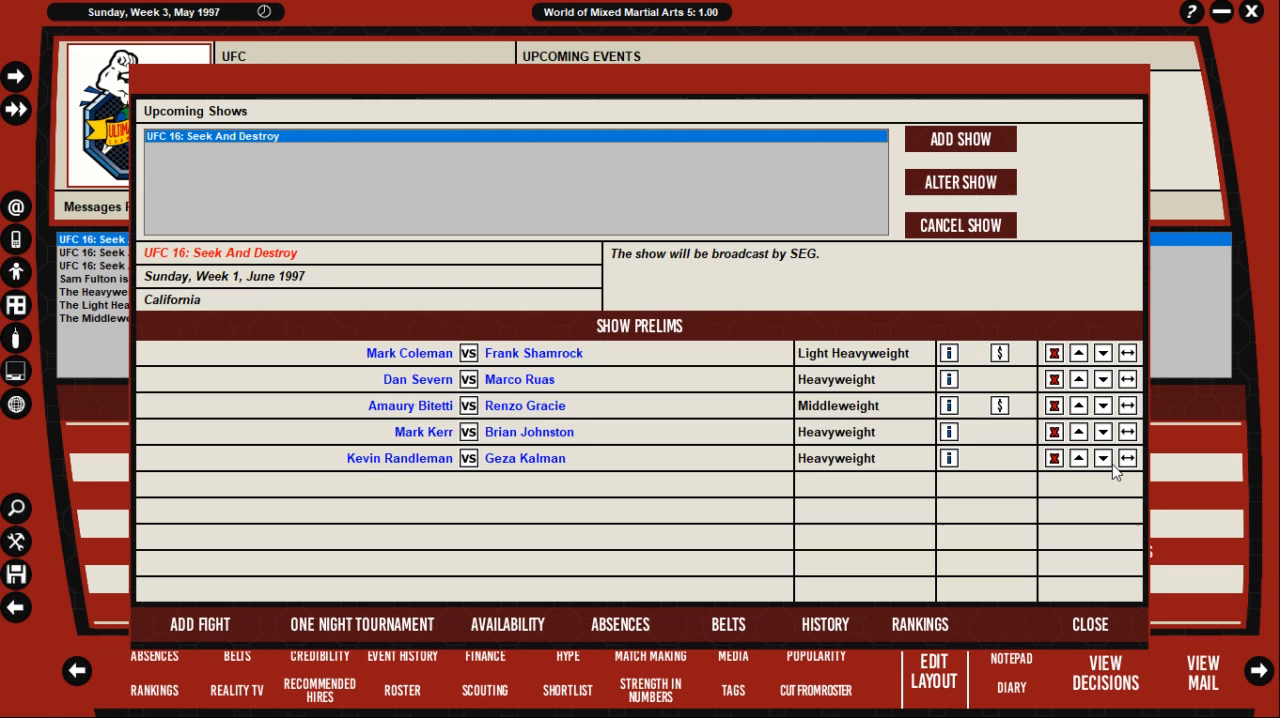
click(1052, 458)
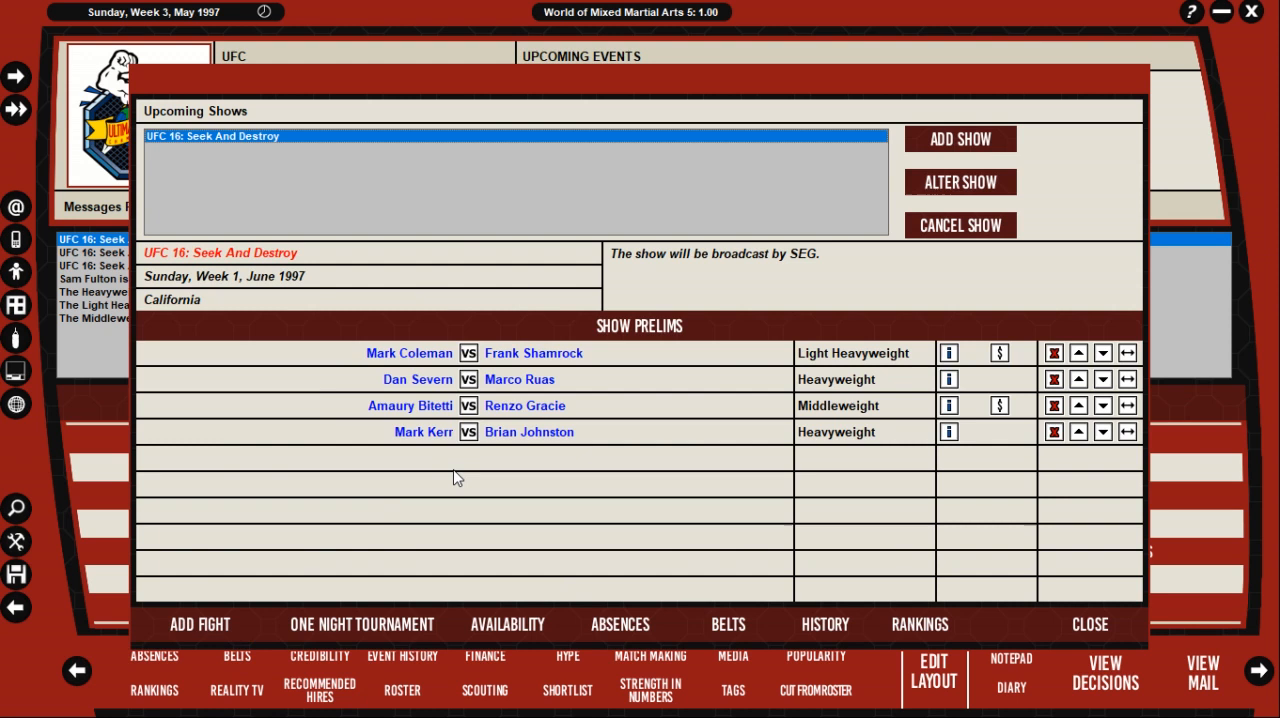
Step: Add Kiyoshi Tamura vs Wallid Ismail to UFC 16's light heavyweight prelims and return to the news page
click(200, 624)
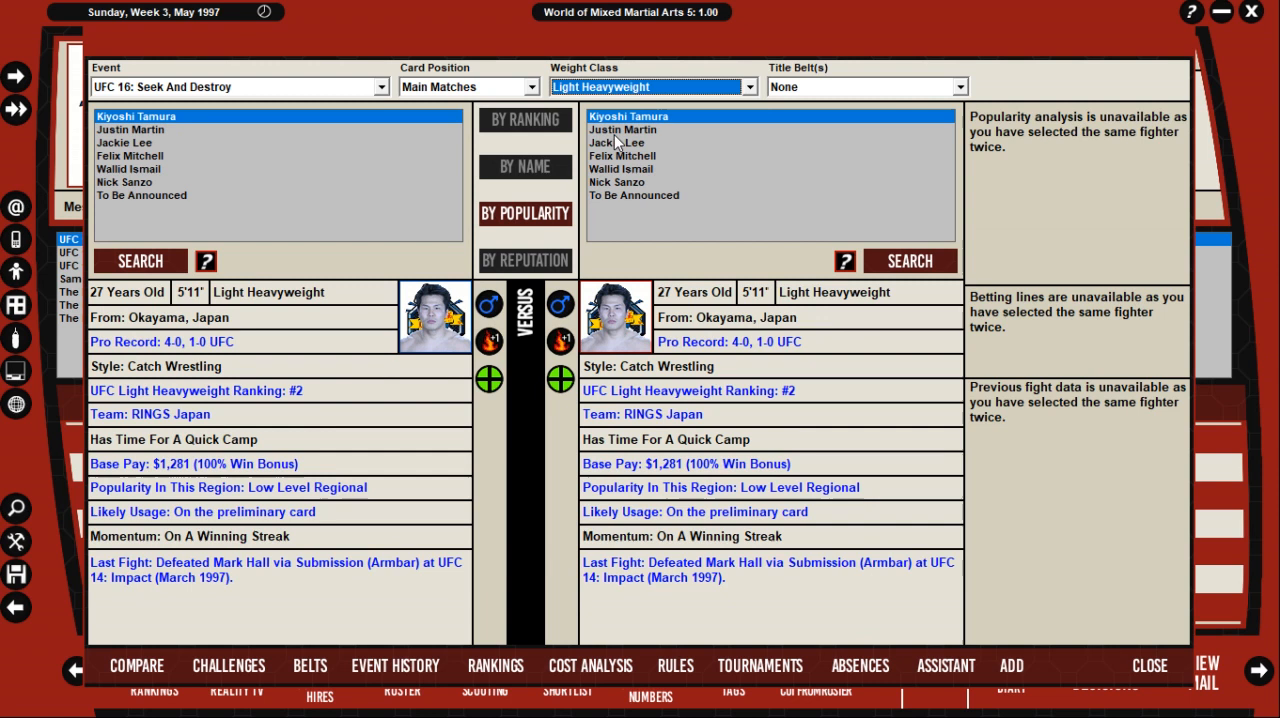
click(628, 128)
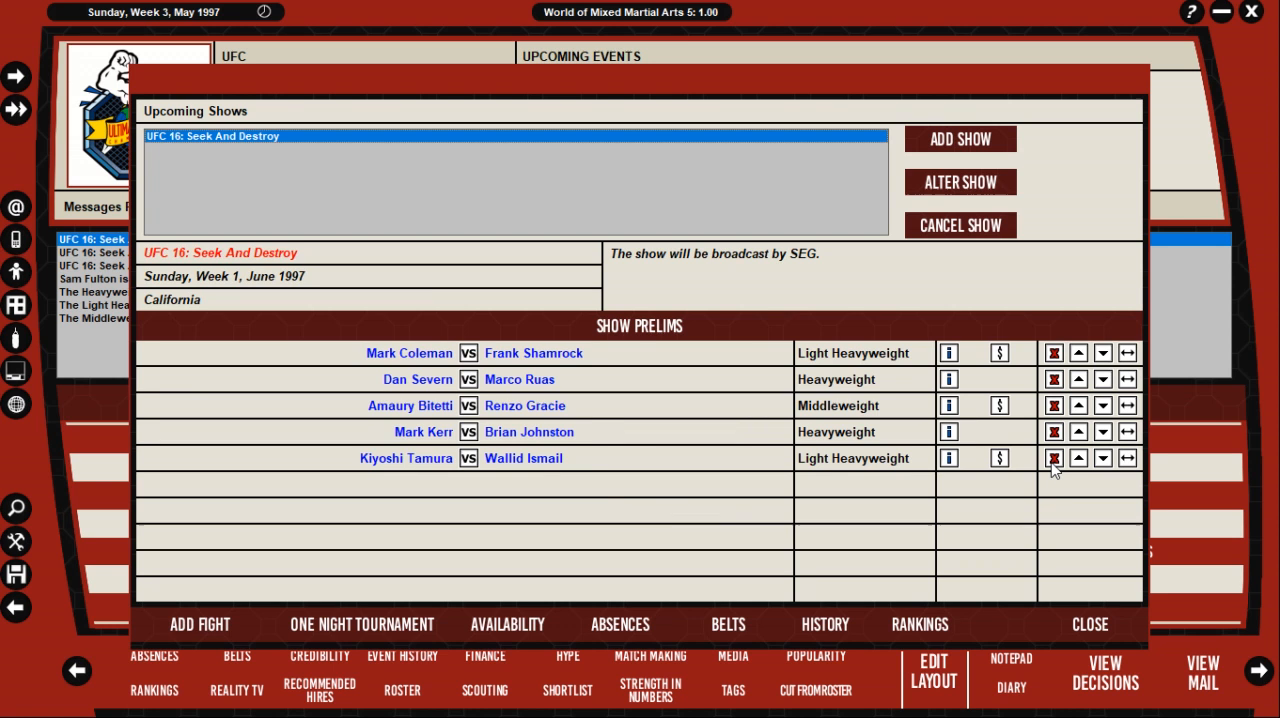
click(1106, 460)
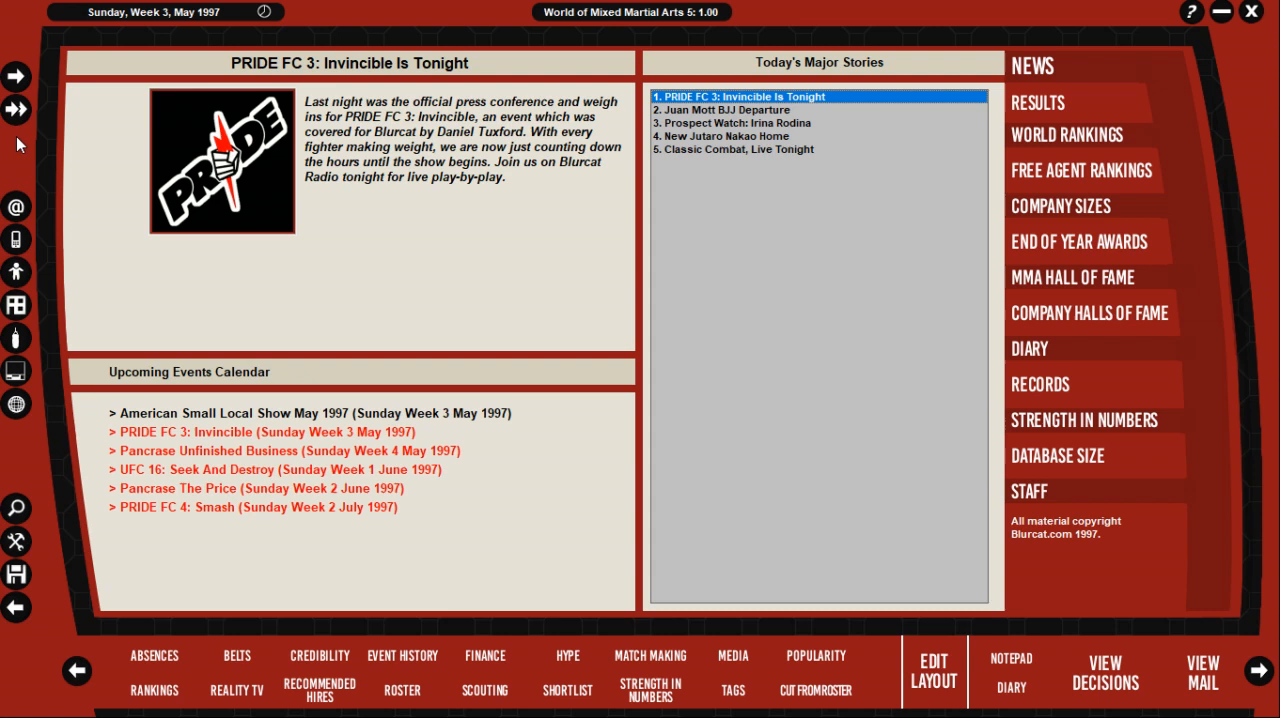
Step: Bring up the company profiles and jump to Pancrase's 54-fighter roster
click(16, 108)
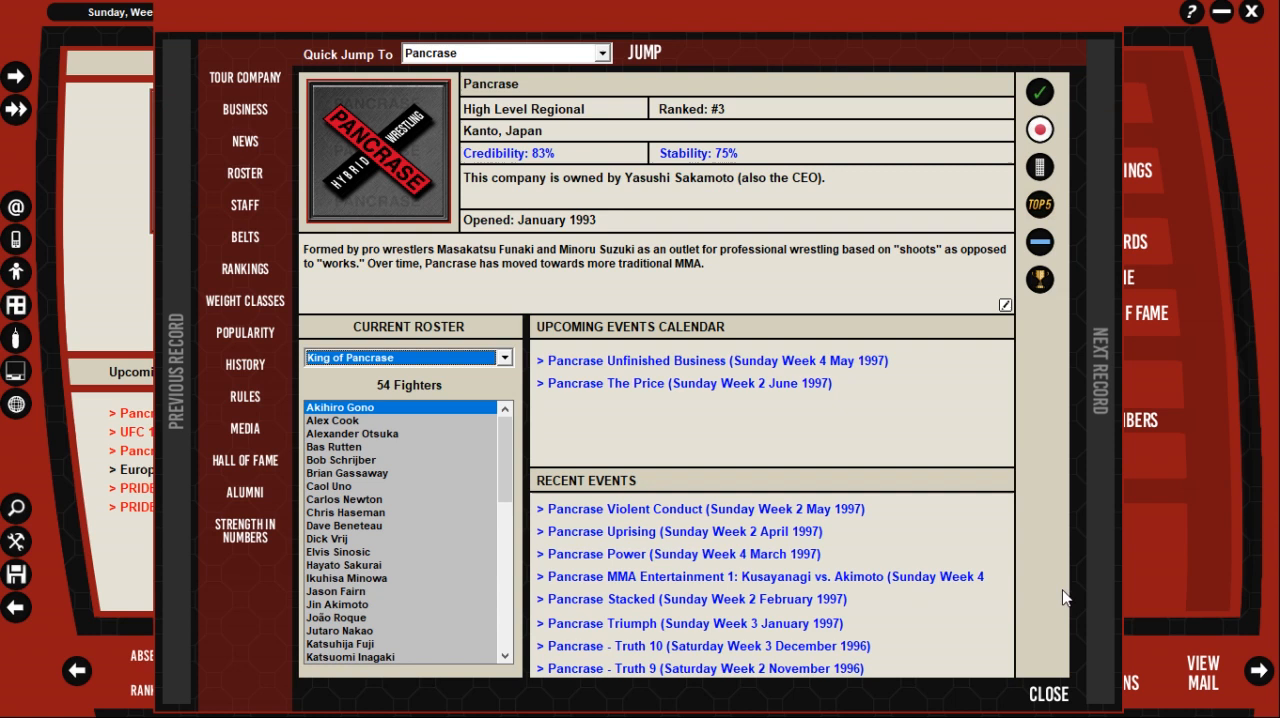
click(1056, 694)
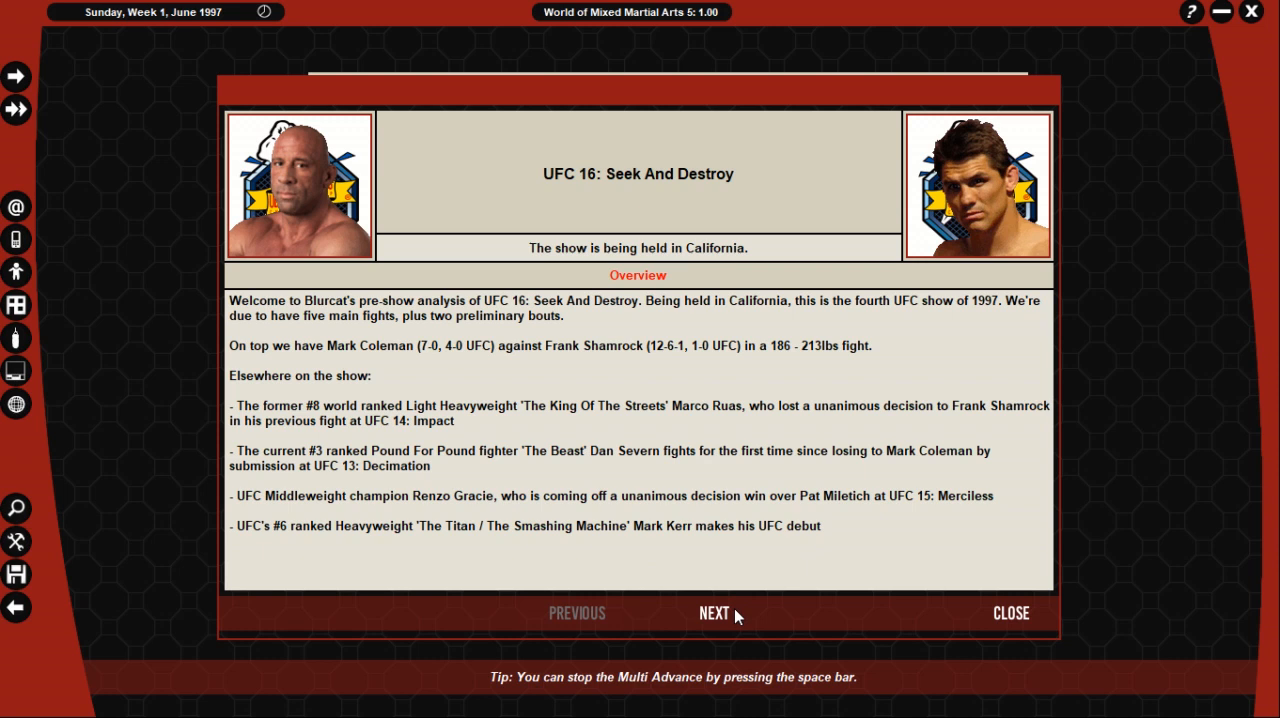
Step: Step through every UFC 16 bout preview from Coleman vs Shamrock to the final matchup, then close them
click(712, 612)
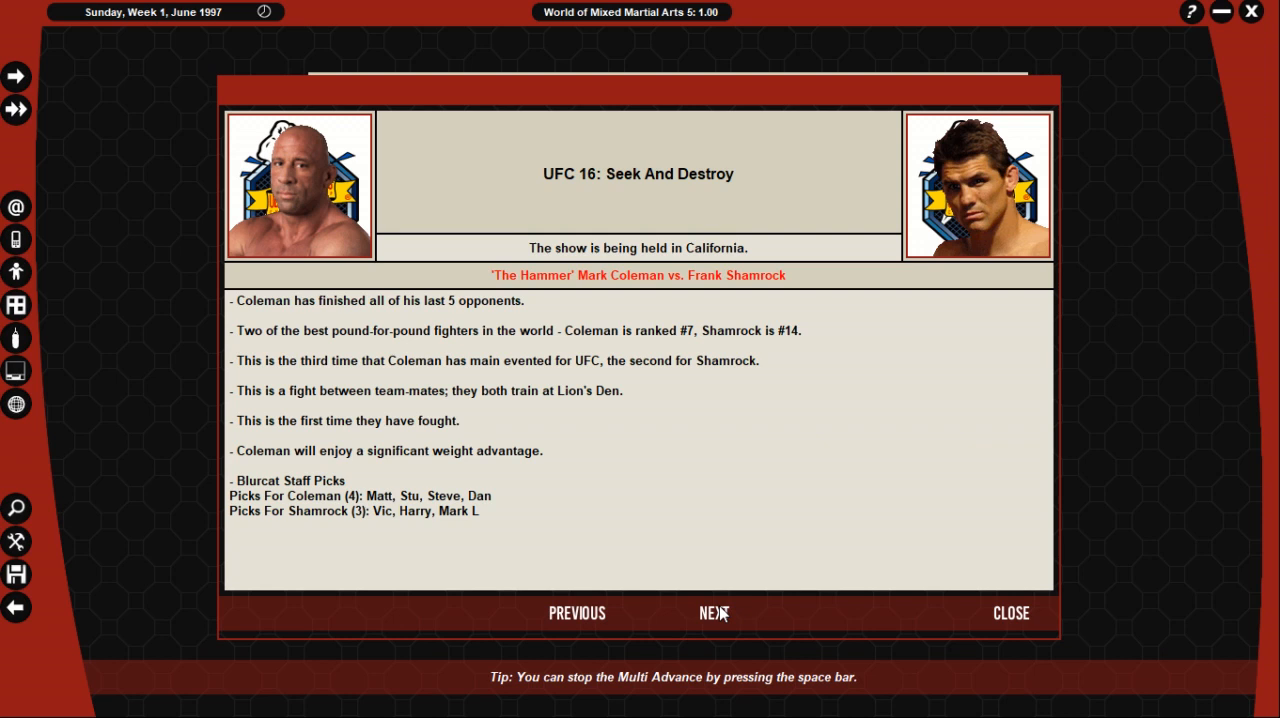
mouse_move(716, 334)
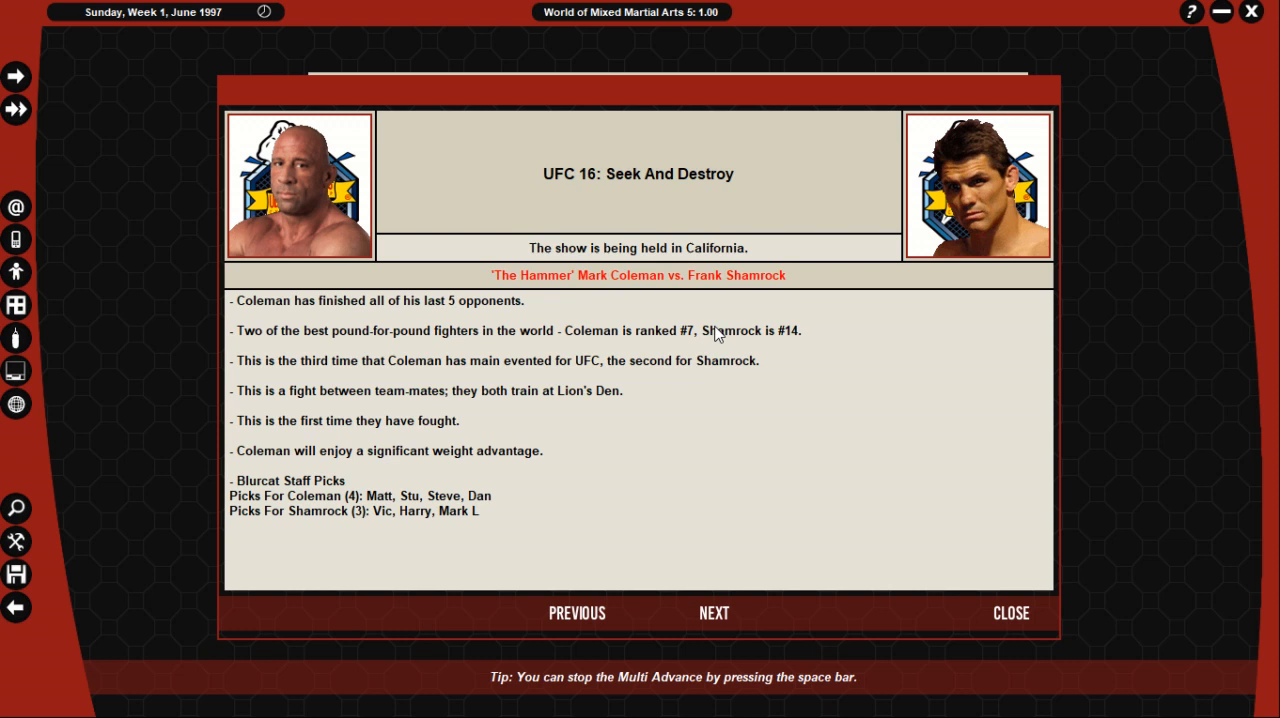
mouse_move(440, 372)
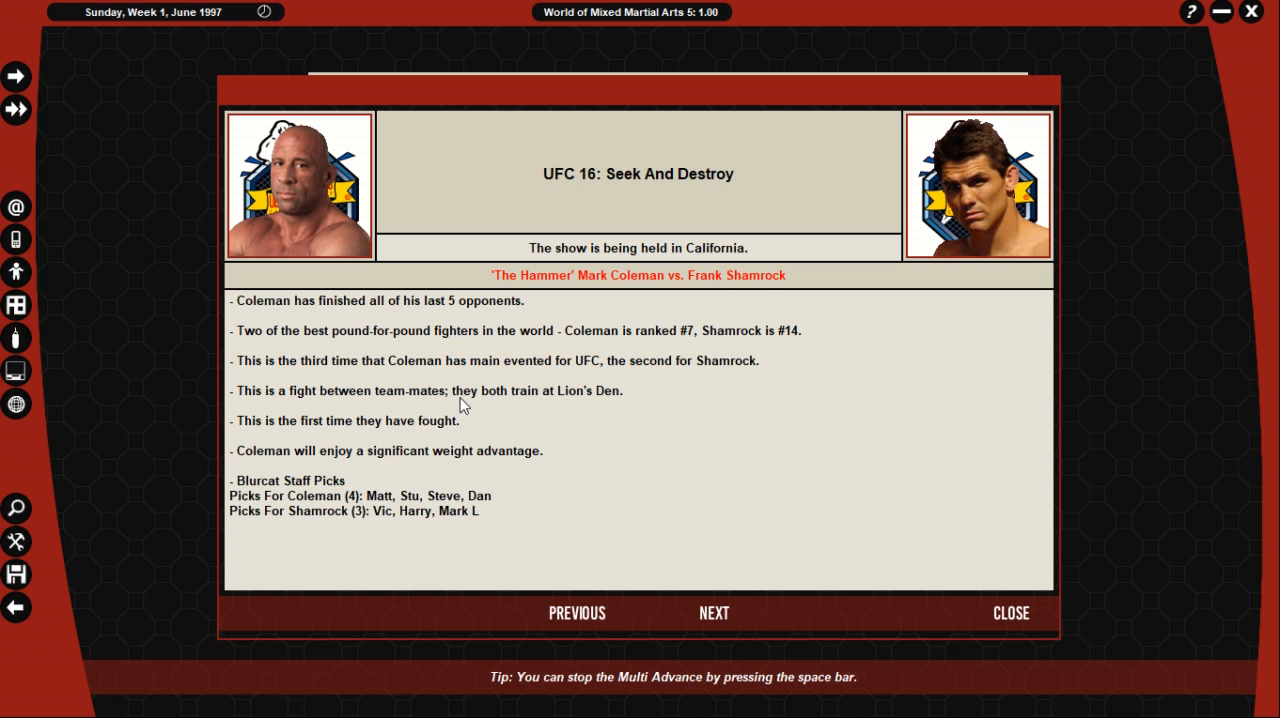
click(712, 612)
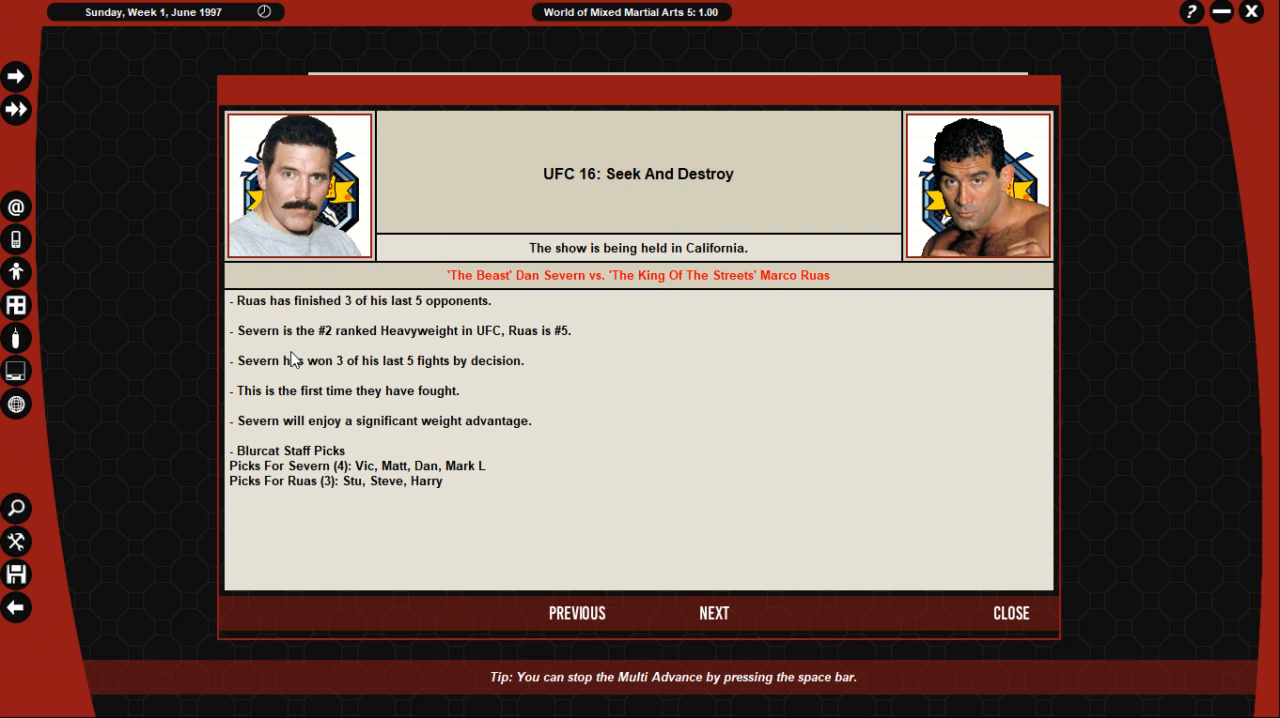
mouse_move(314, 374)
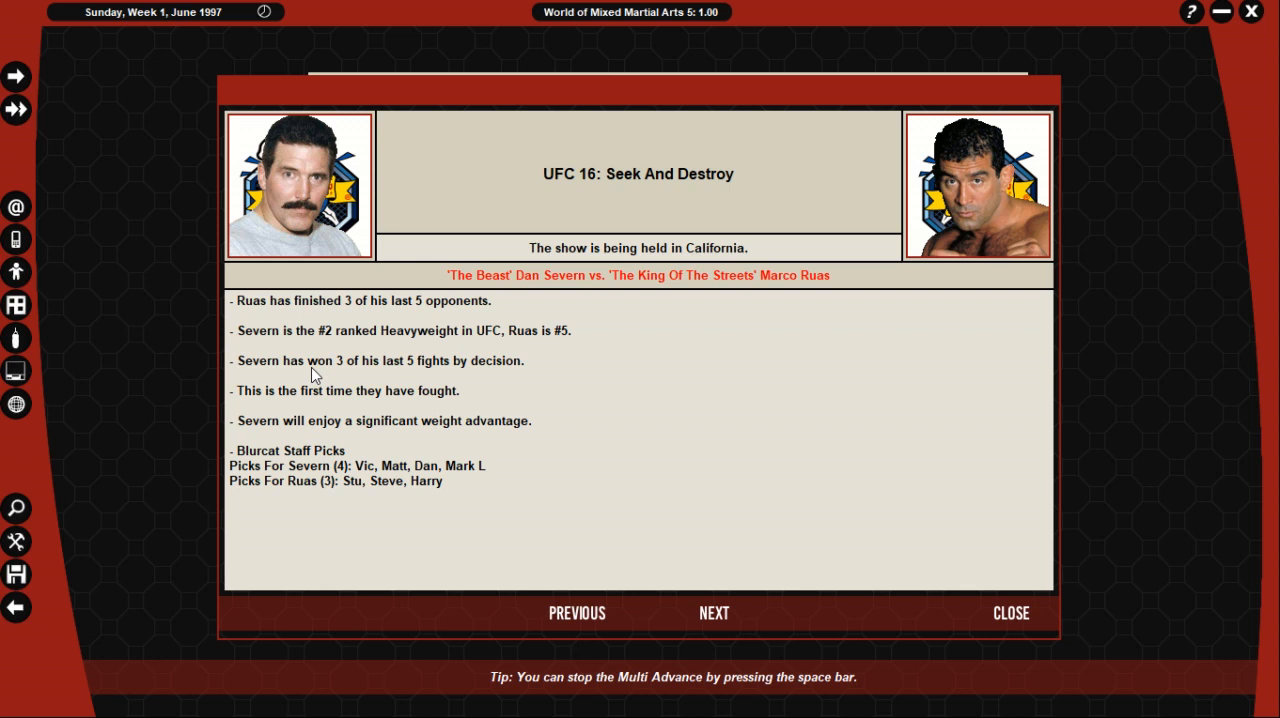
click(712, 612)
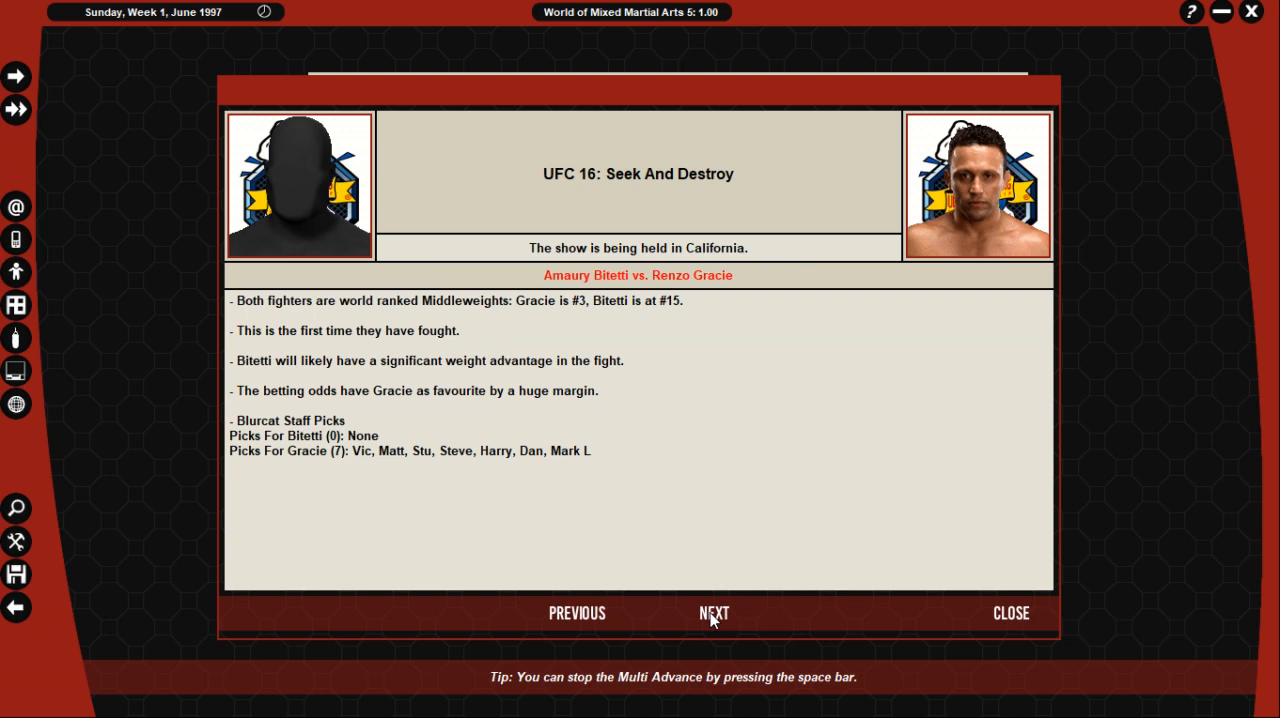
click(712, 612)
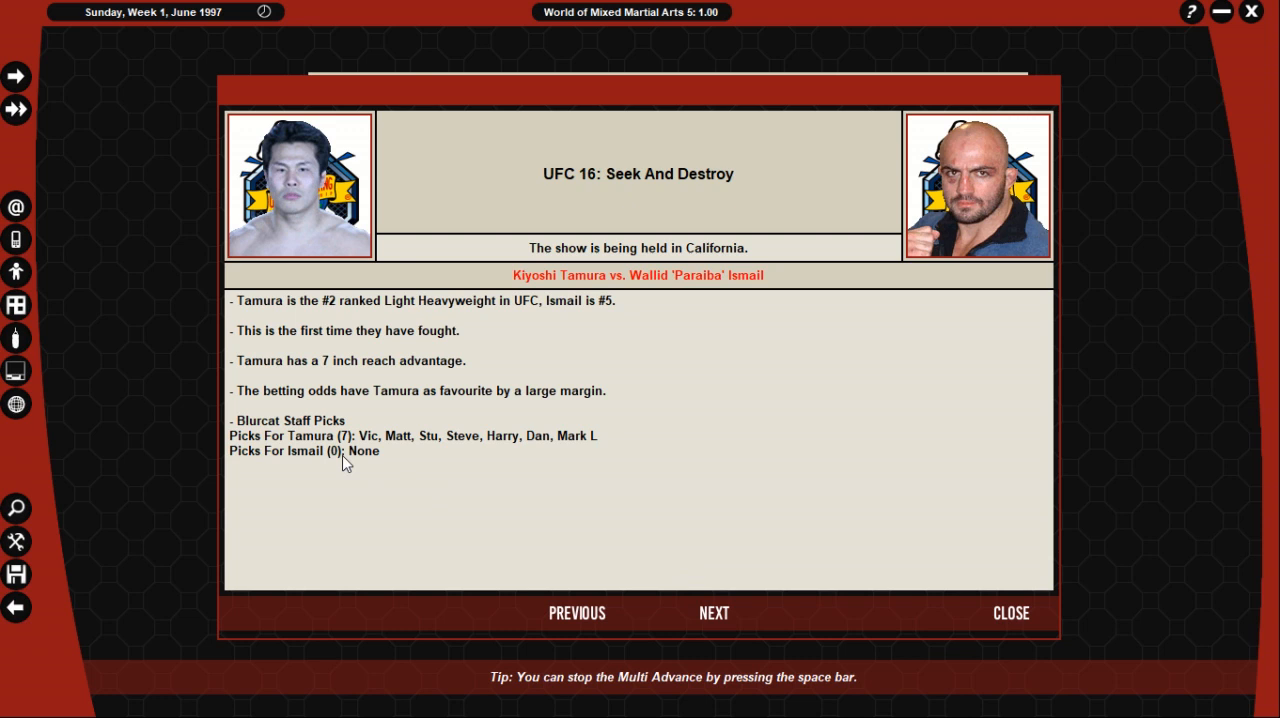
click(712, 612)
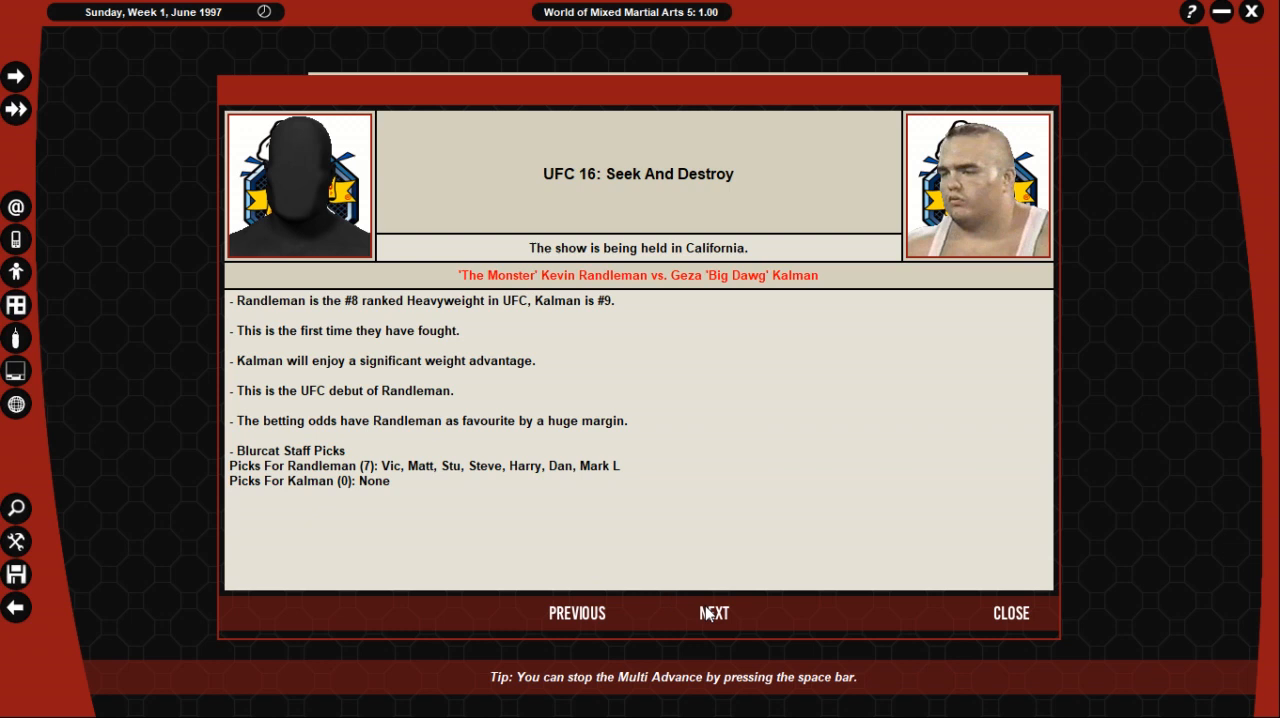
click(714, 612)
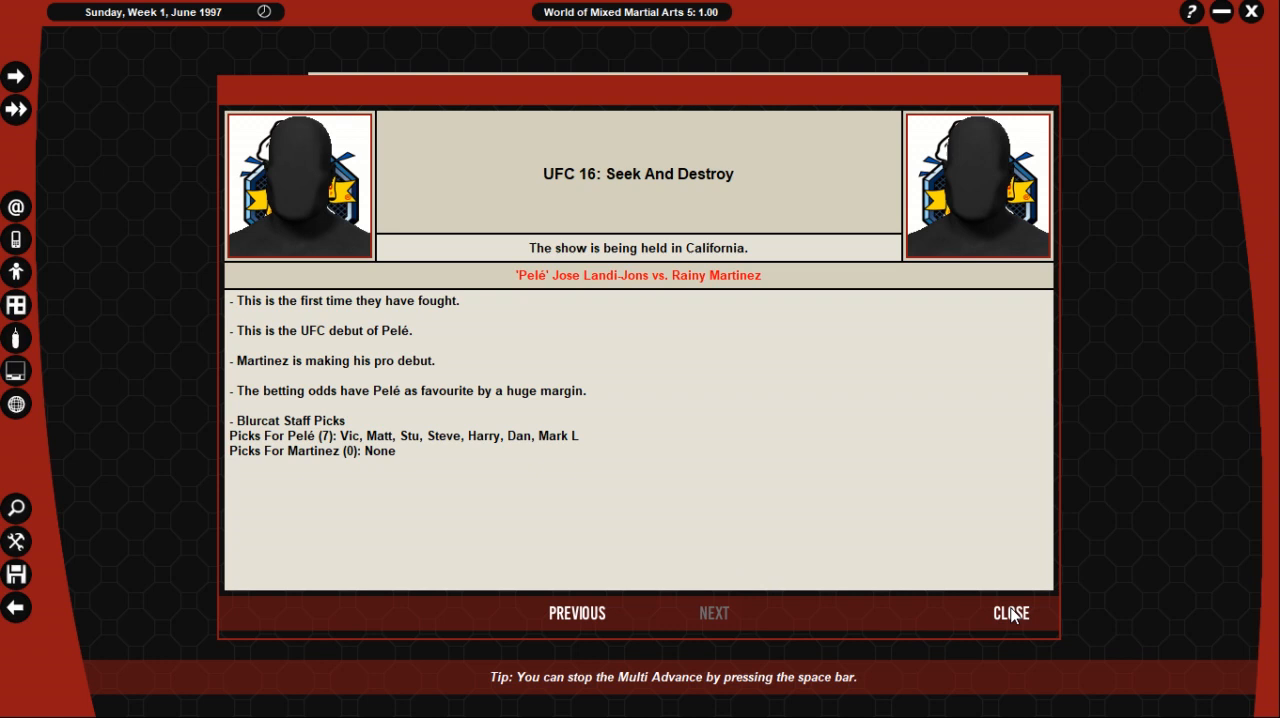
click(1010, 612)
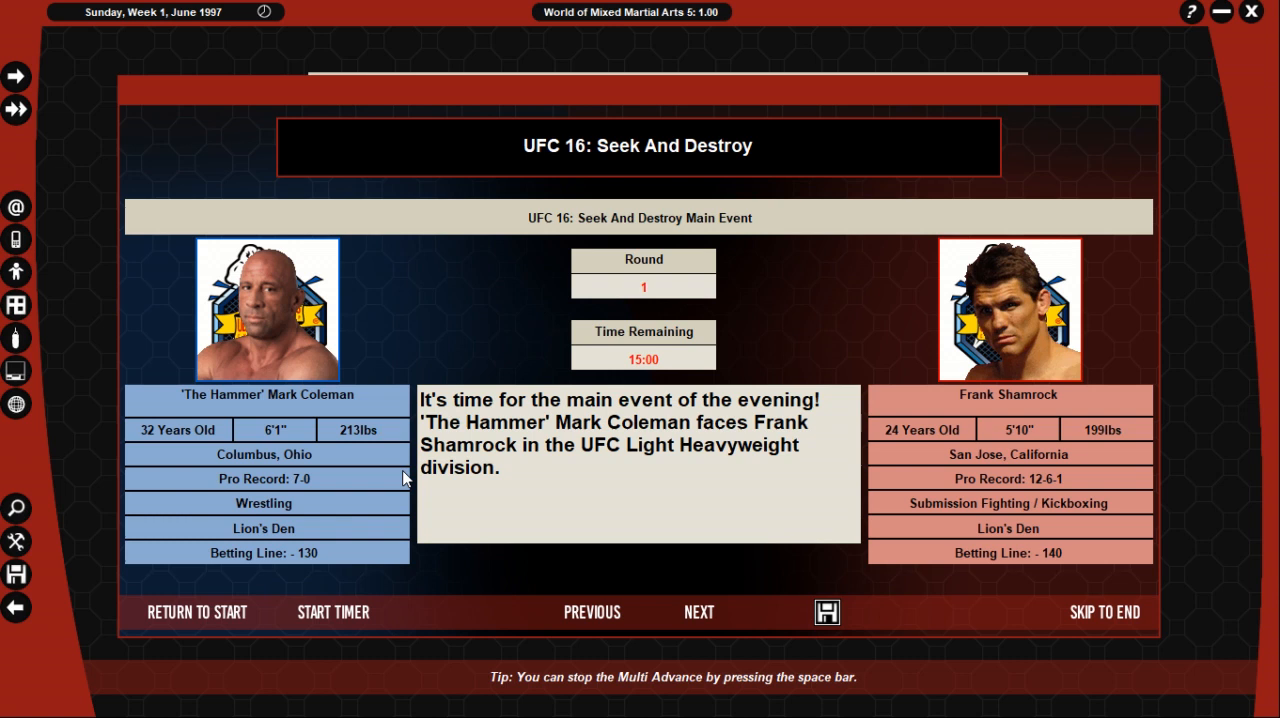
mouse_move(738, 626)
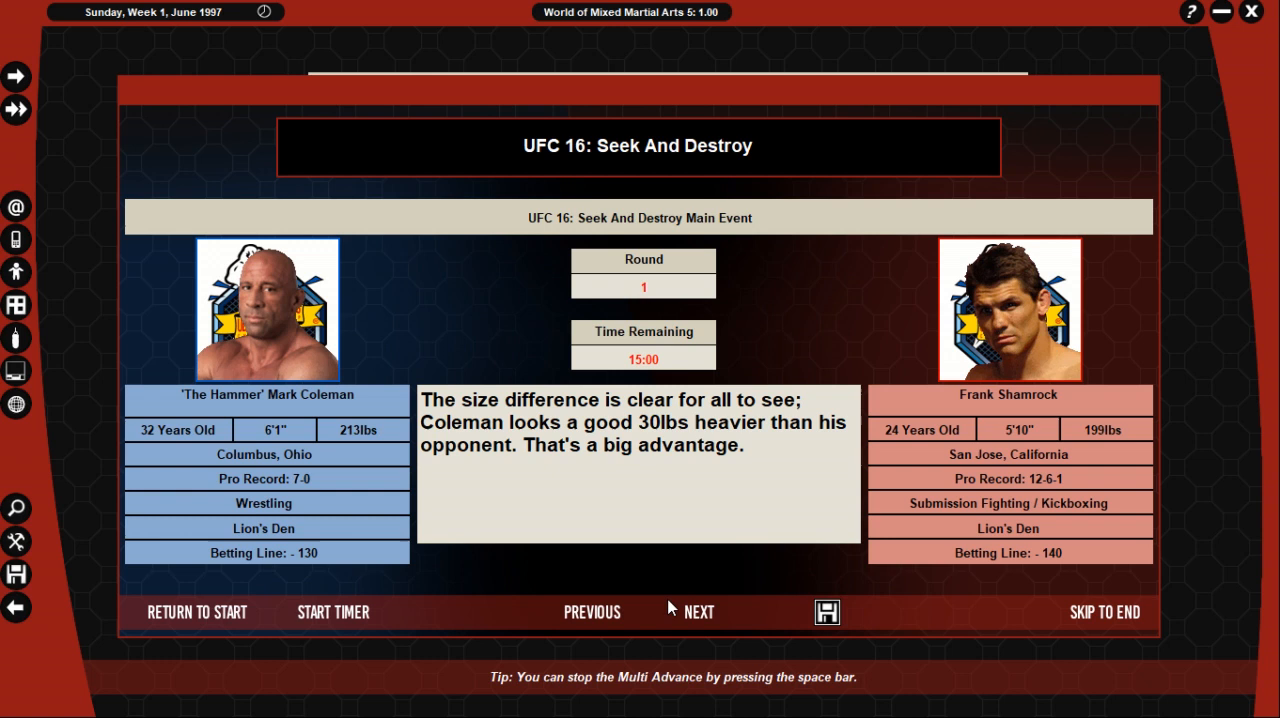
Step: Advance the main event commentary to Coleman's single-leg takedown at 14:33 of round 1
click(700, 612)
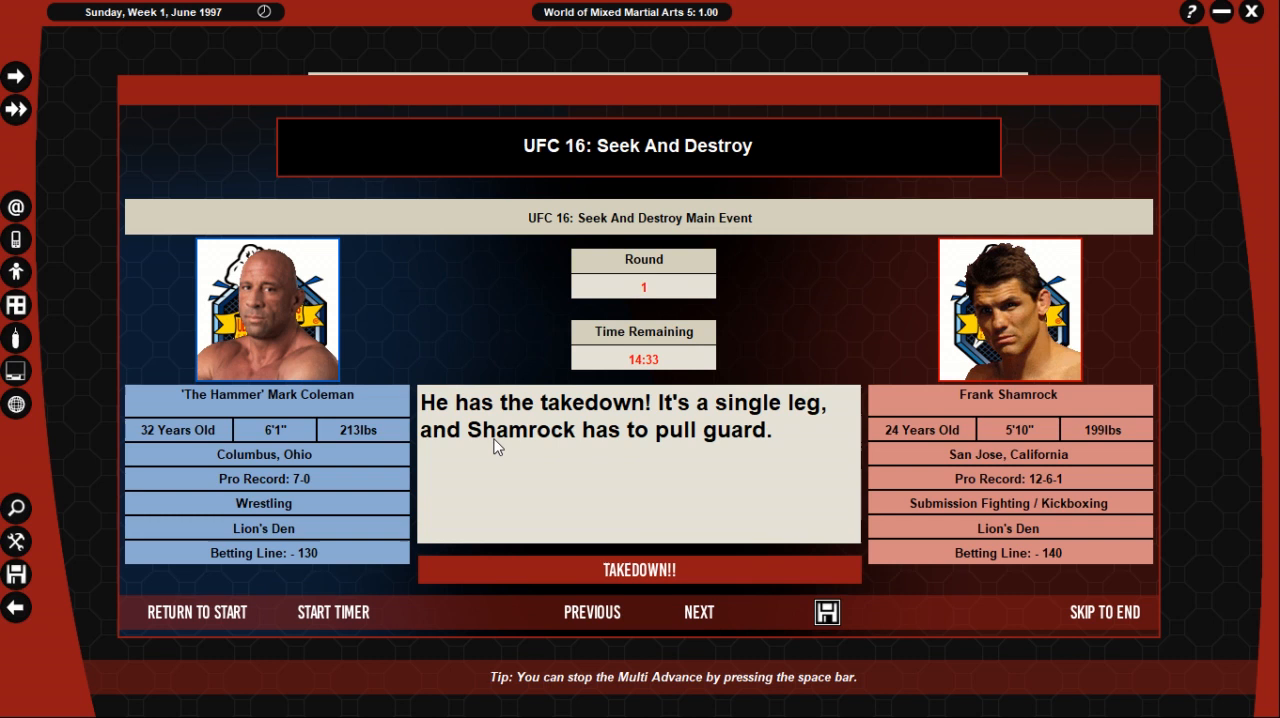
Step: Advance the play-by-play through Shamrock's triangle attempts until the referee stands them up at 10:18
click(696, 612)
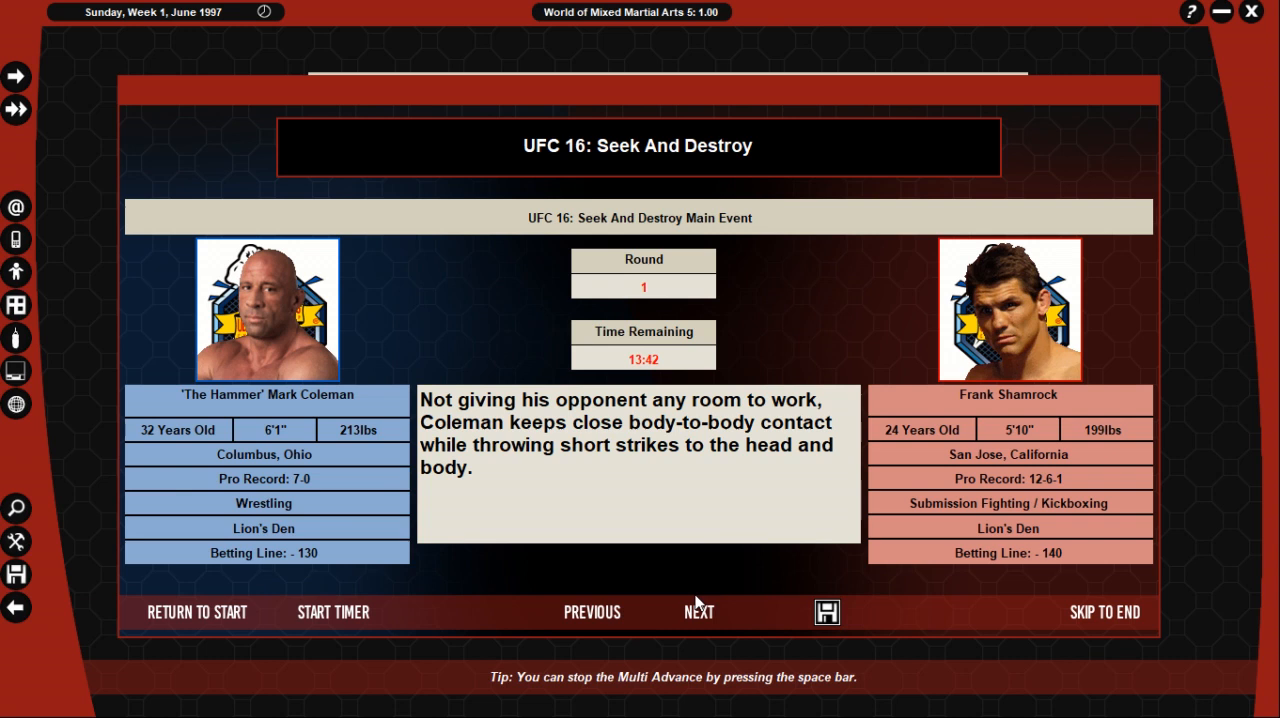
click(704, 612)
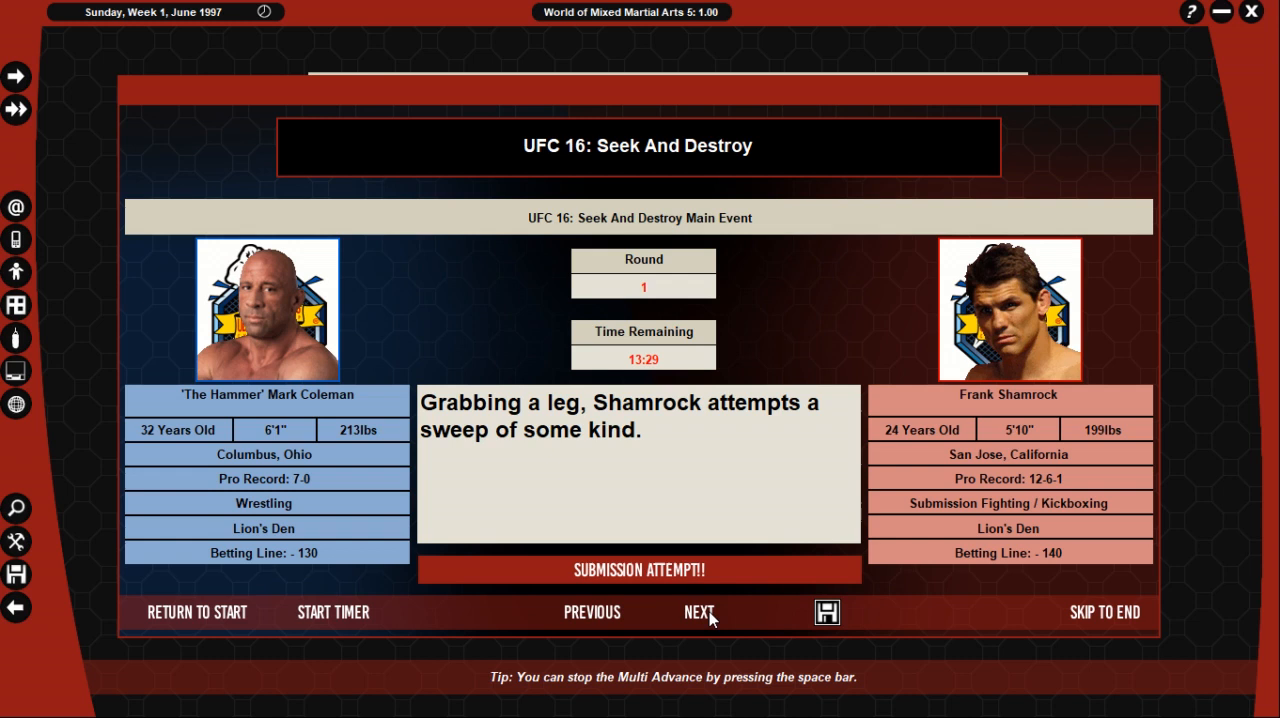
click(700, 612)
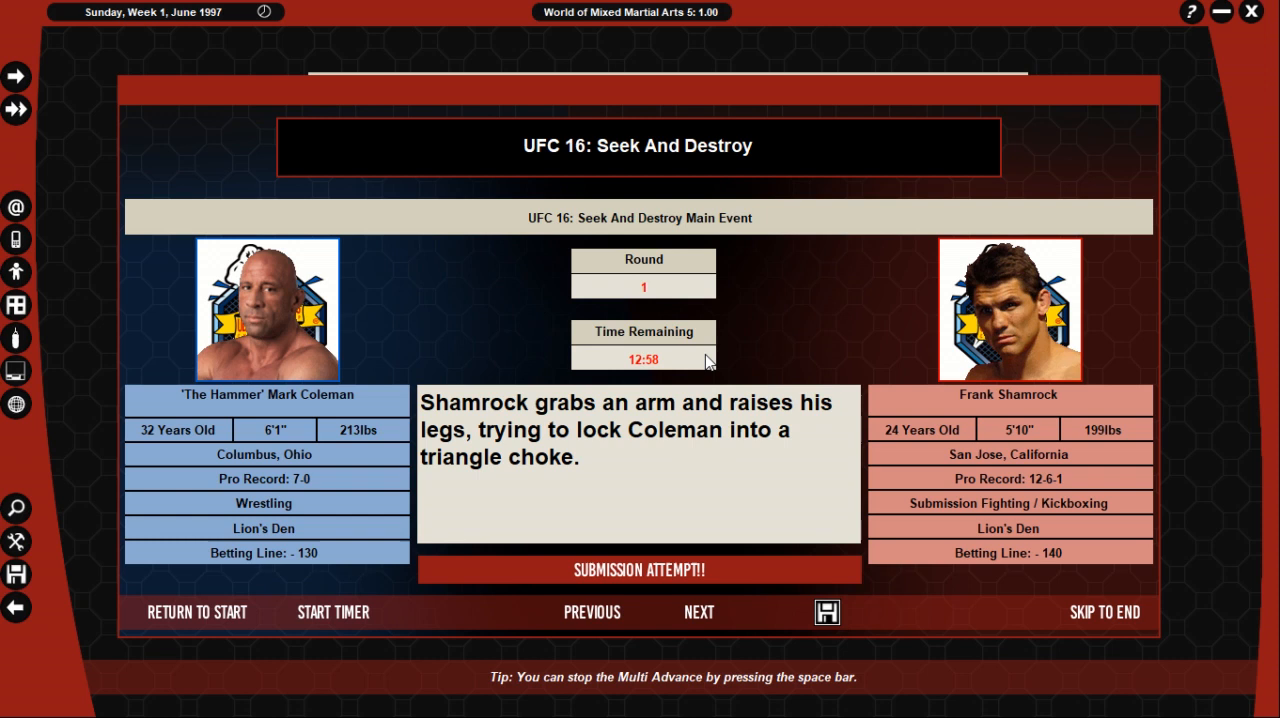
click(698, 612)
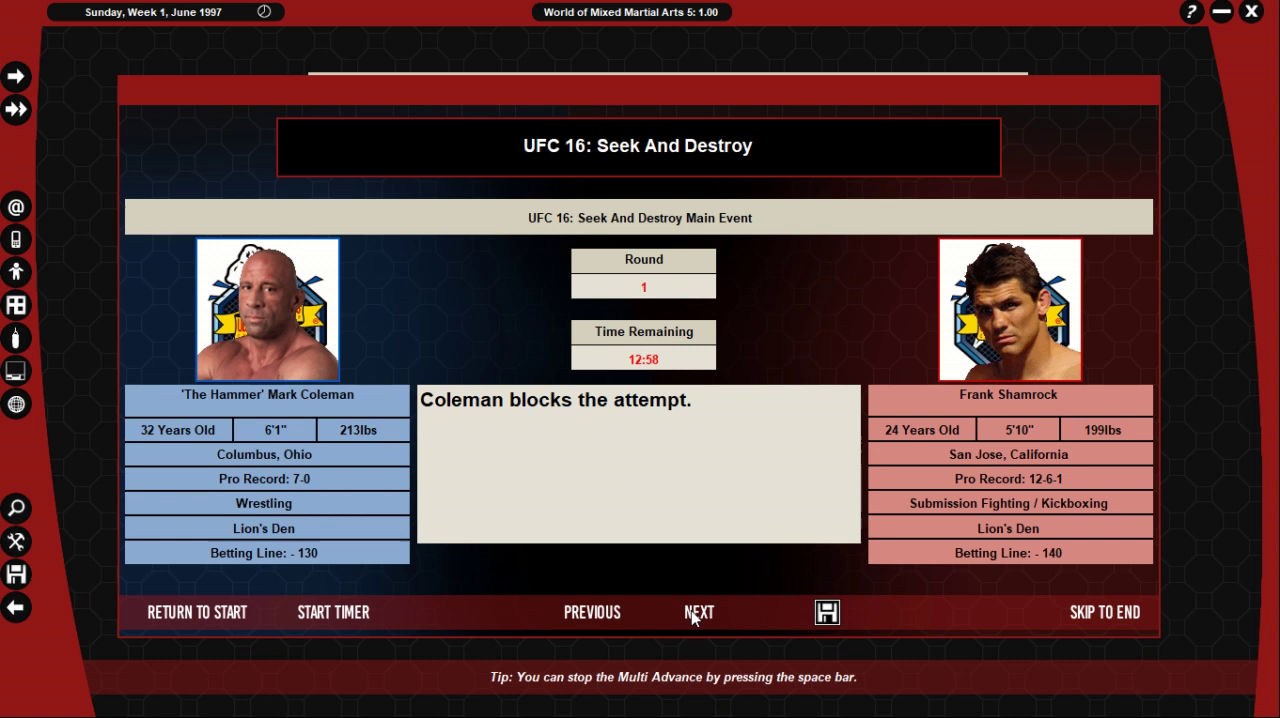
click(696, 612)
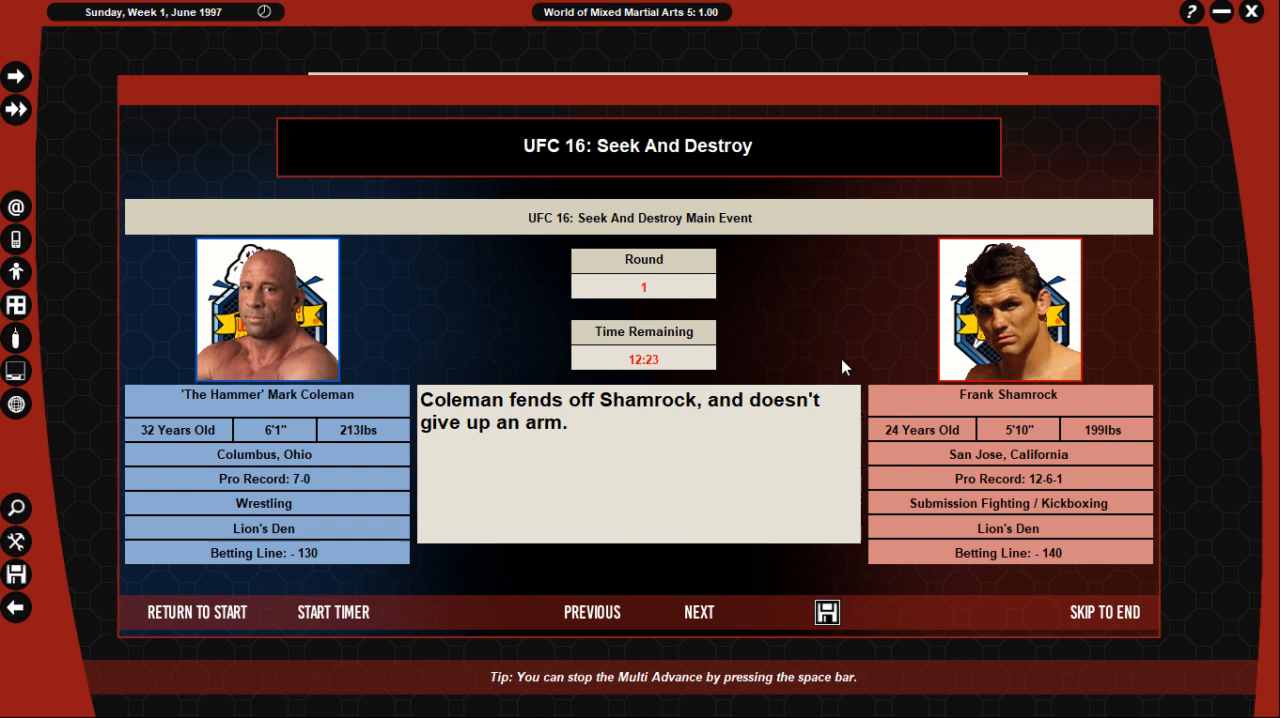
click(700, 612)
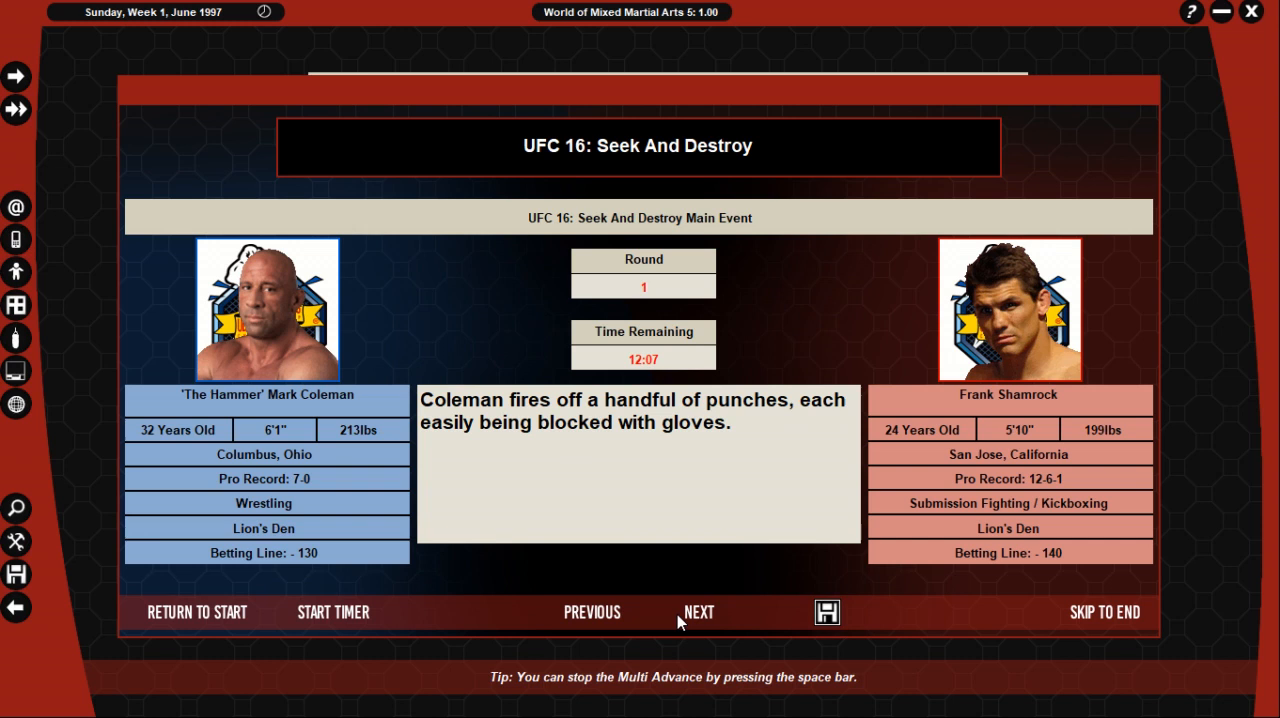
click(700, 612)
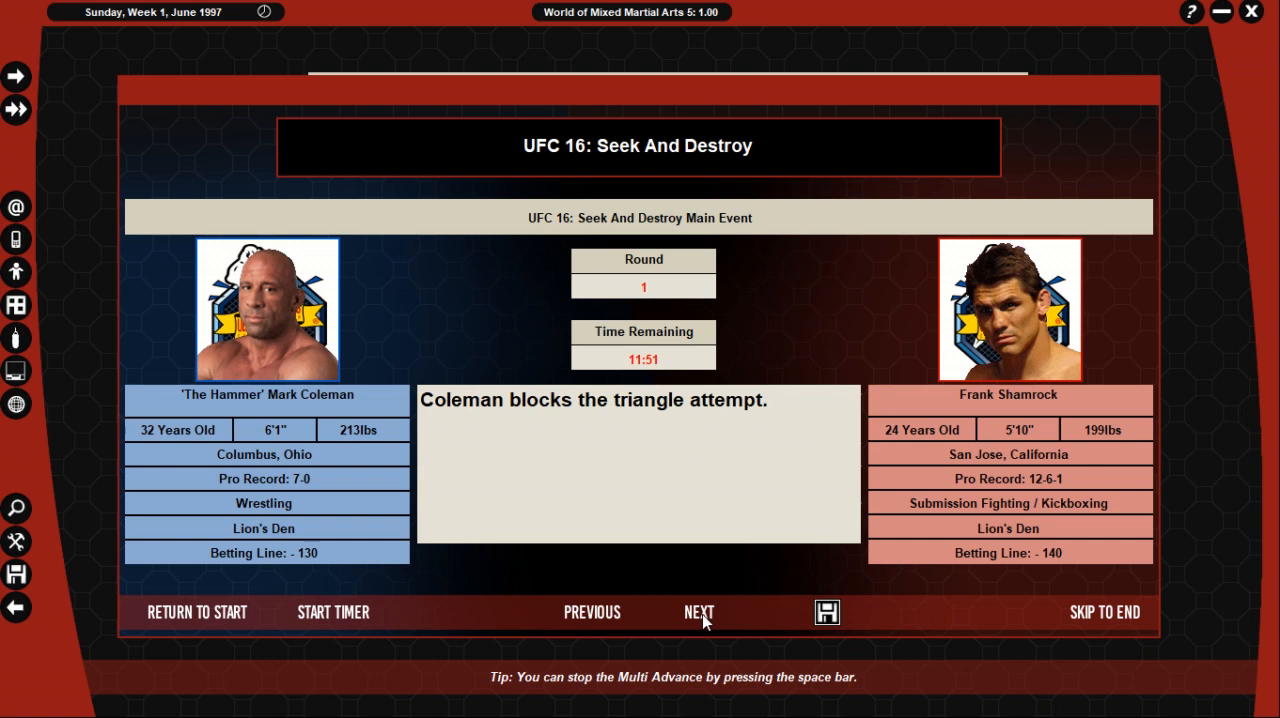
click(700, 612)
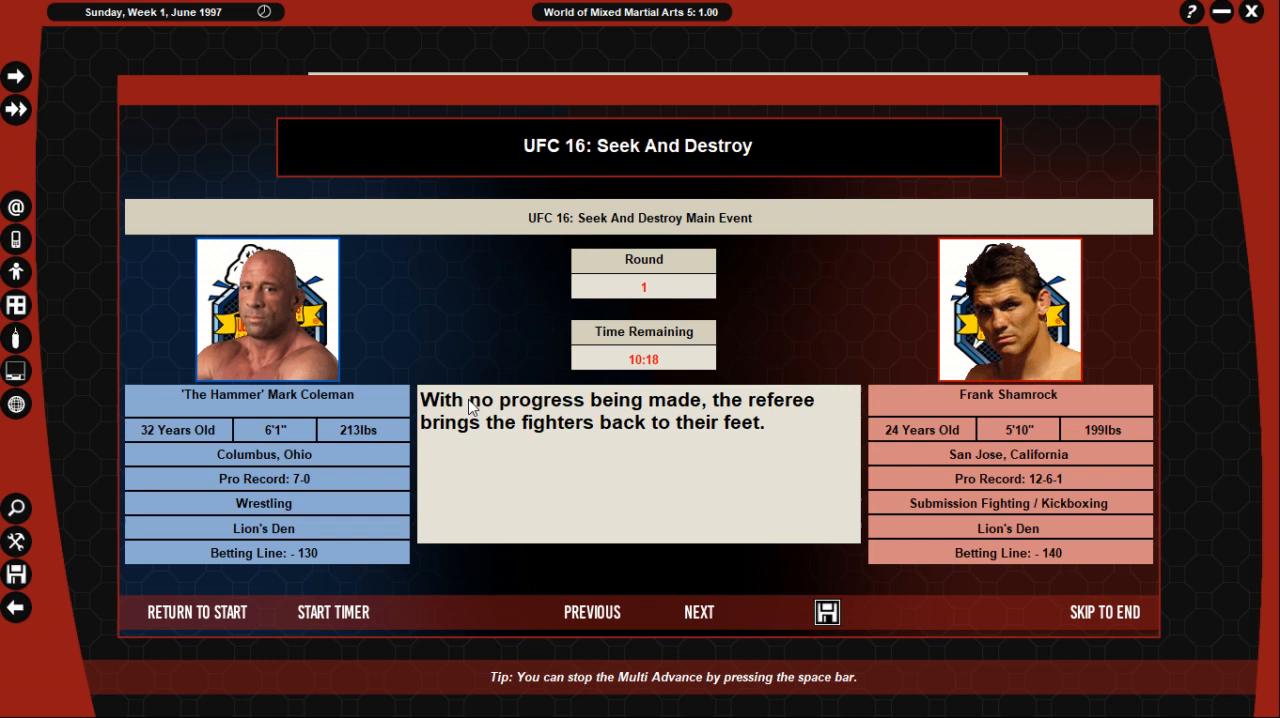
Step: Advance through the striking exchange to Coleman's double-leg takedown attempt against the cage at 8:19
click(698, 612)
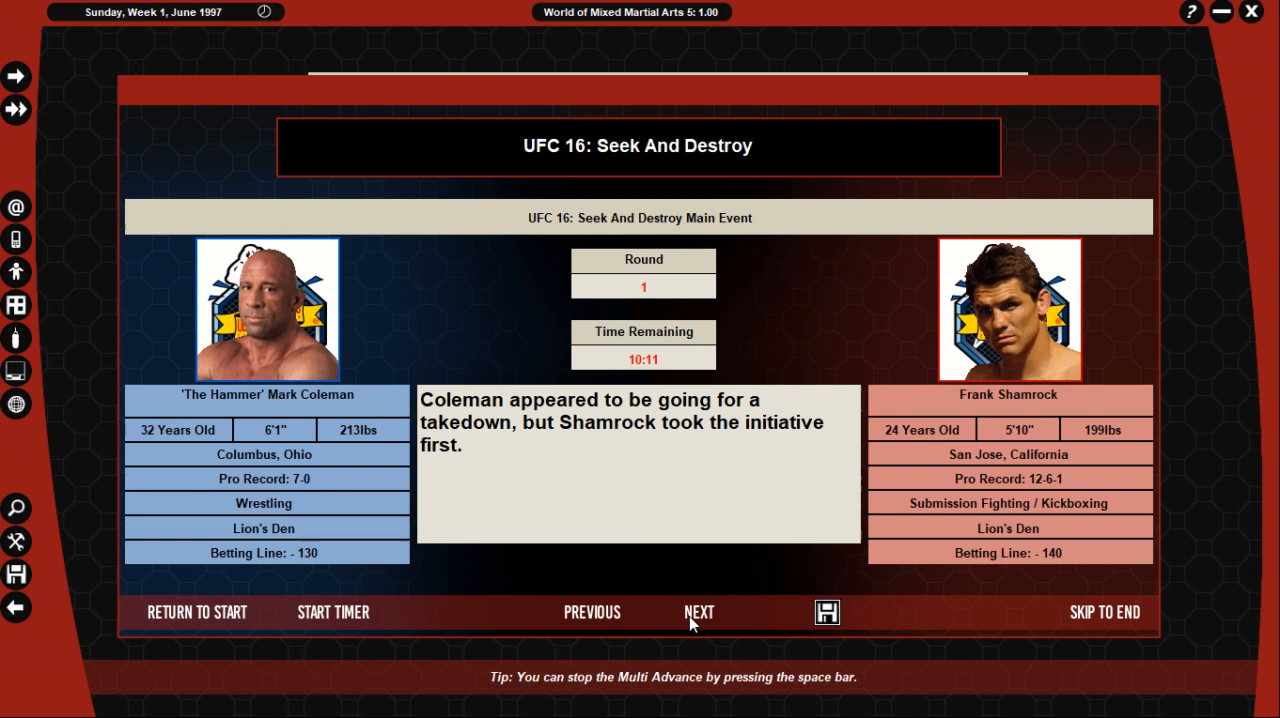
click(700, 612)
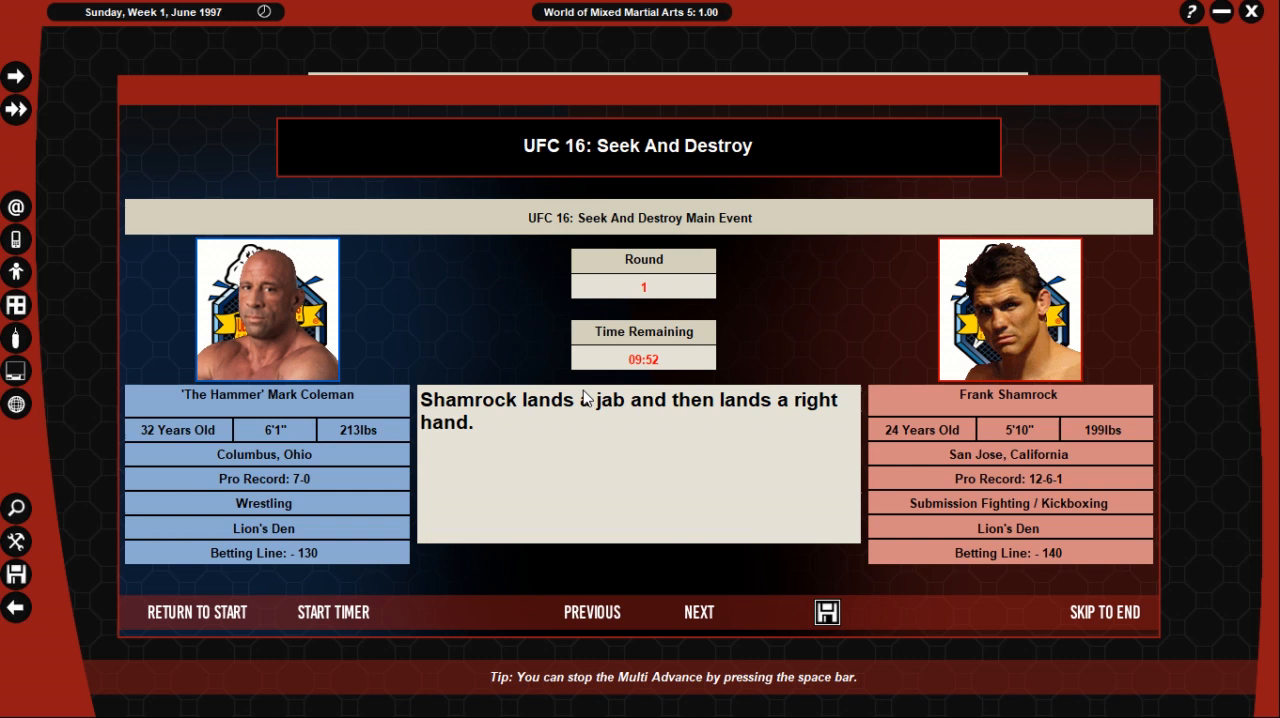
click(698, 612)
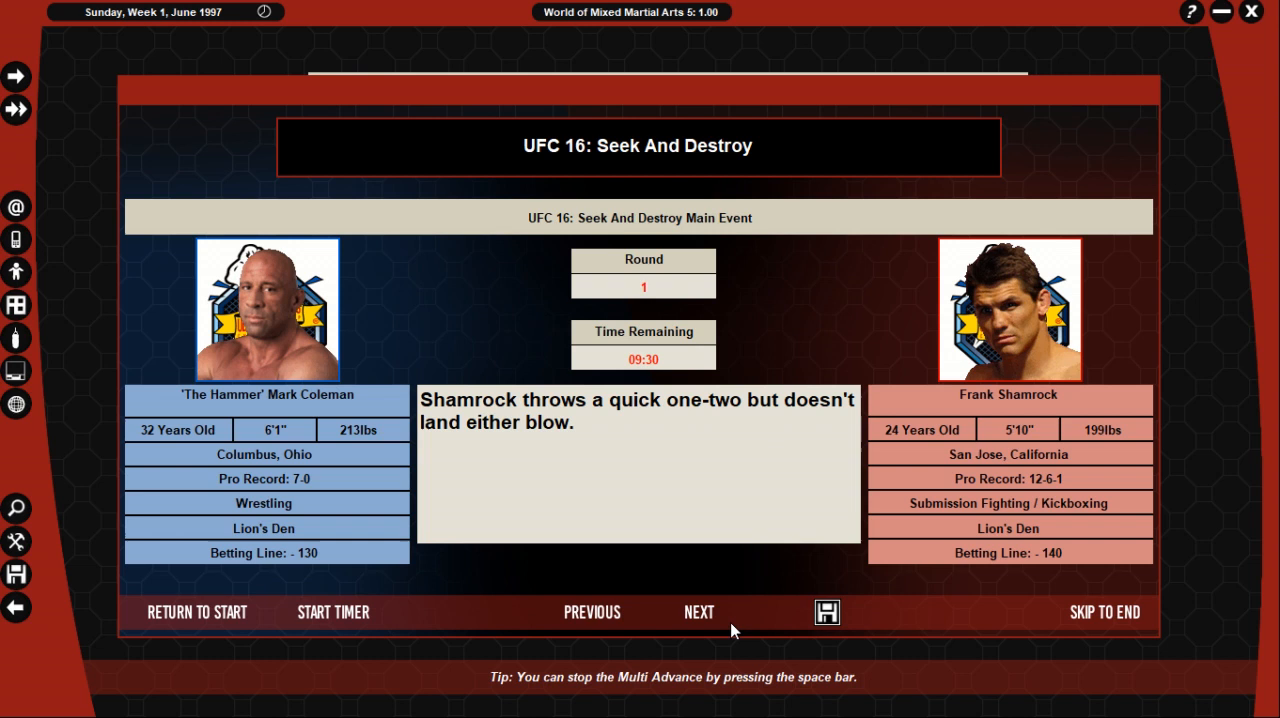
click(698, 612)
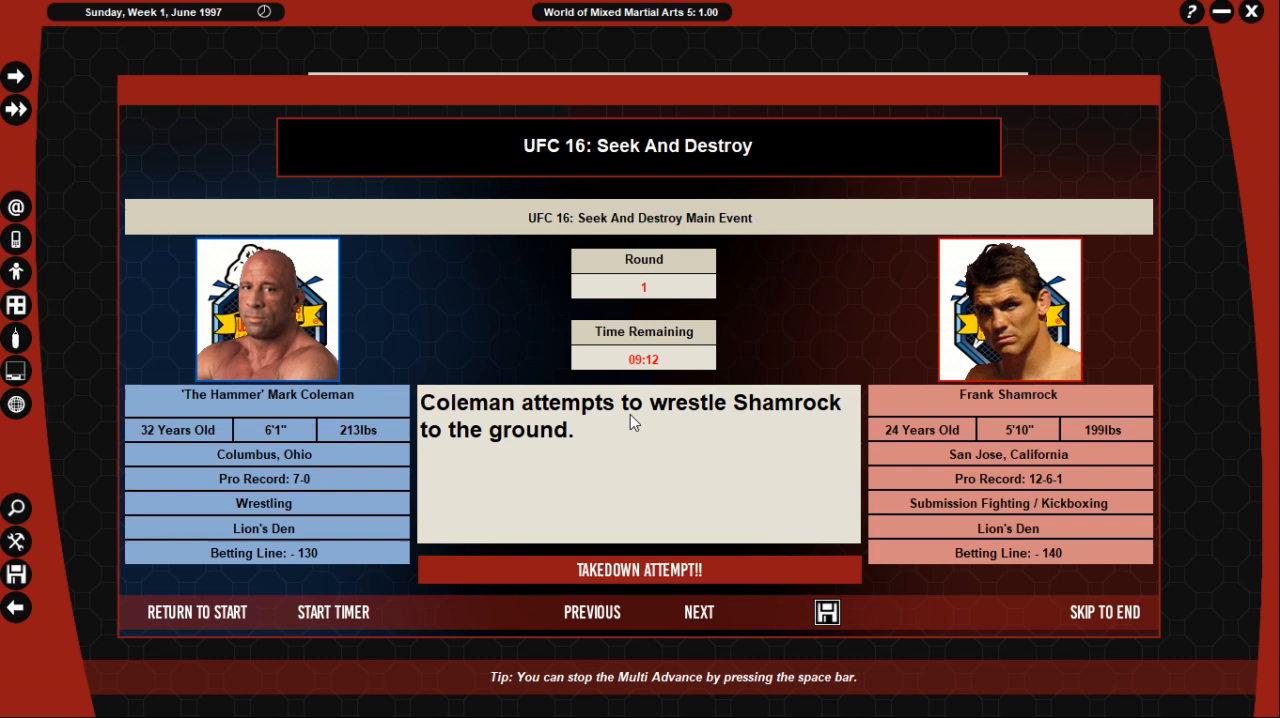
click(698, 612)
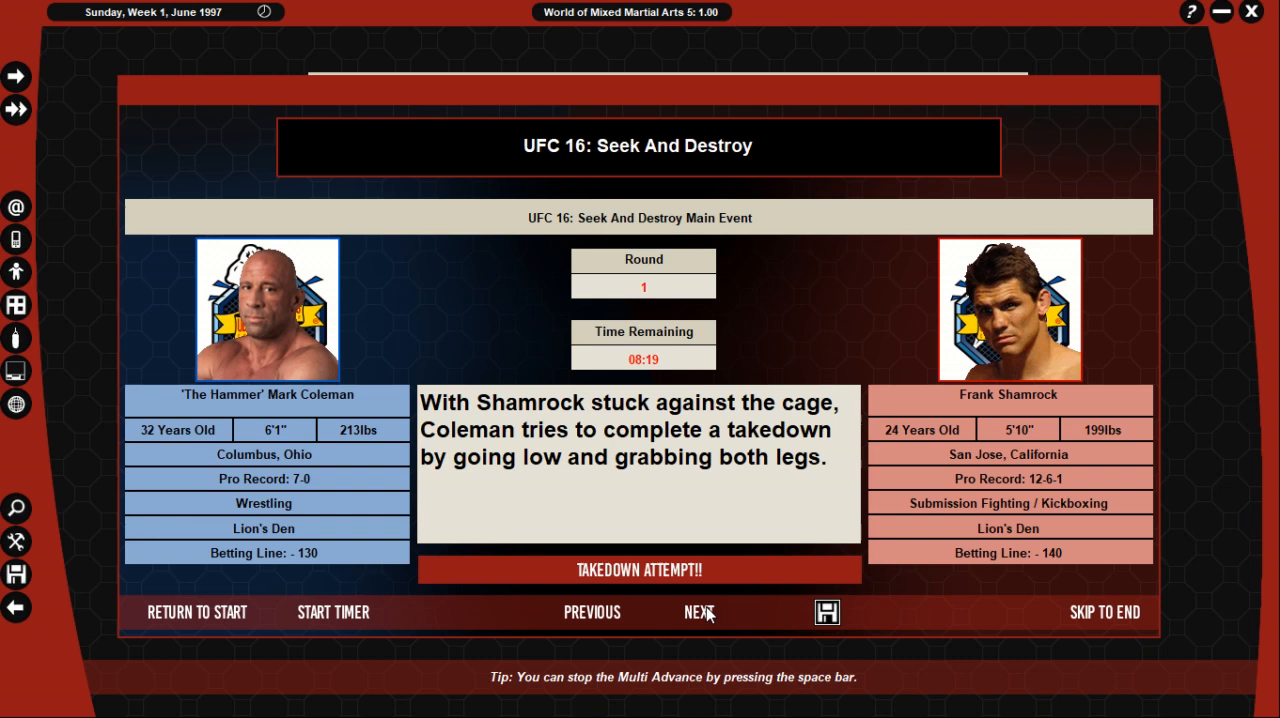
Step: Follow the takedown, Coleman's ground strikes and Shamrock's guard attempt into the scramble
click(700, 612)
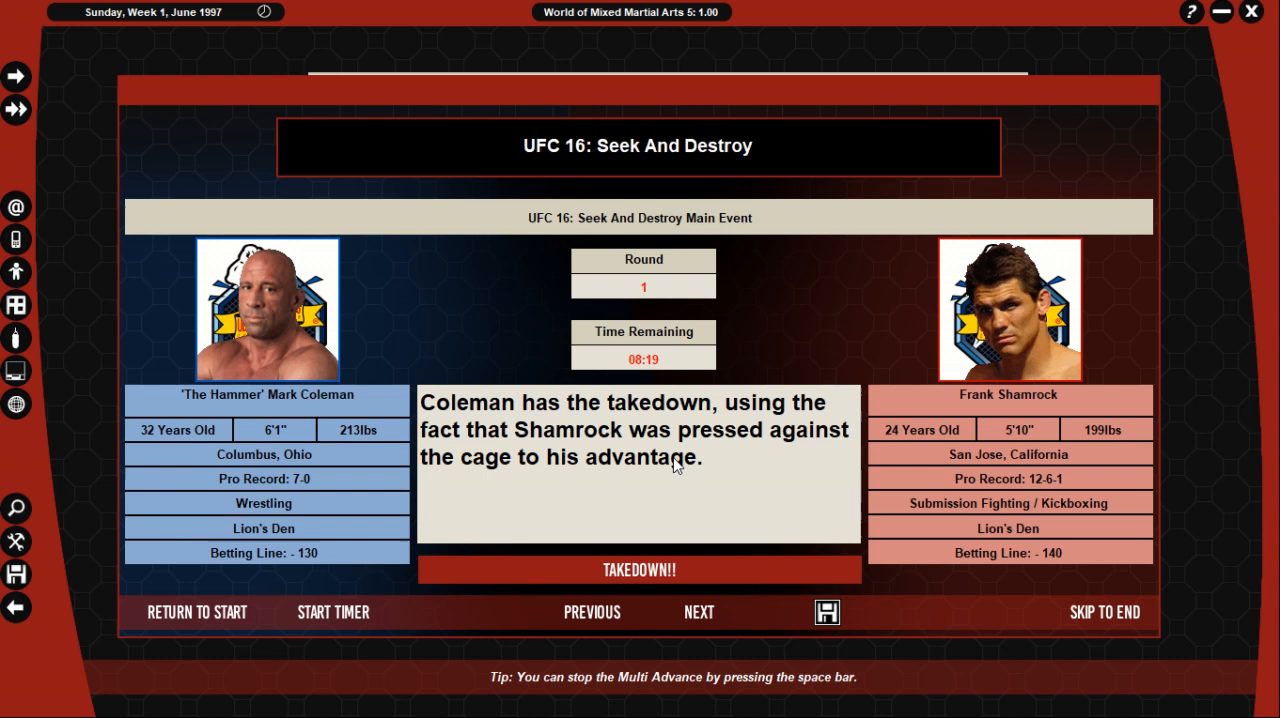
click(700, 612)
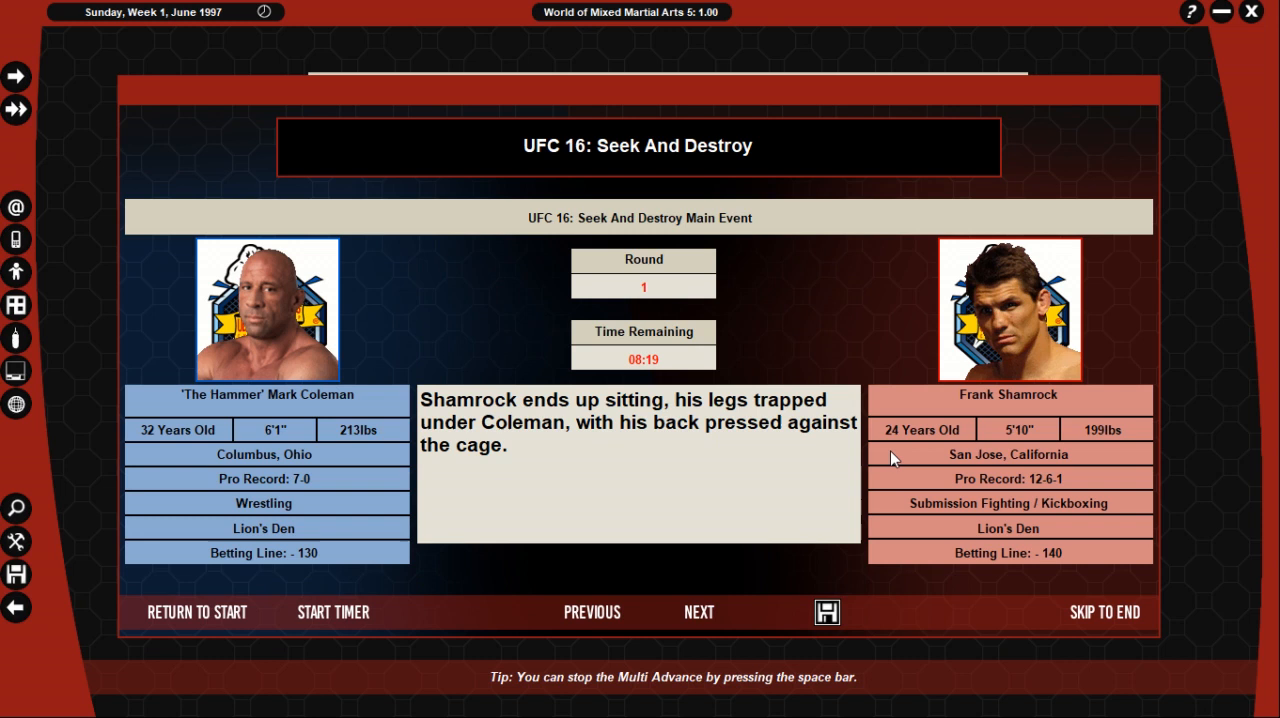
click(698, 612)
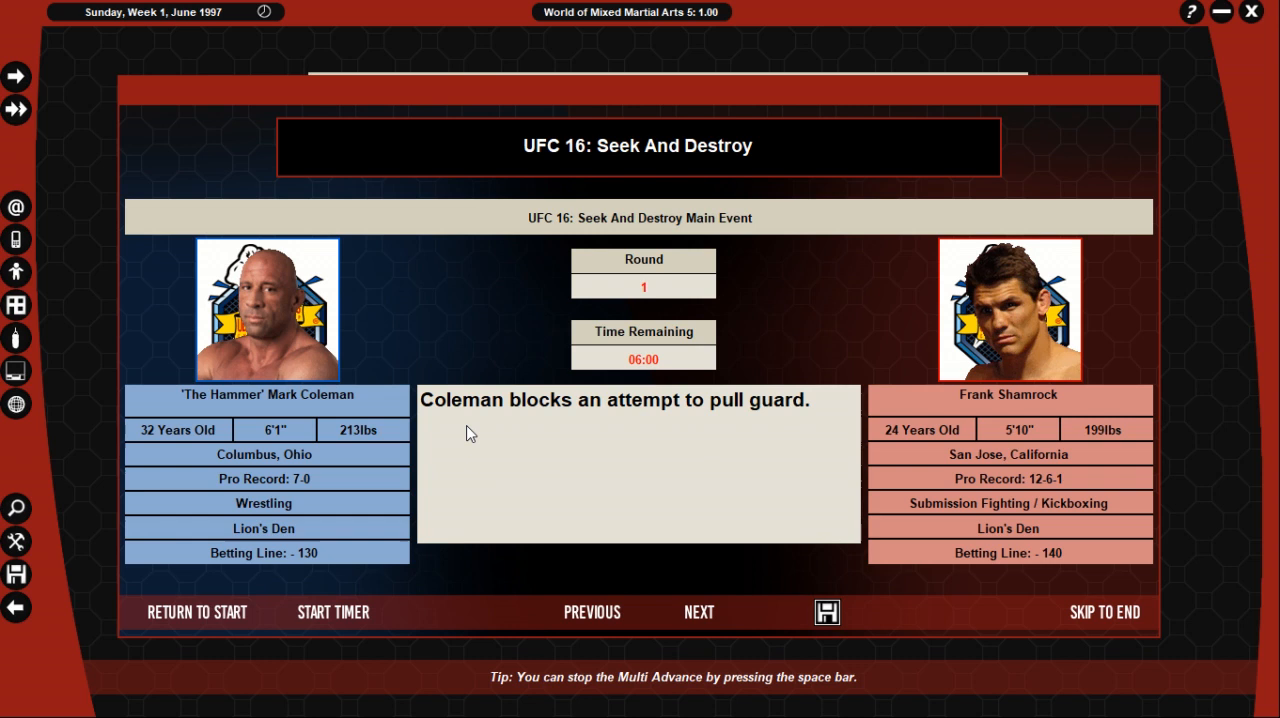
click(698, 612)
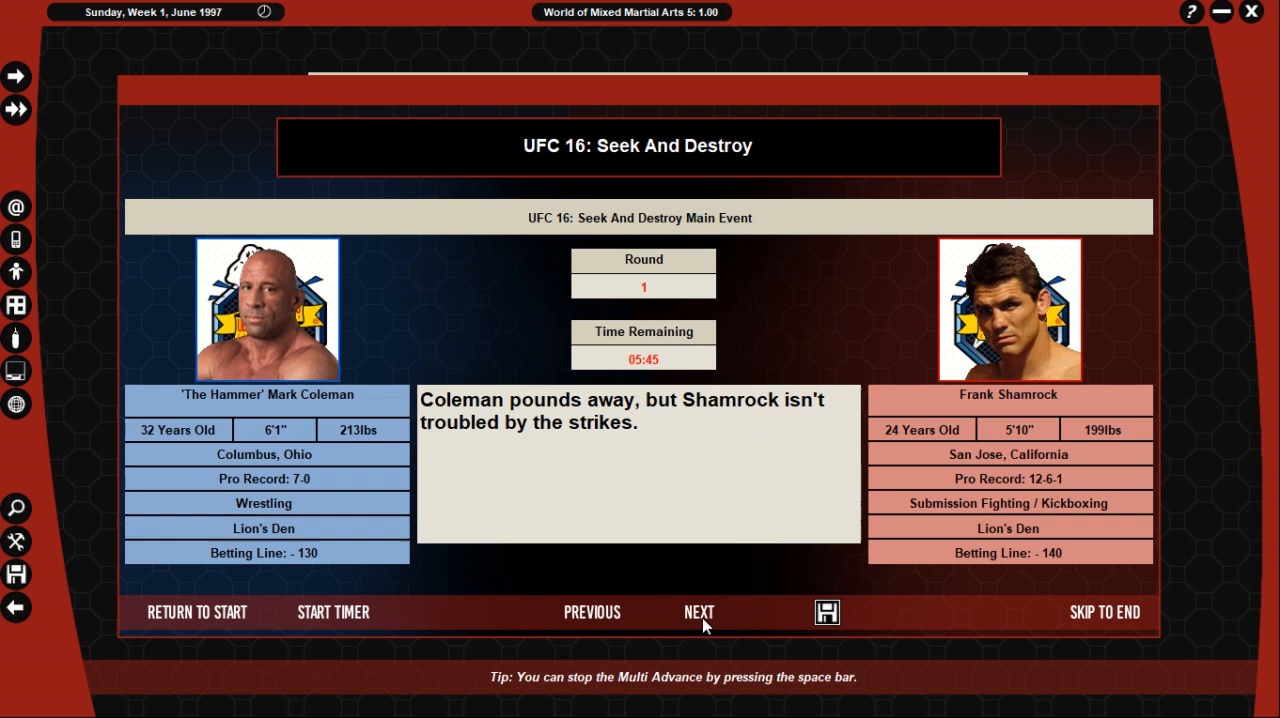
click(698, 612)
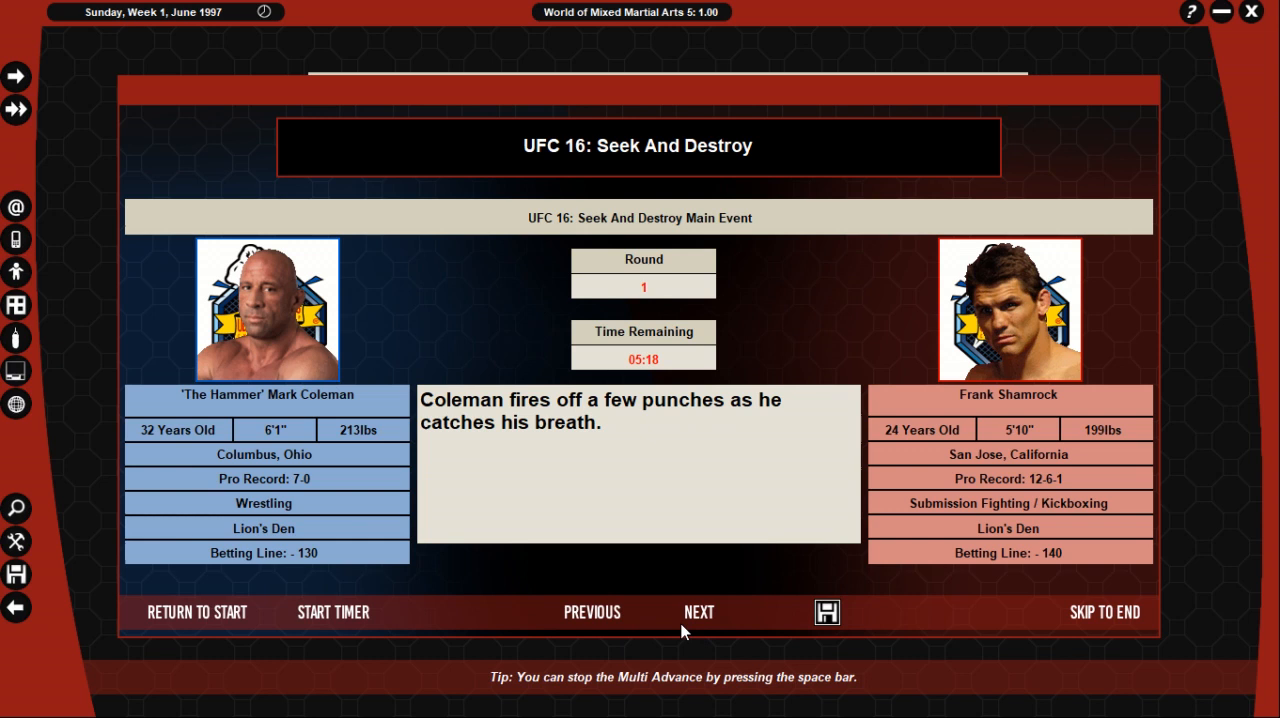
click(698, 612)
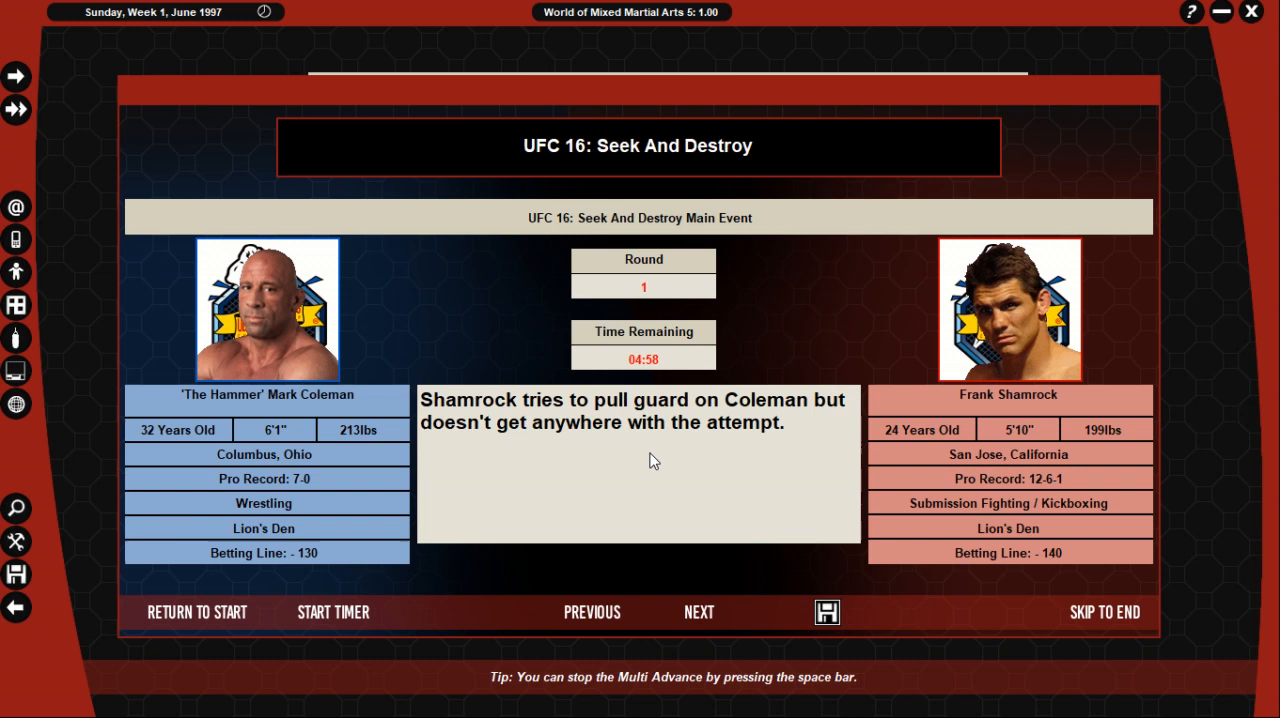
click(698, 612)
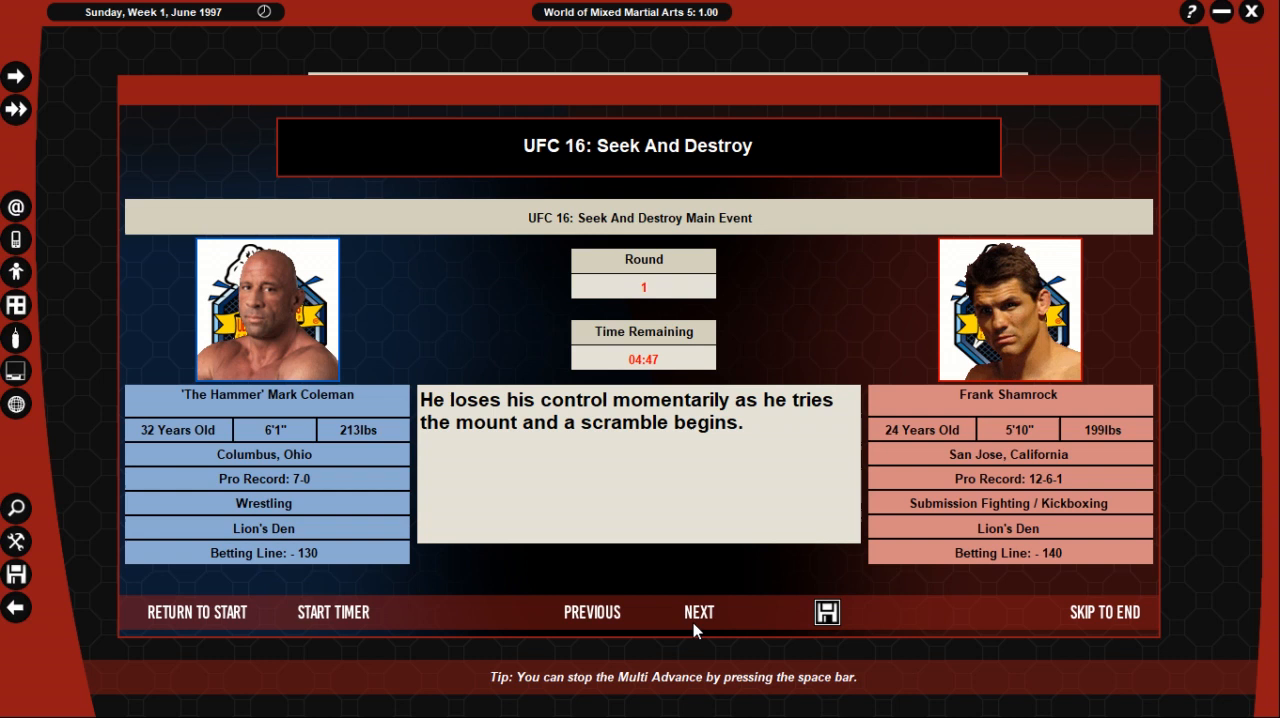
Step: Continue the commentary until Coleman's rear naked choke submission at 2:38 of round 1
click(700, 612)
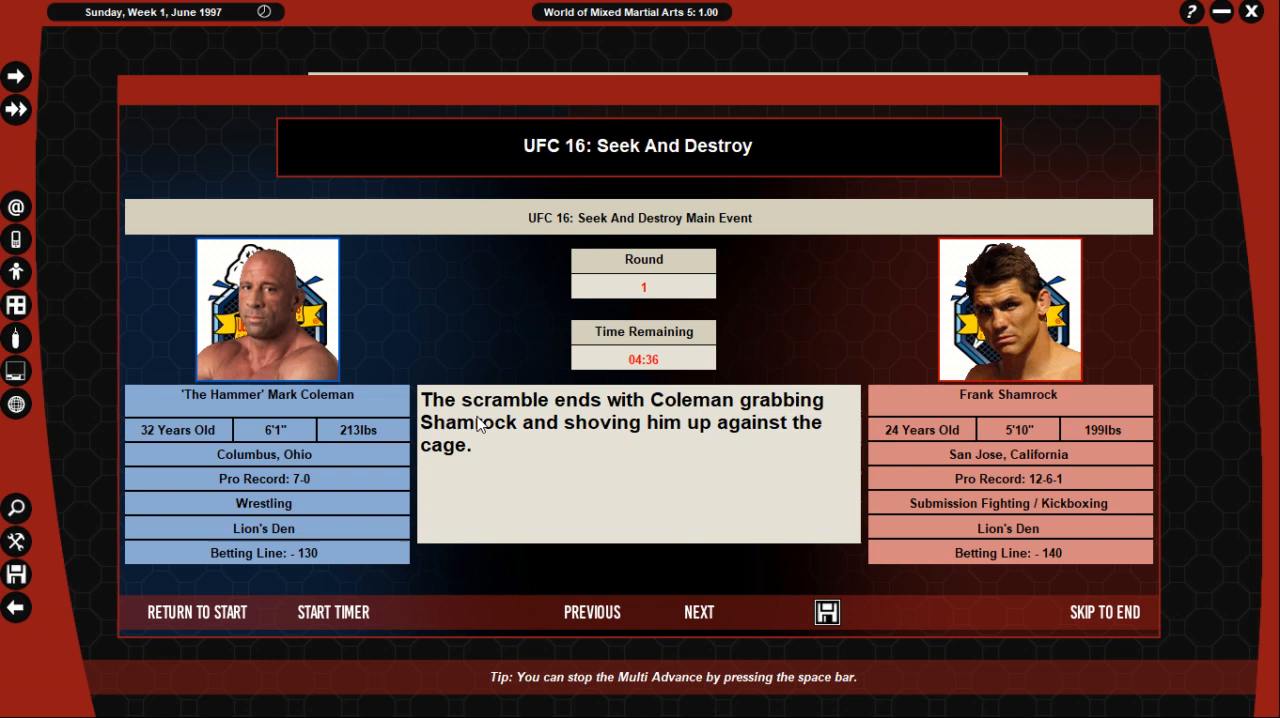
click(698, 612)
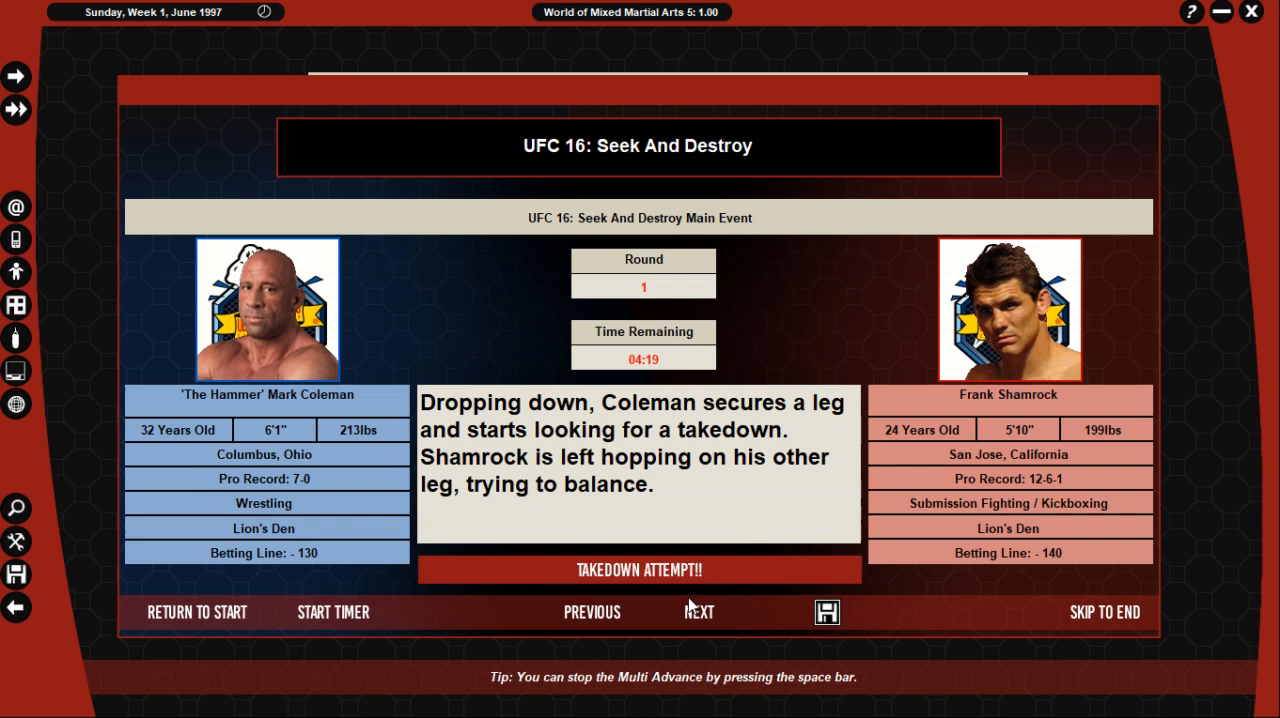
click(696, 612)
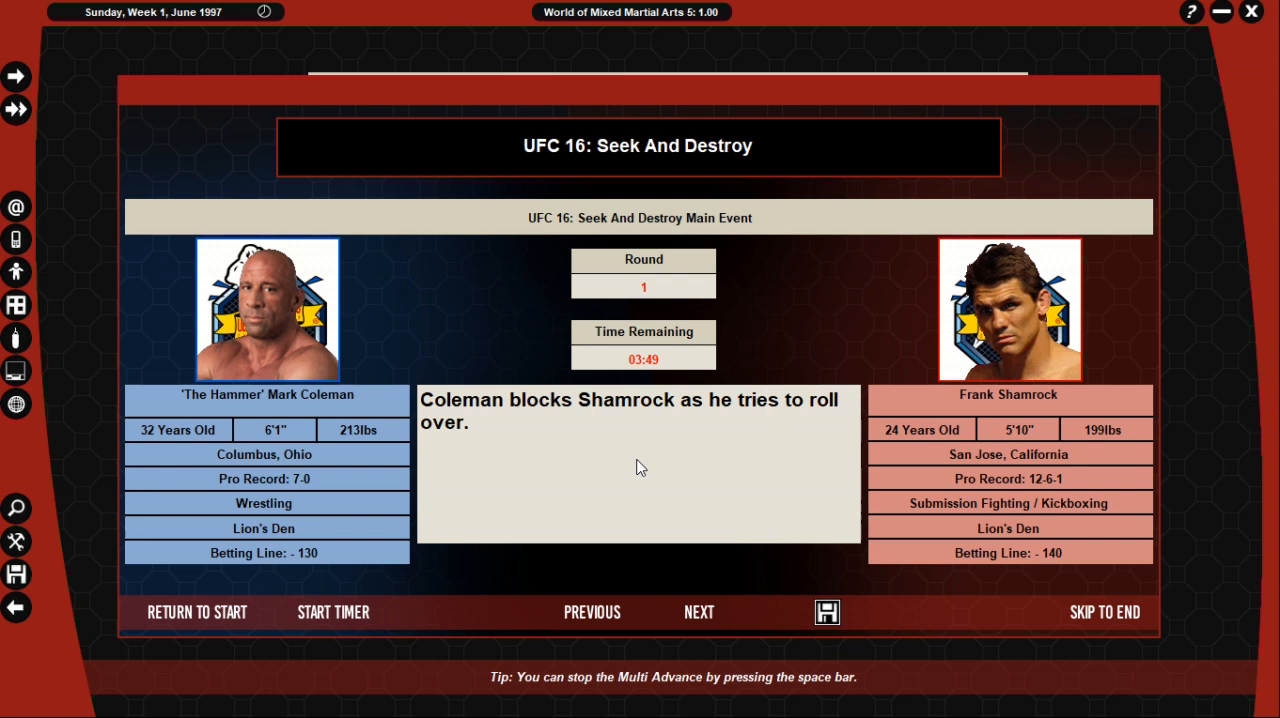
click(698, 612)
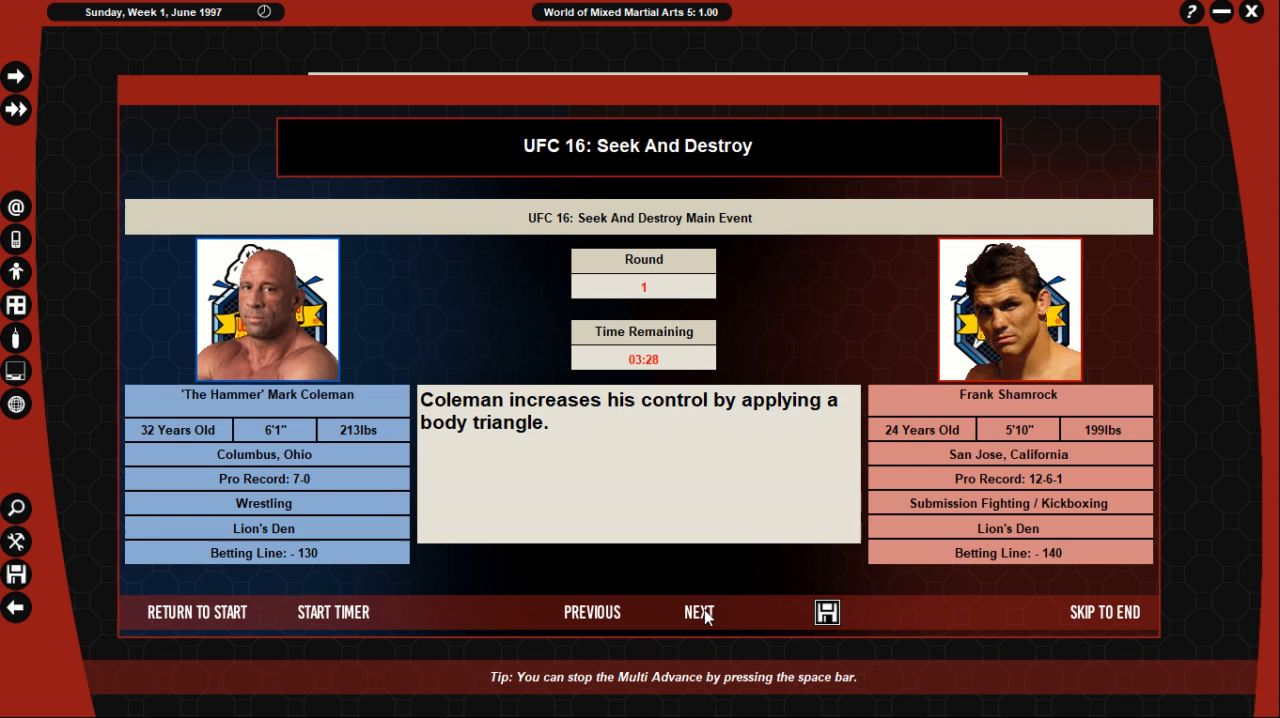
click(700, 612)
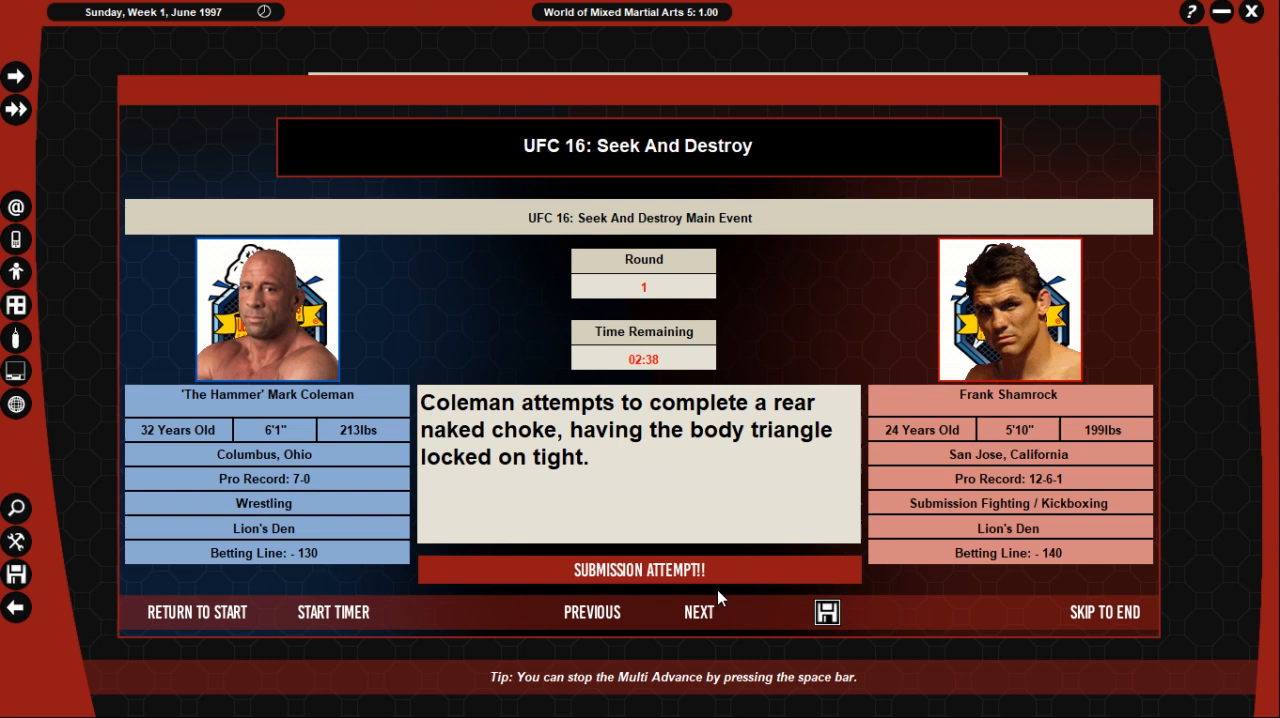
click(696, 612)
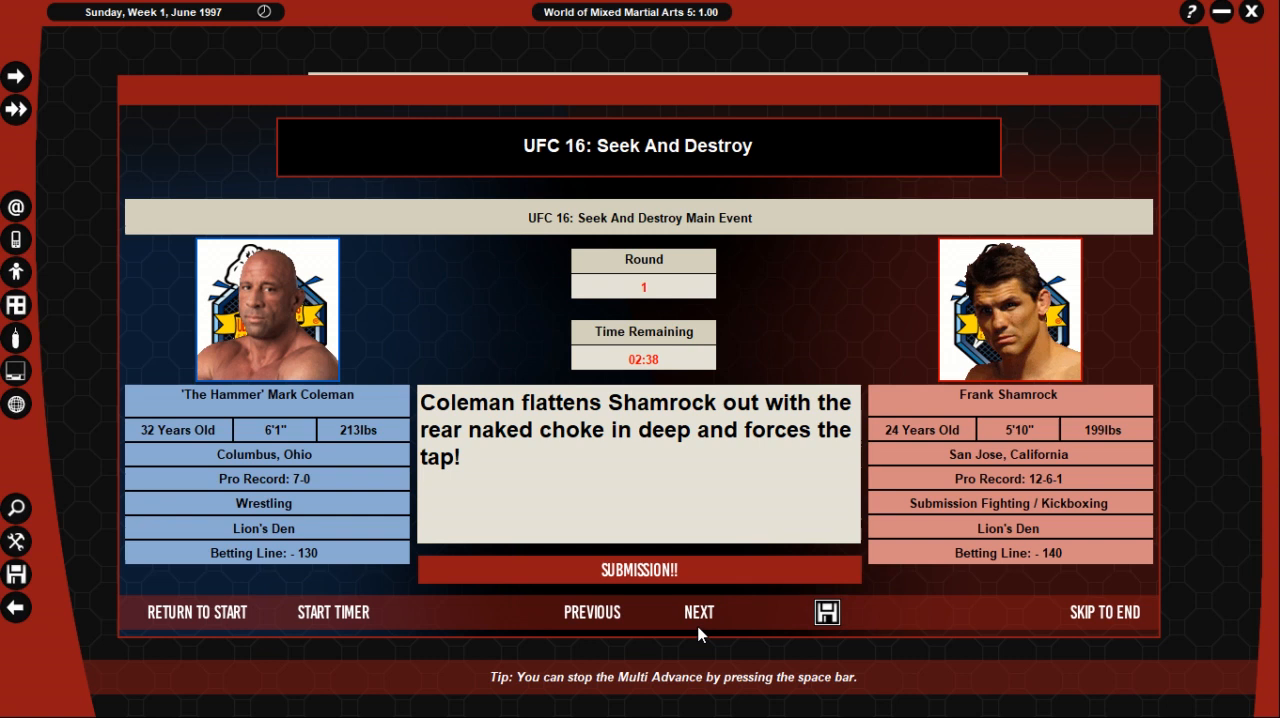
click(700, 612)
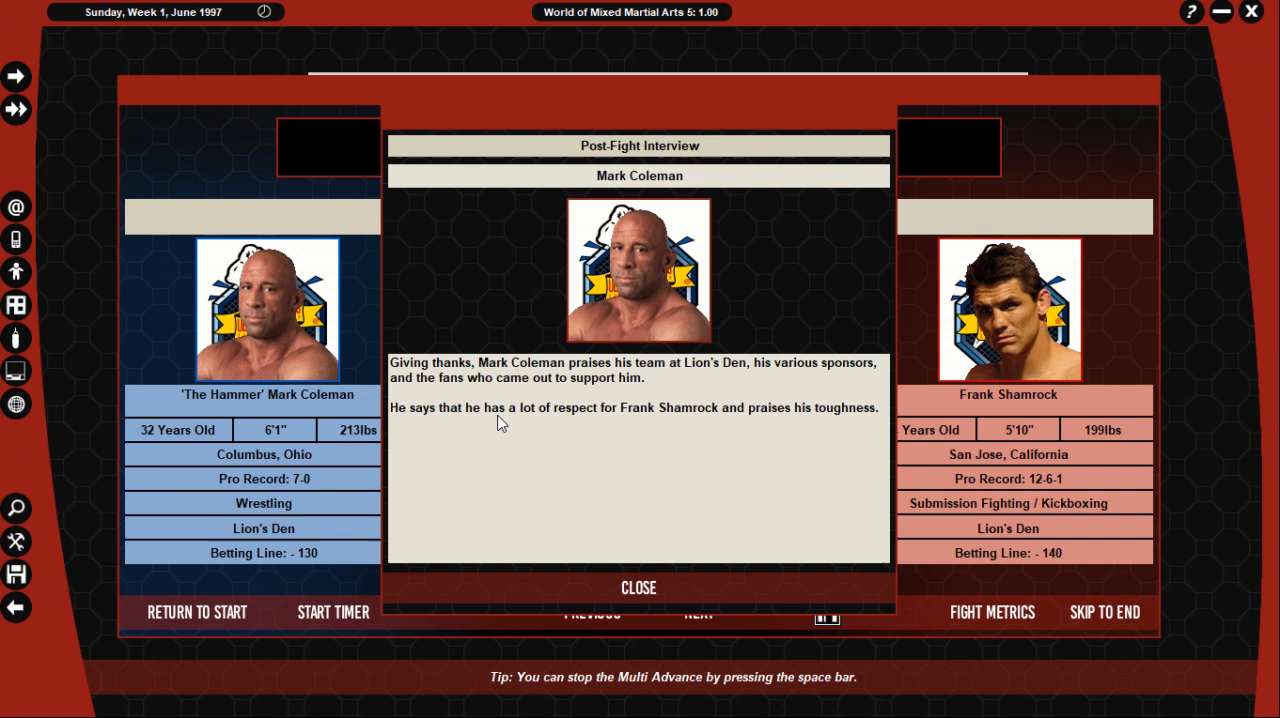
mouse_move(780, 390)
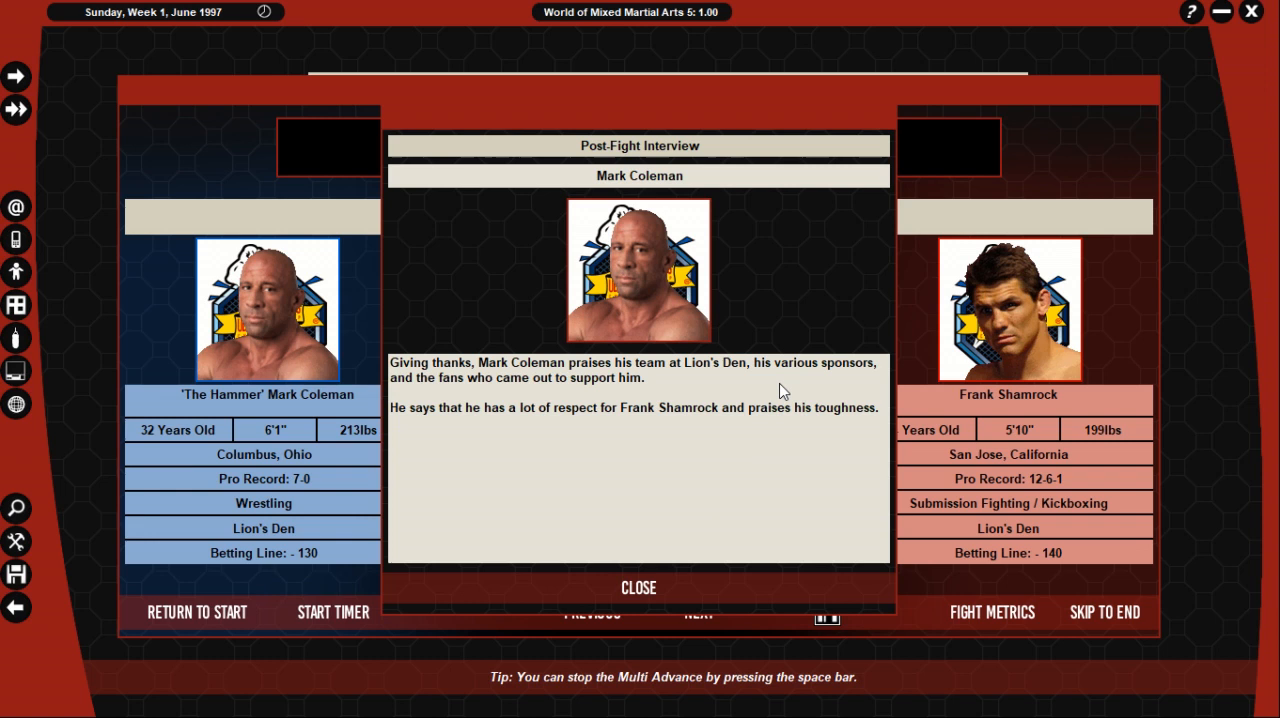
mouse_move(836, 466)
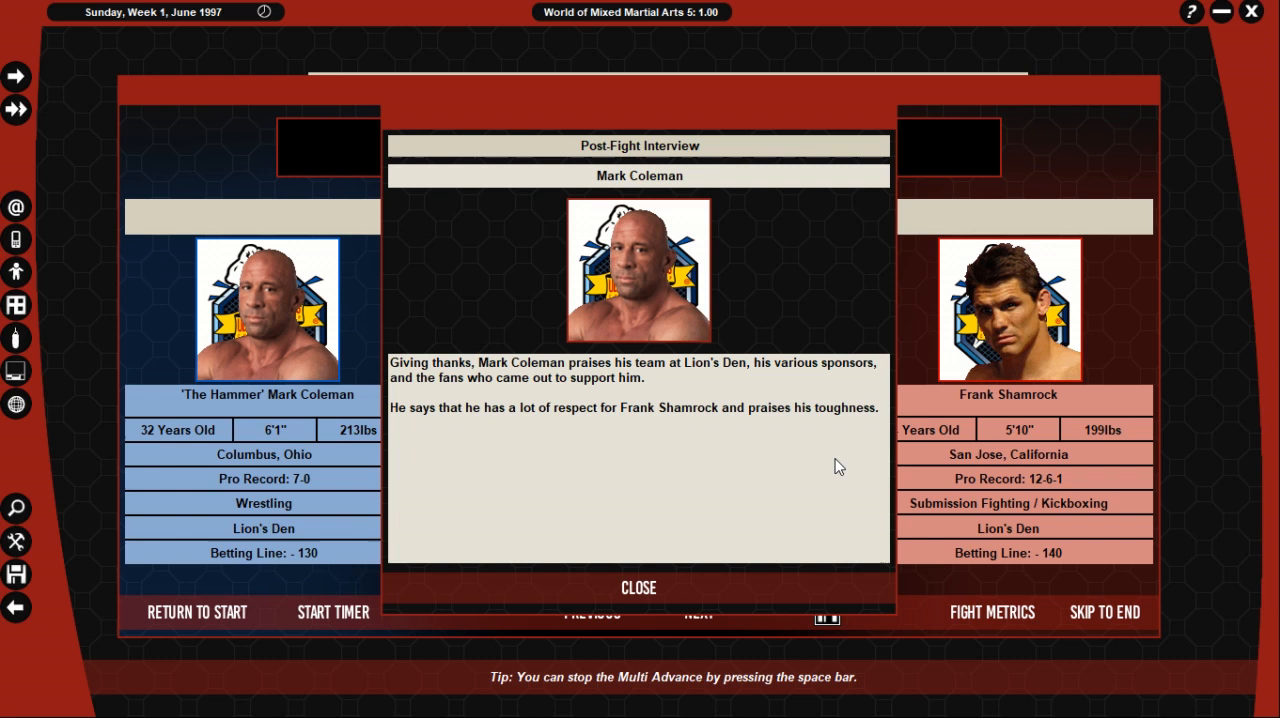
Step: Dismiss the interview, popularity, awards and income reports, checking Kevin Randleman among the highest earners
click(638, 588)
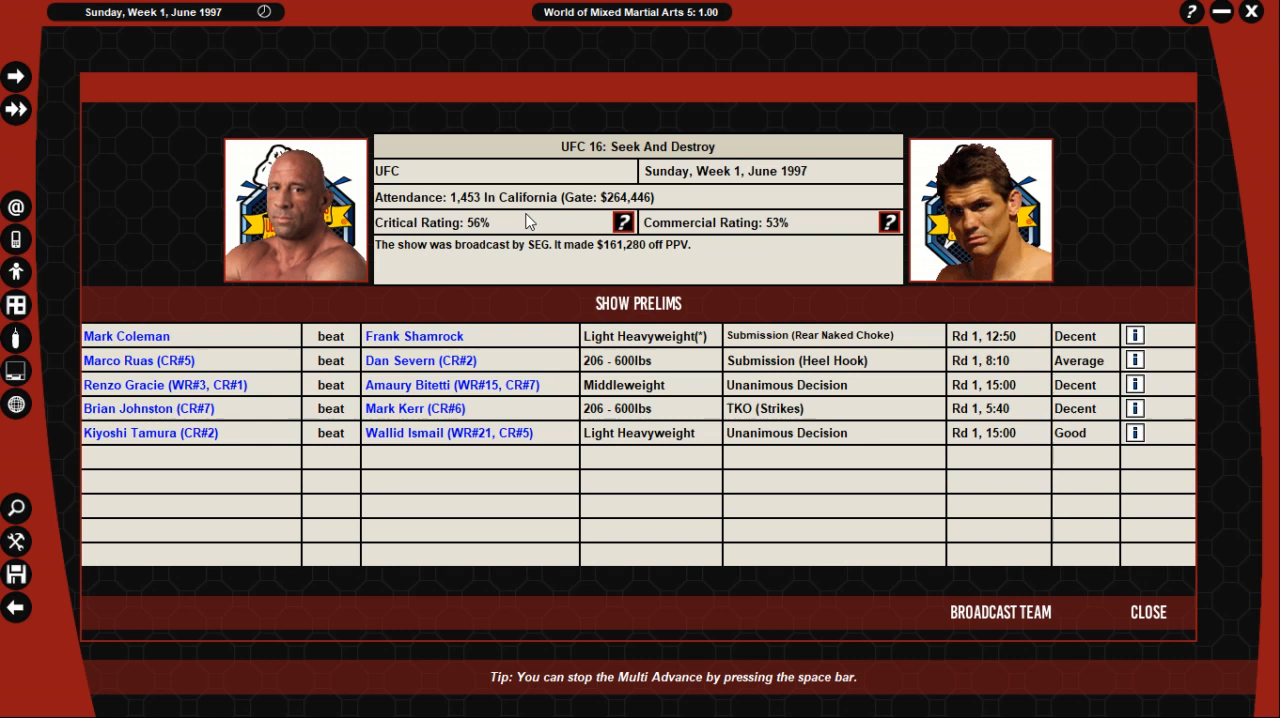
mouse_move(624, 248)
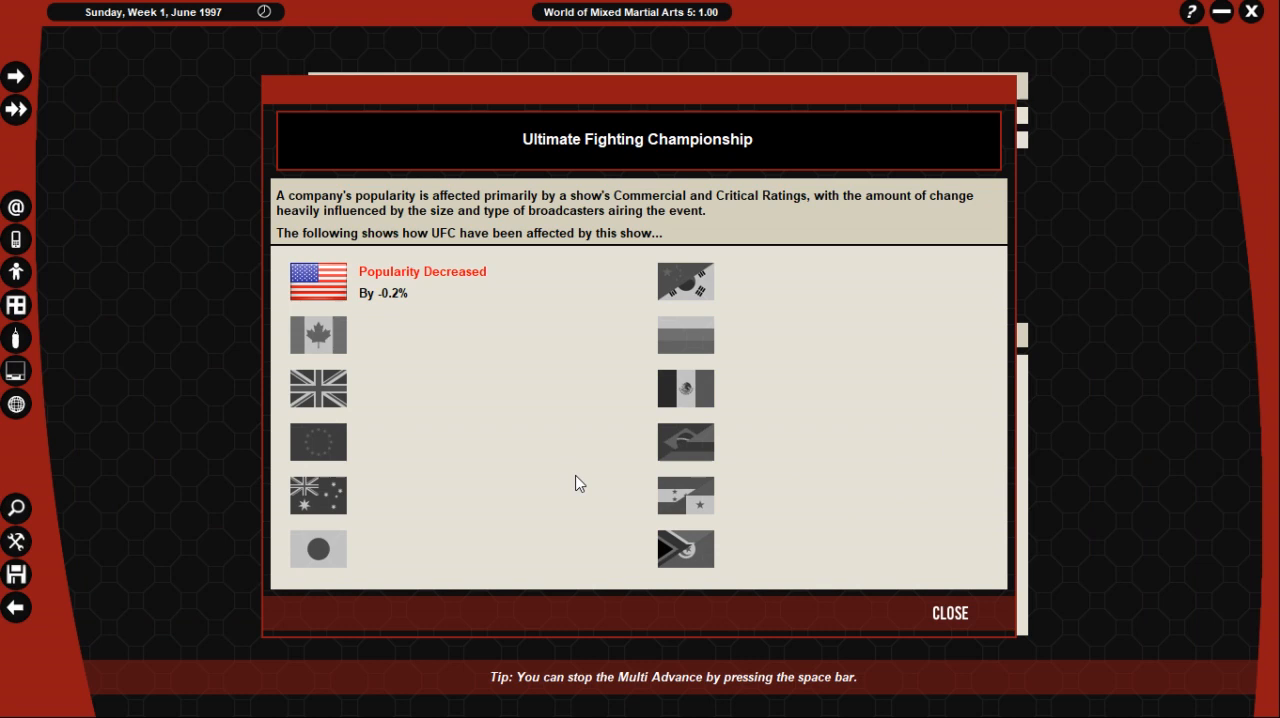
click(948, 612)
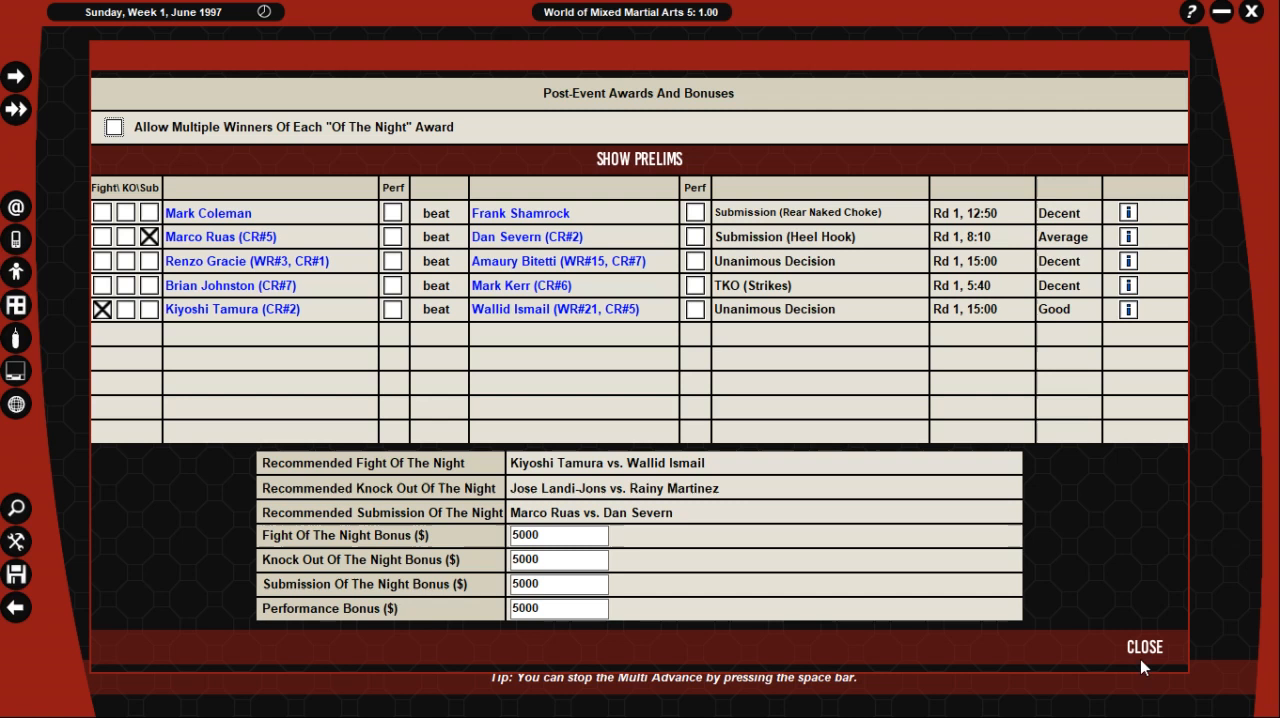
click(1144, 648)
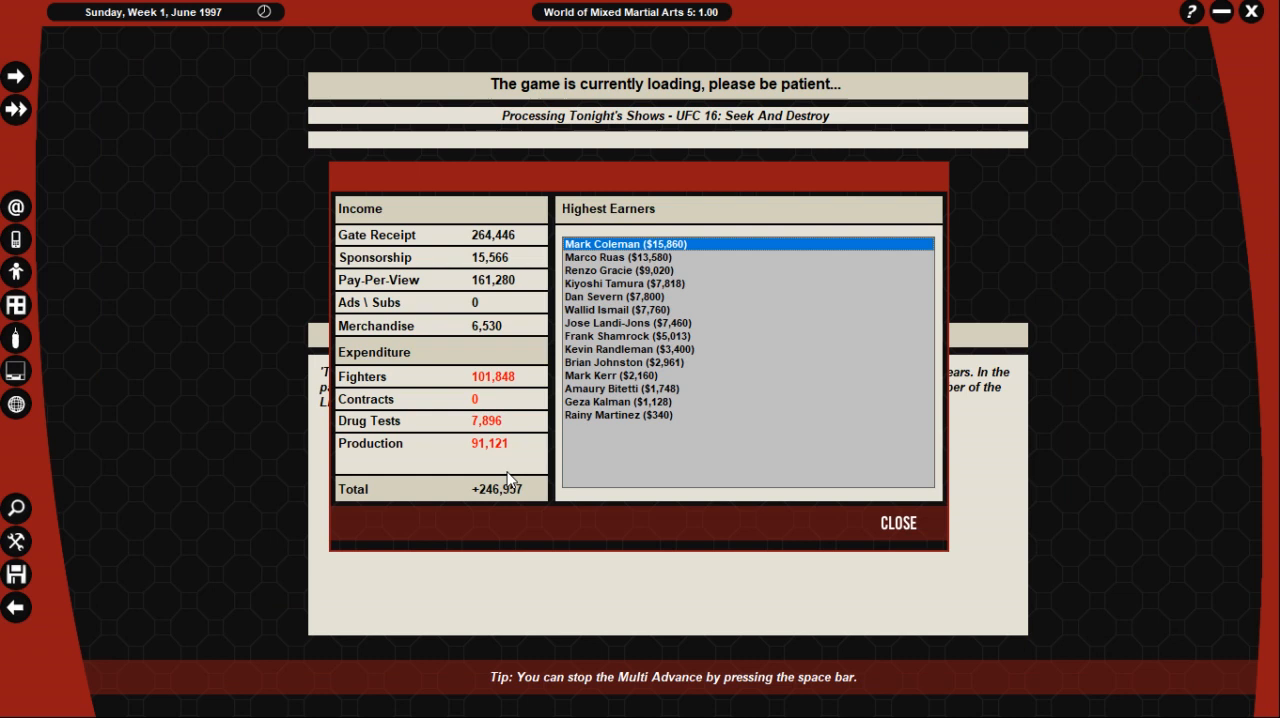
click(628, 348)
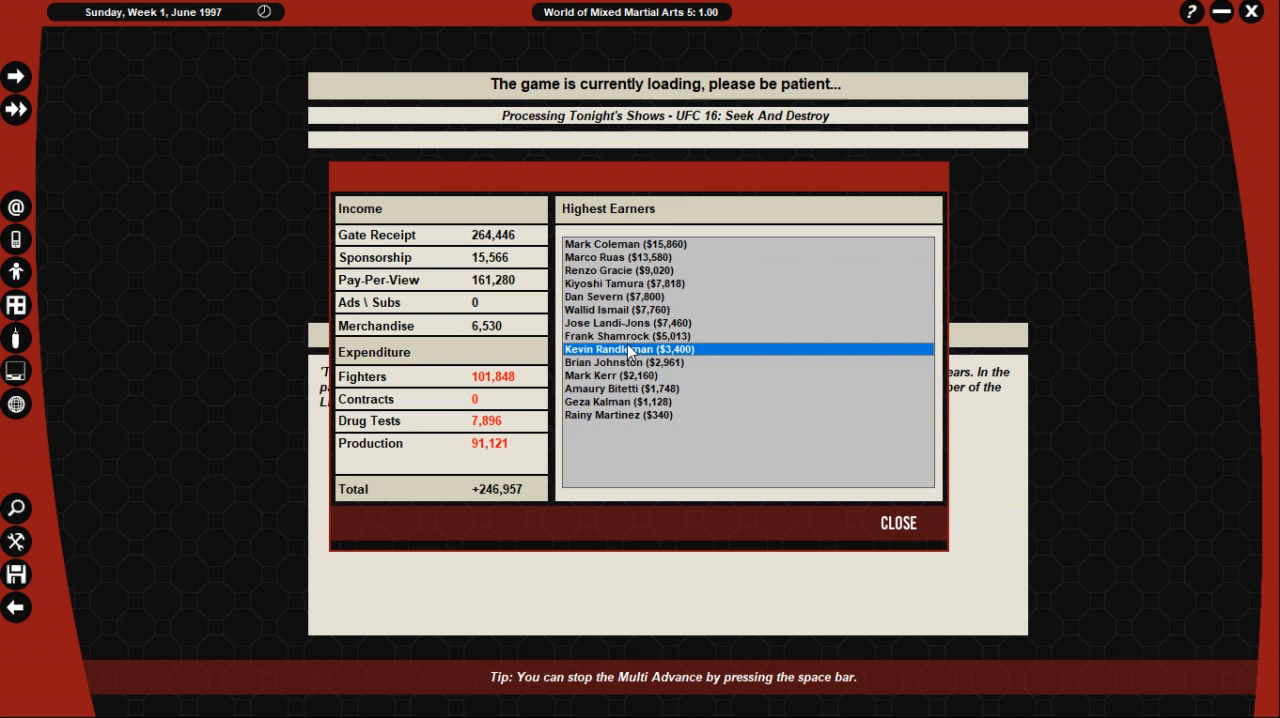
click(900, 524)
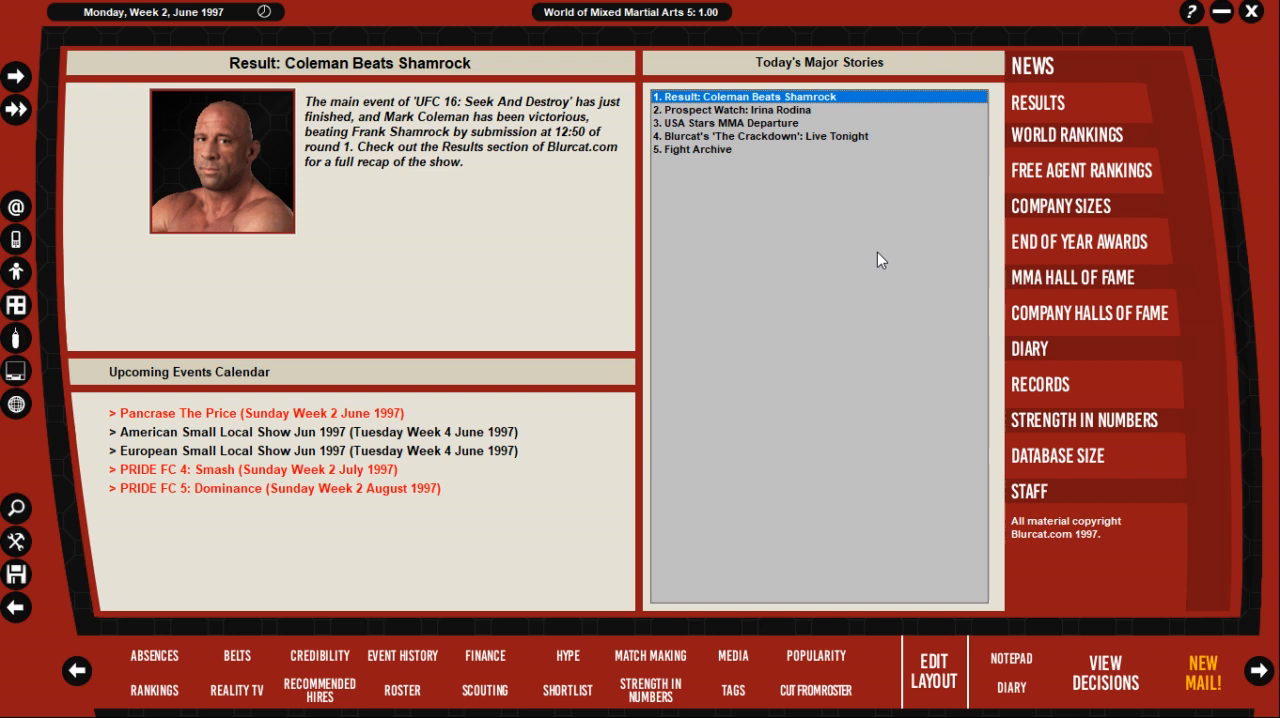
mouse_move(486, 164)
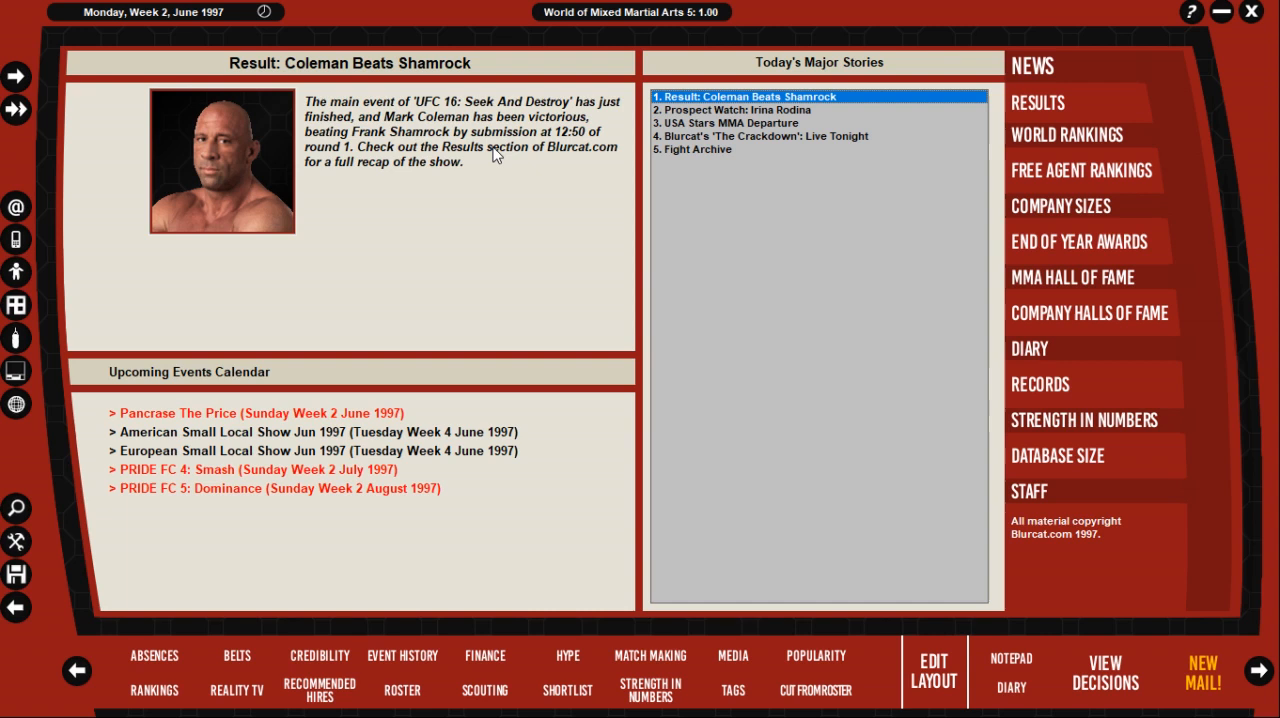
mouse_move(456, 186)
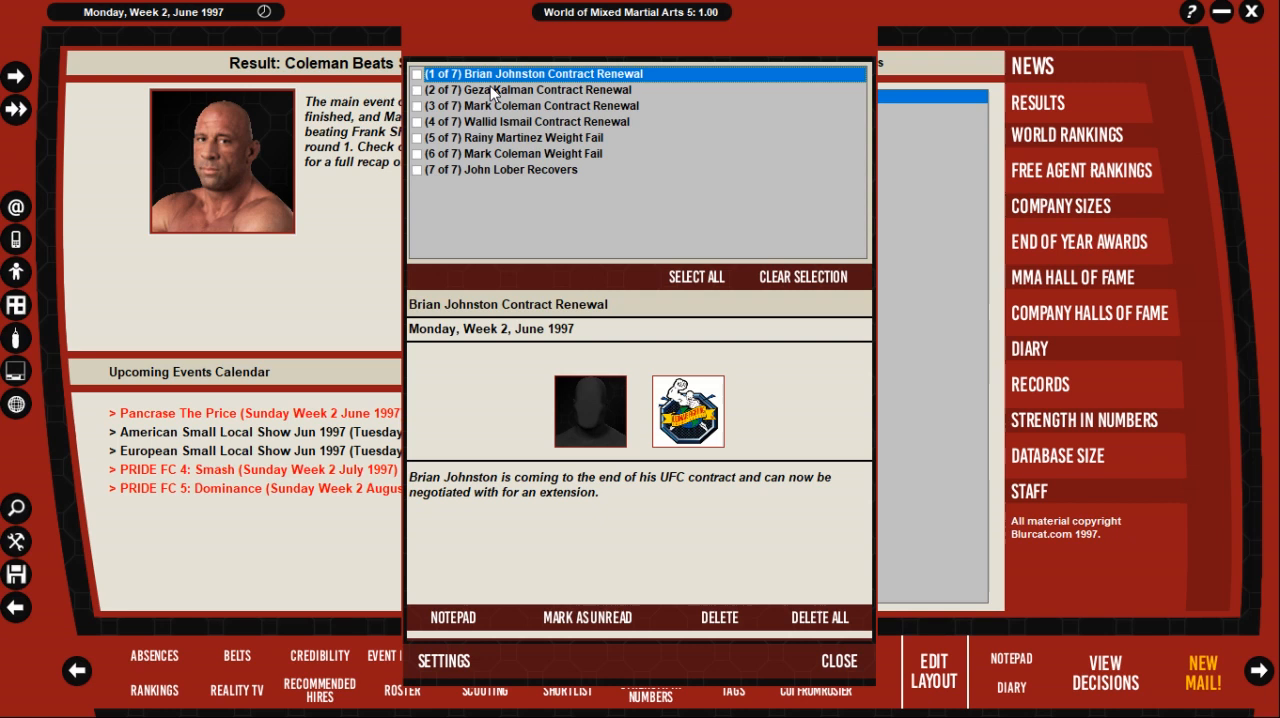
click(544, 120)
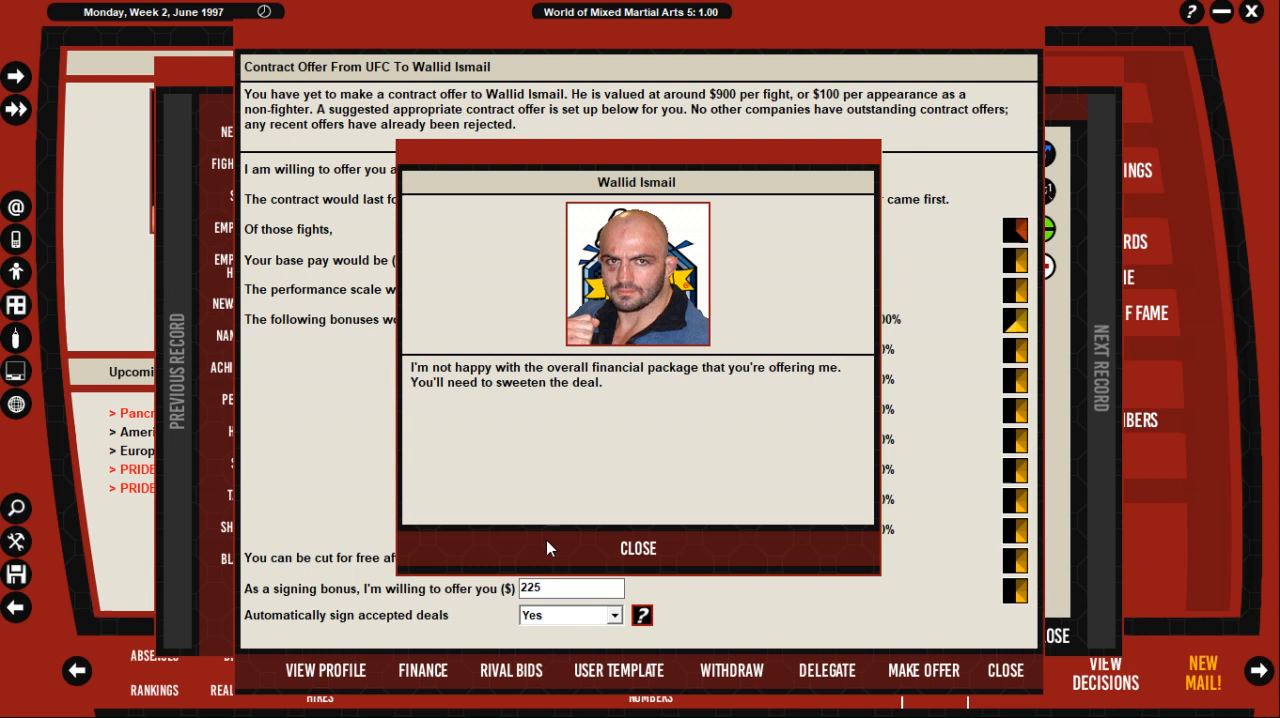
mouse_move(512, 576)
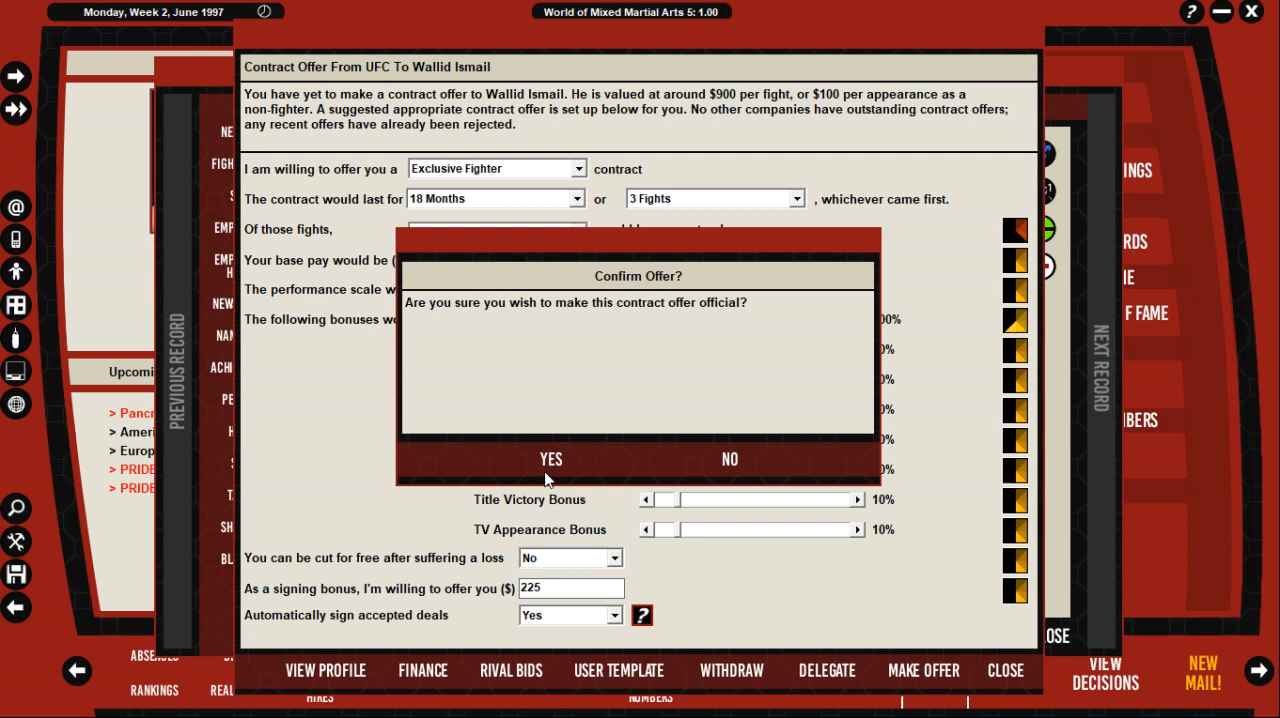
click(550, 460)
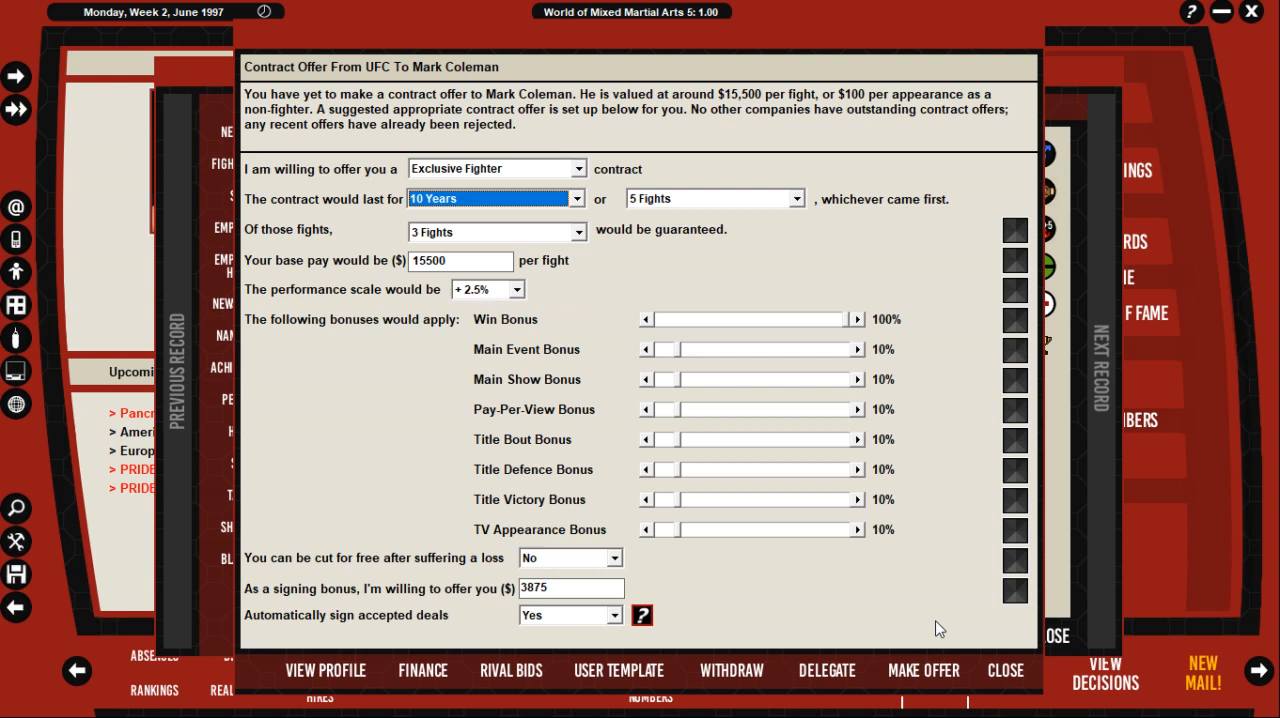
Step: Offer Coleman 6 years or 10 fights, dismiss his rejection and raise a performance bonus percentage
click(324, 670)
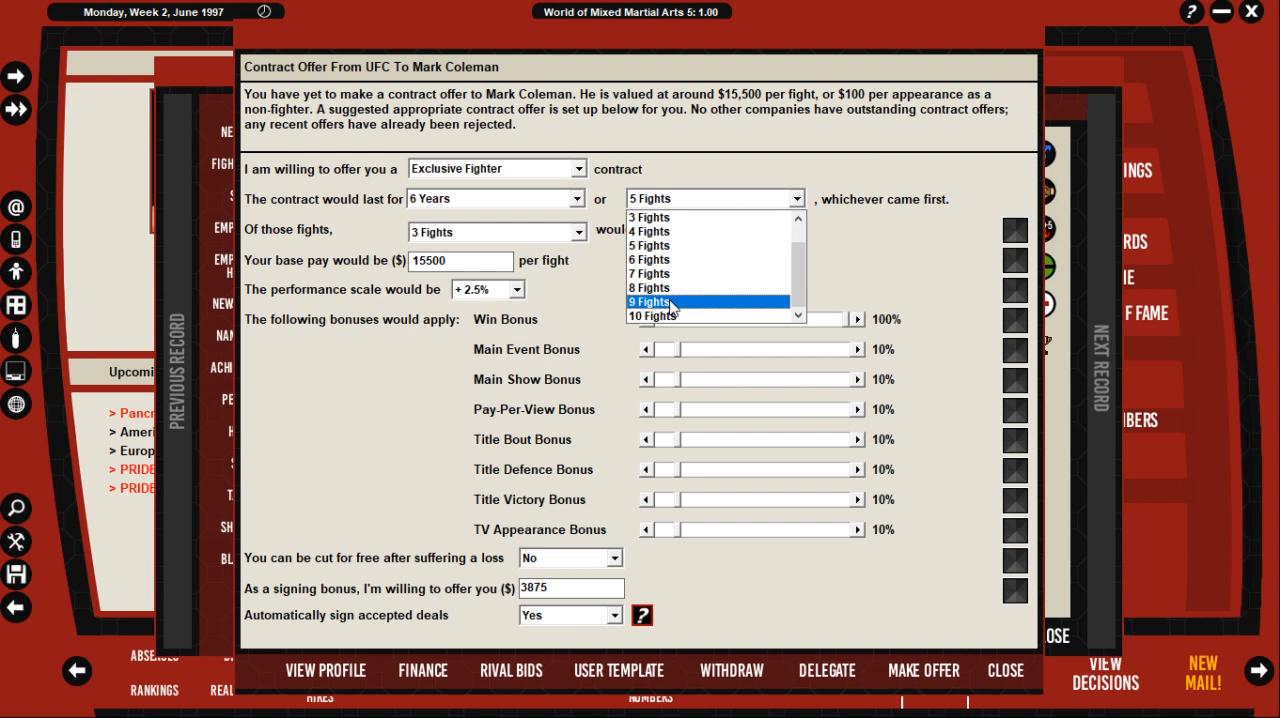
click(924, 672)
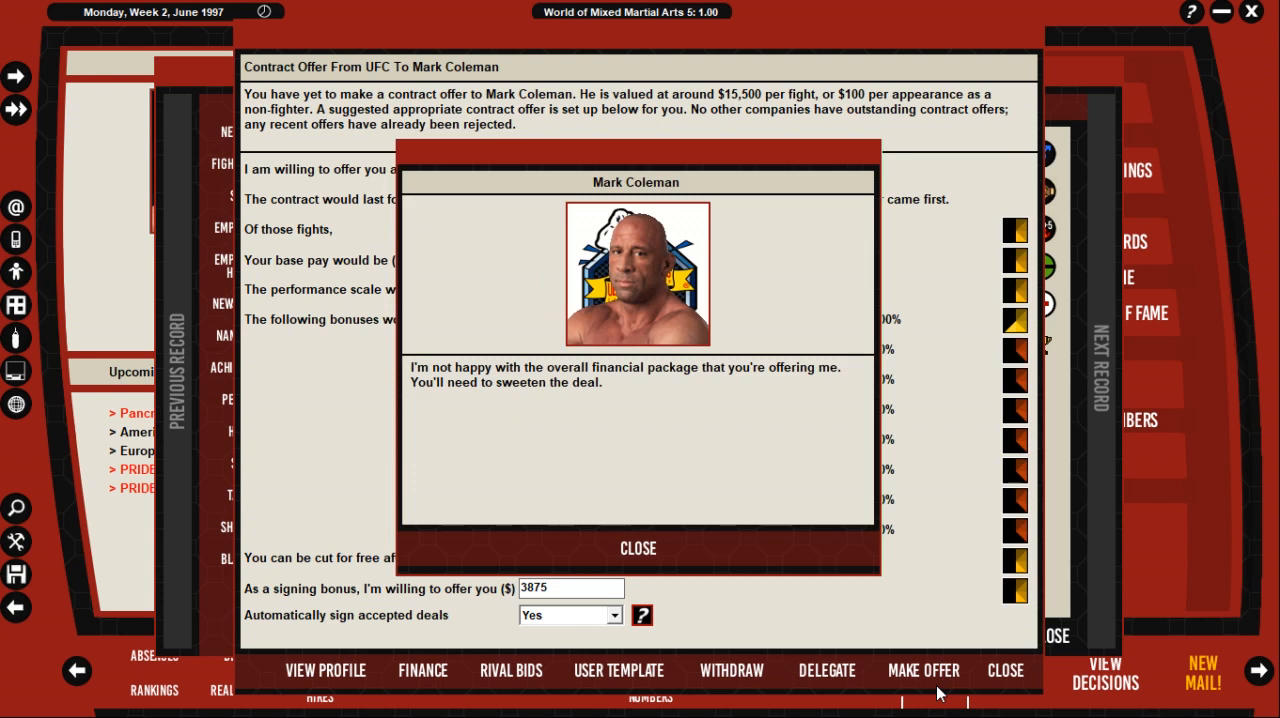
click(636, 548)
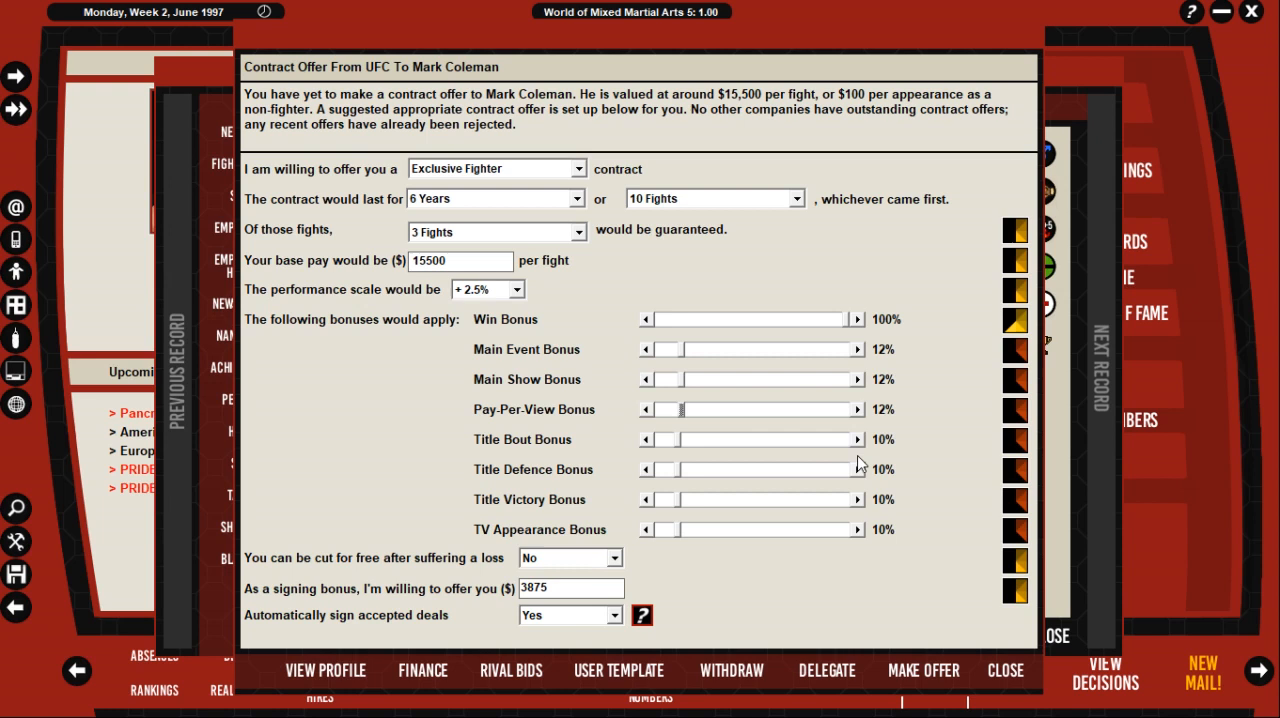
click(924, 670)
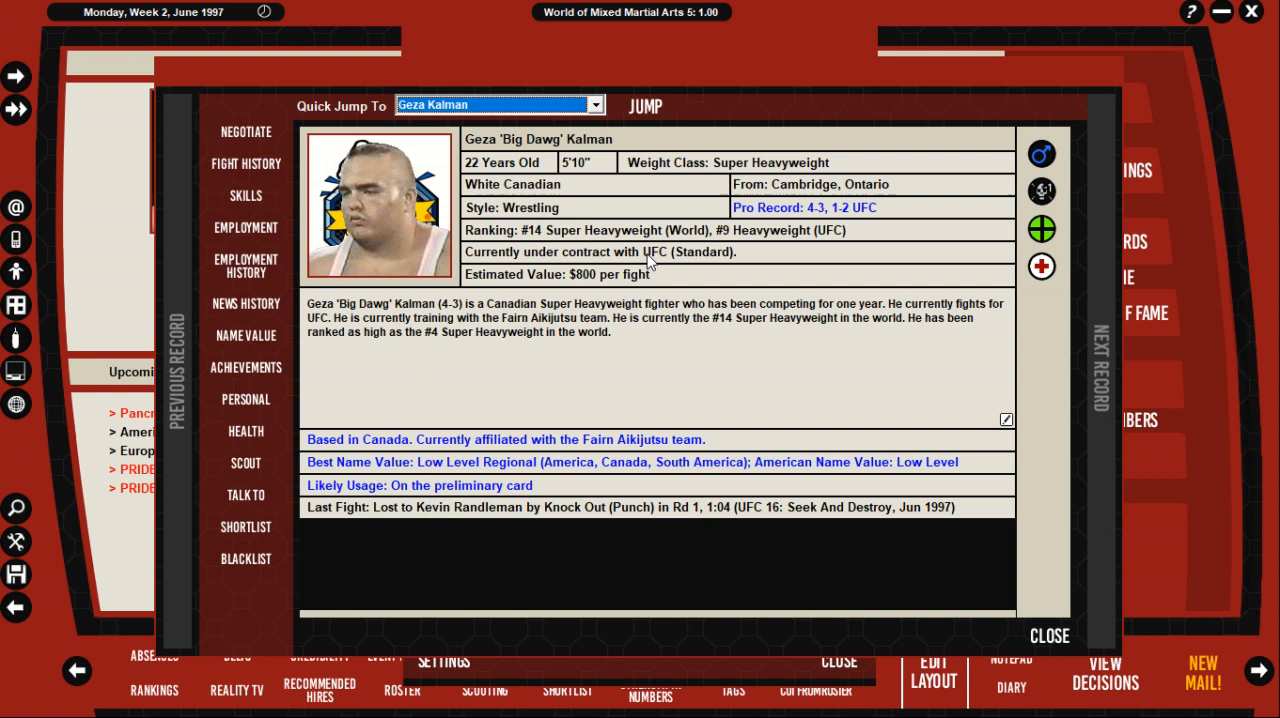
click(244, 132)
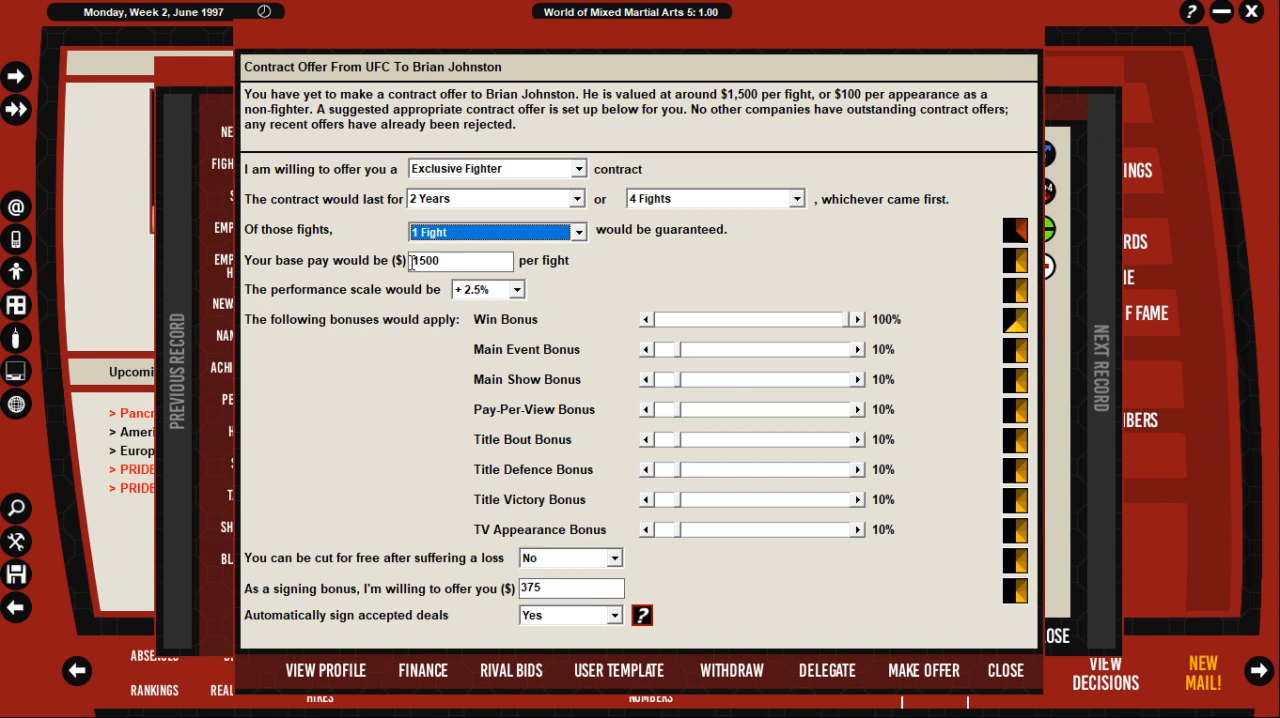
click(324, 670)
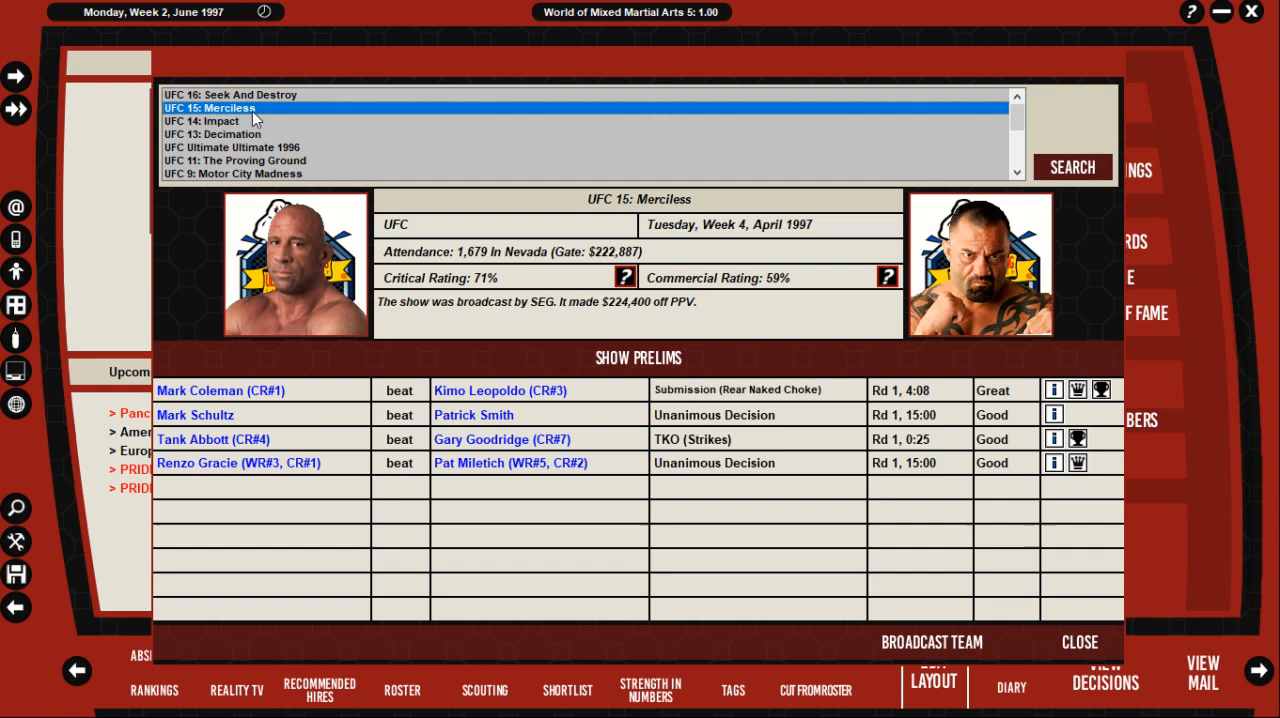
Step: Review UFC 14, 16 and 13 results, then open Kevin Randleman's full profile from the roster
click(202, 120)
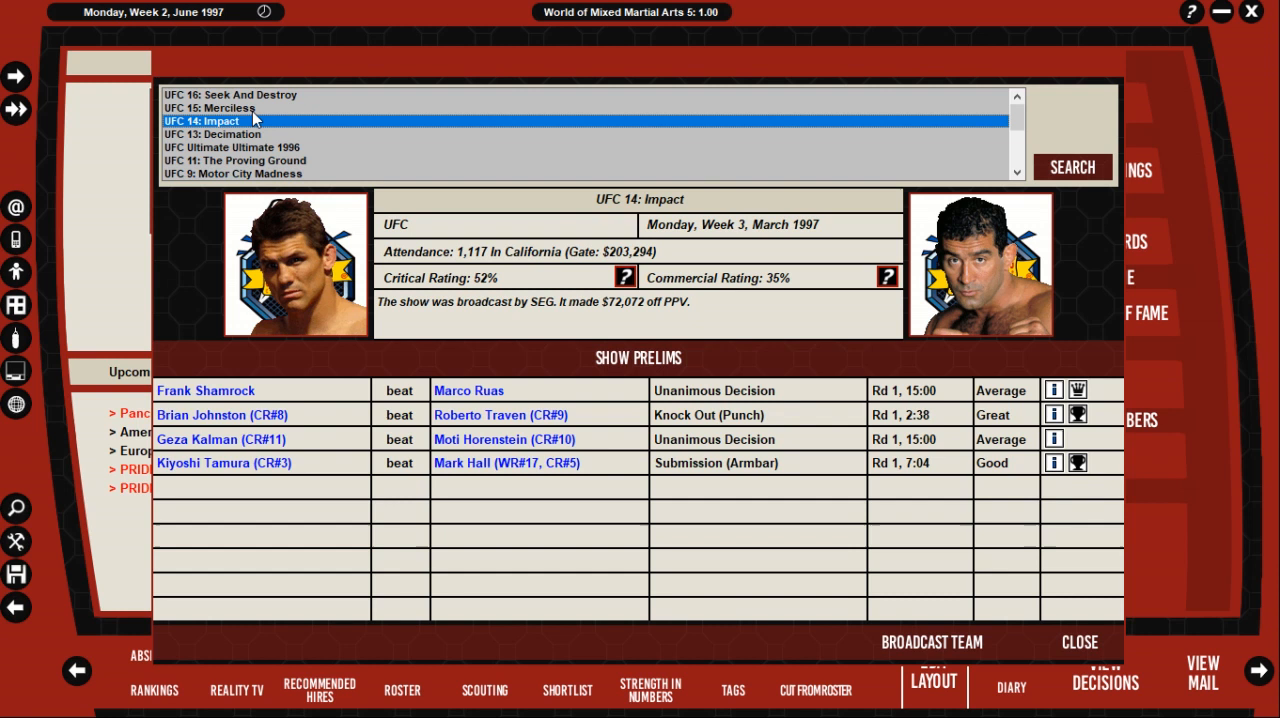
click(228, 96)
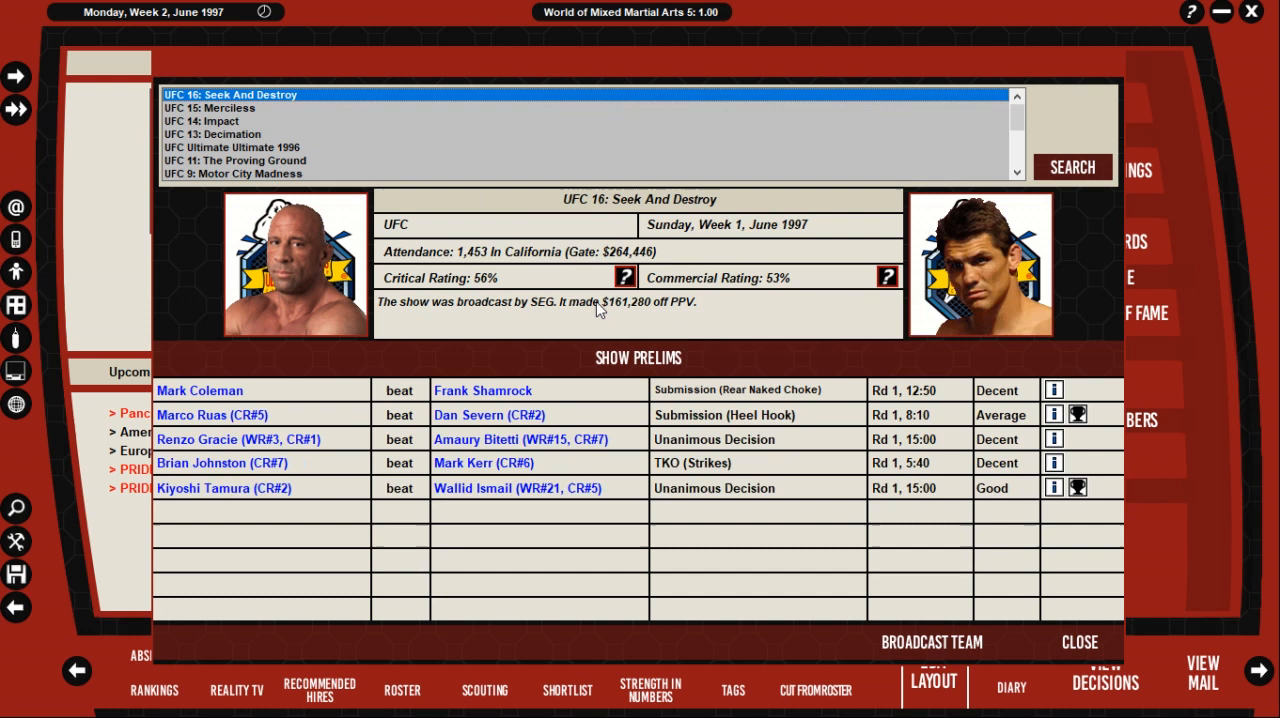
click(212, 134)
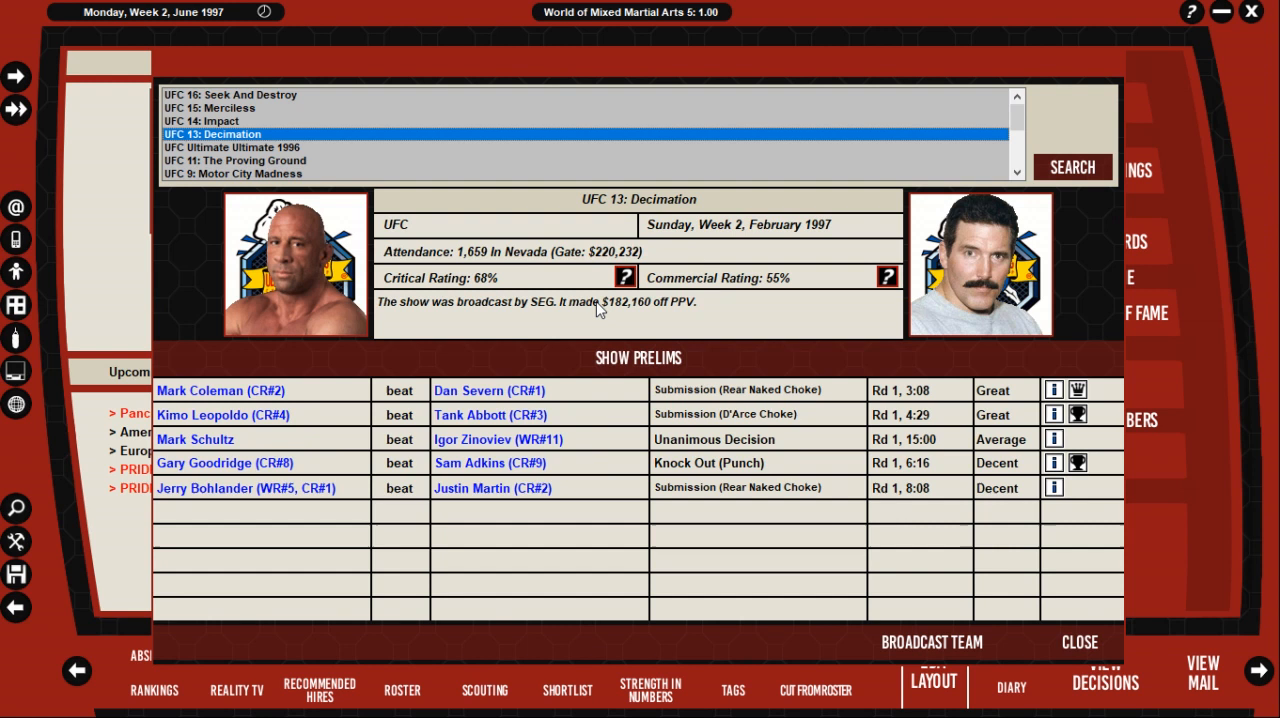
click(1080, 644)
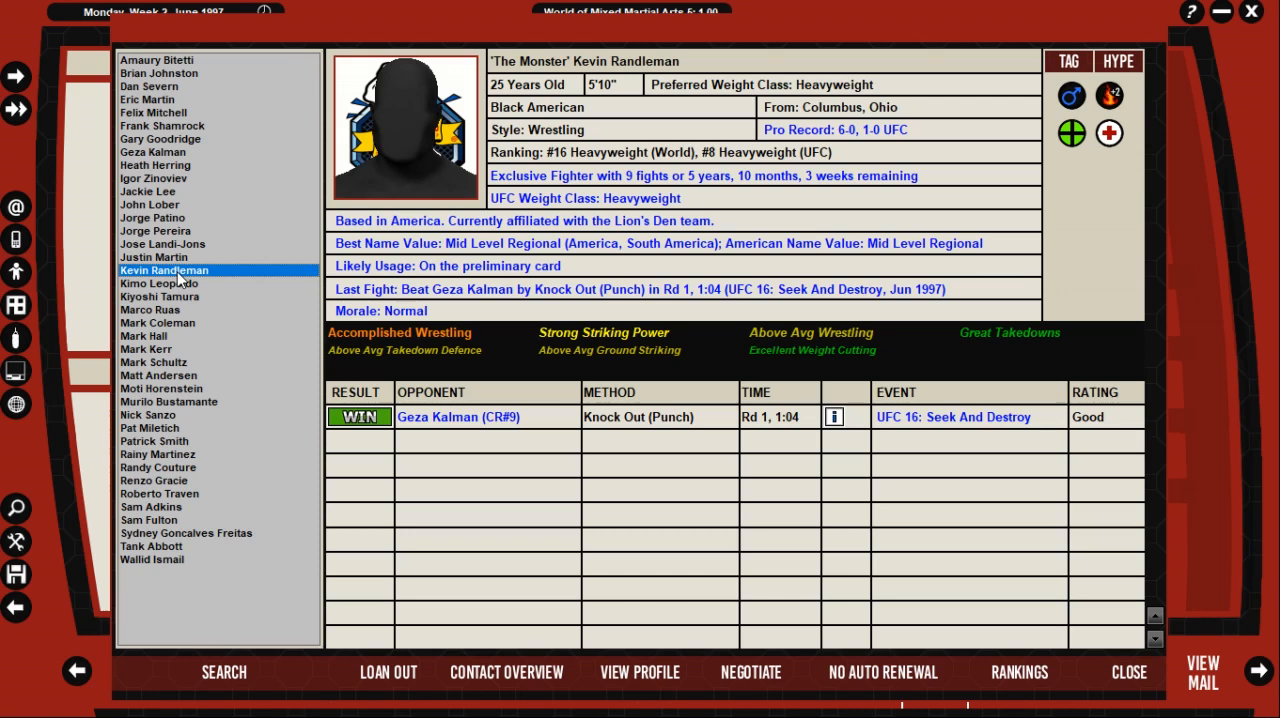
click(638, 672)
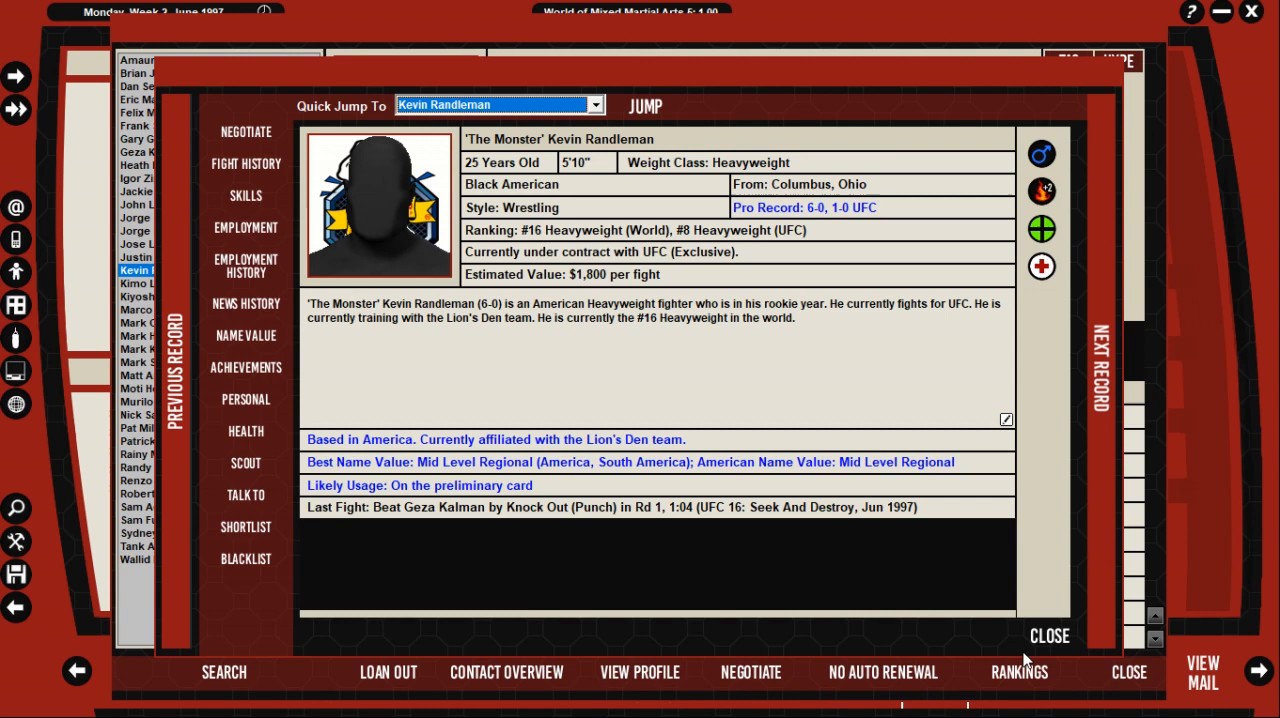